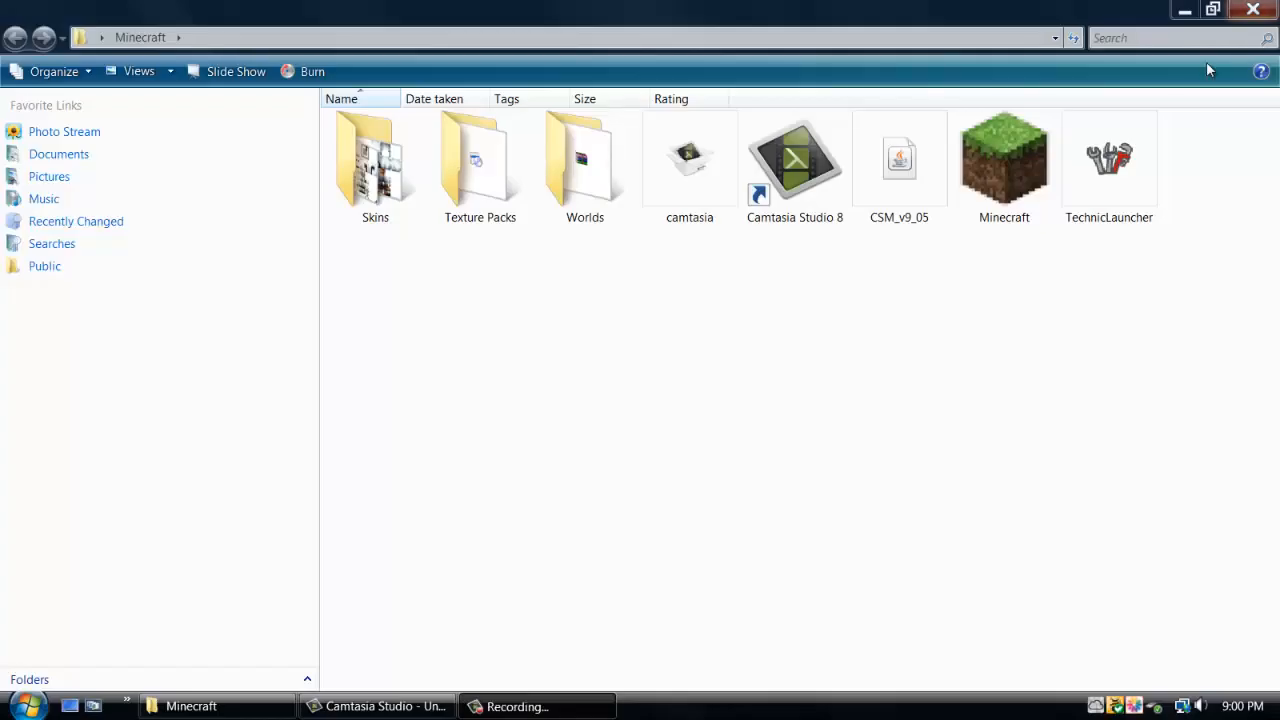
mouse_move(1072, 308)
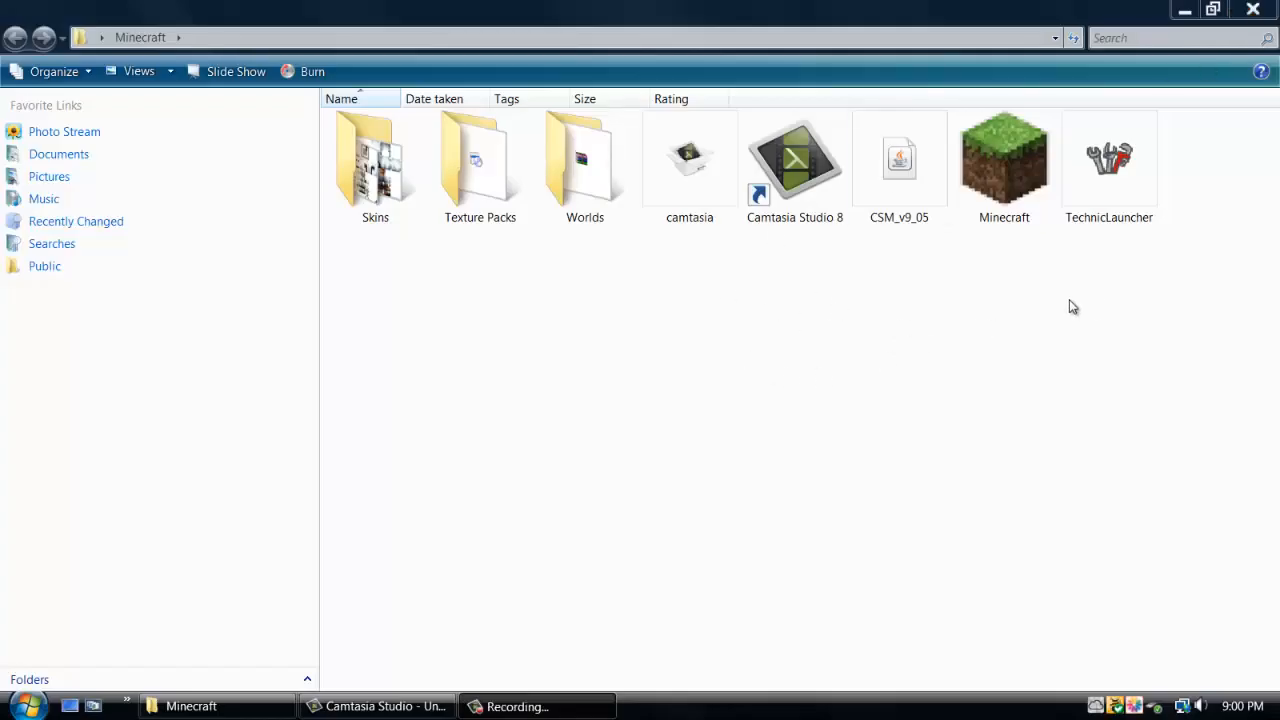
mouse_move(1108, 296)
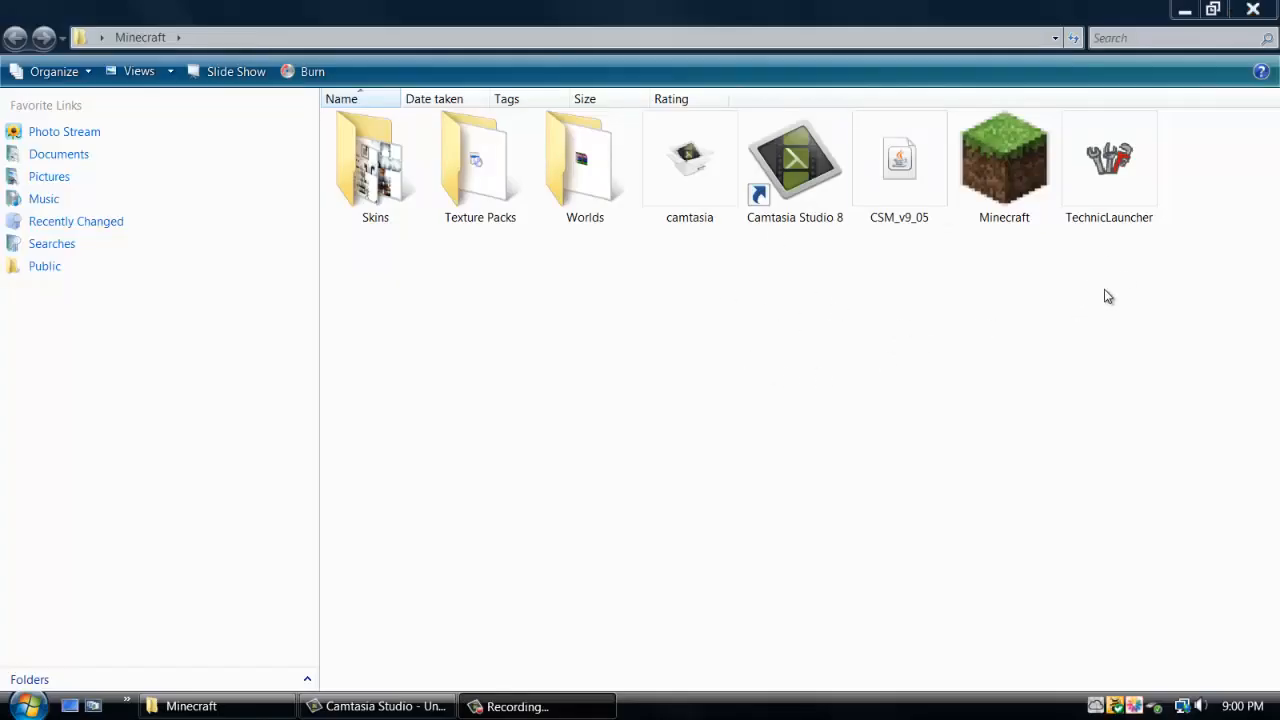
mouse_move(892, 312)
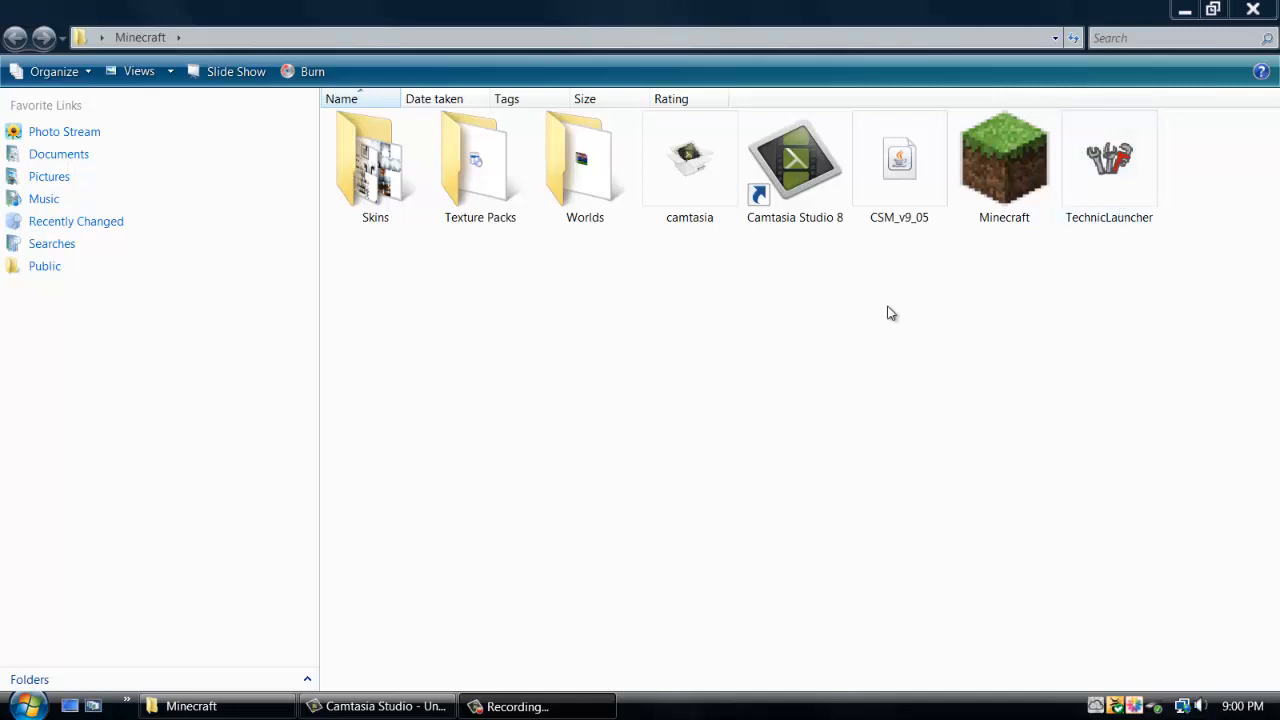
mouse_move(800, 388)
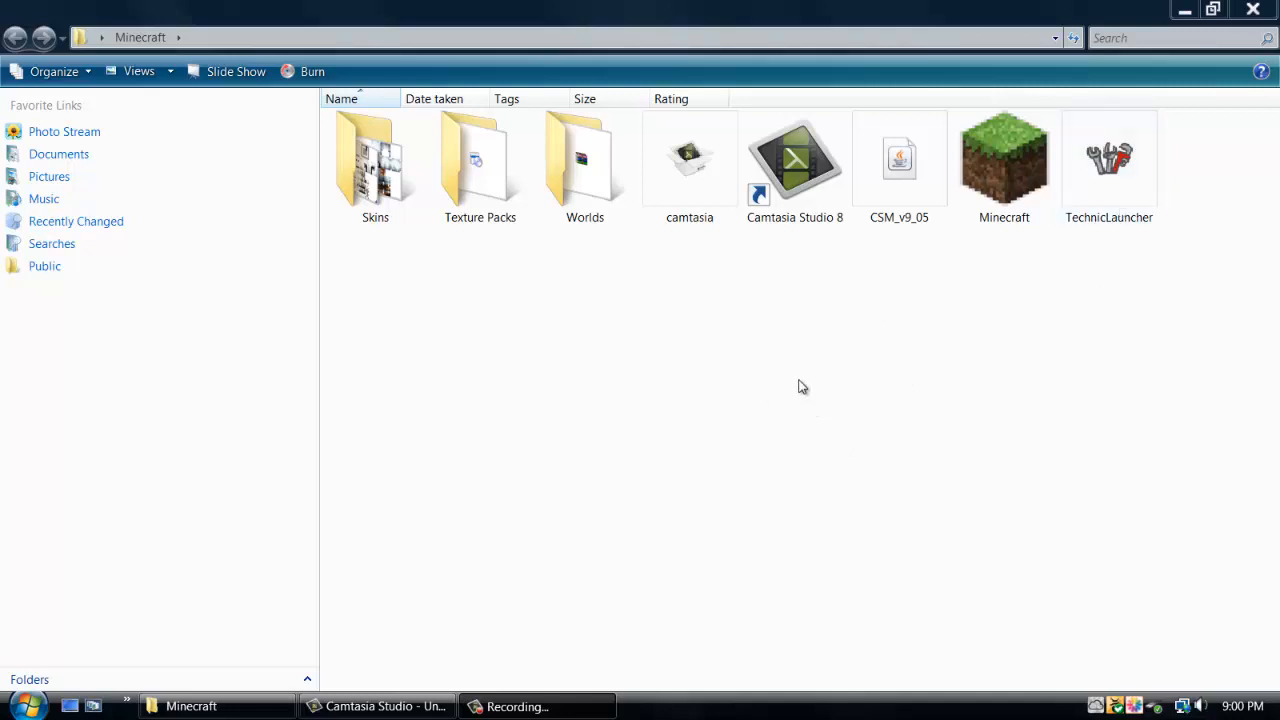
mouse_move(736, 552)
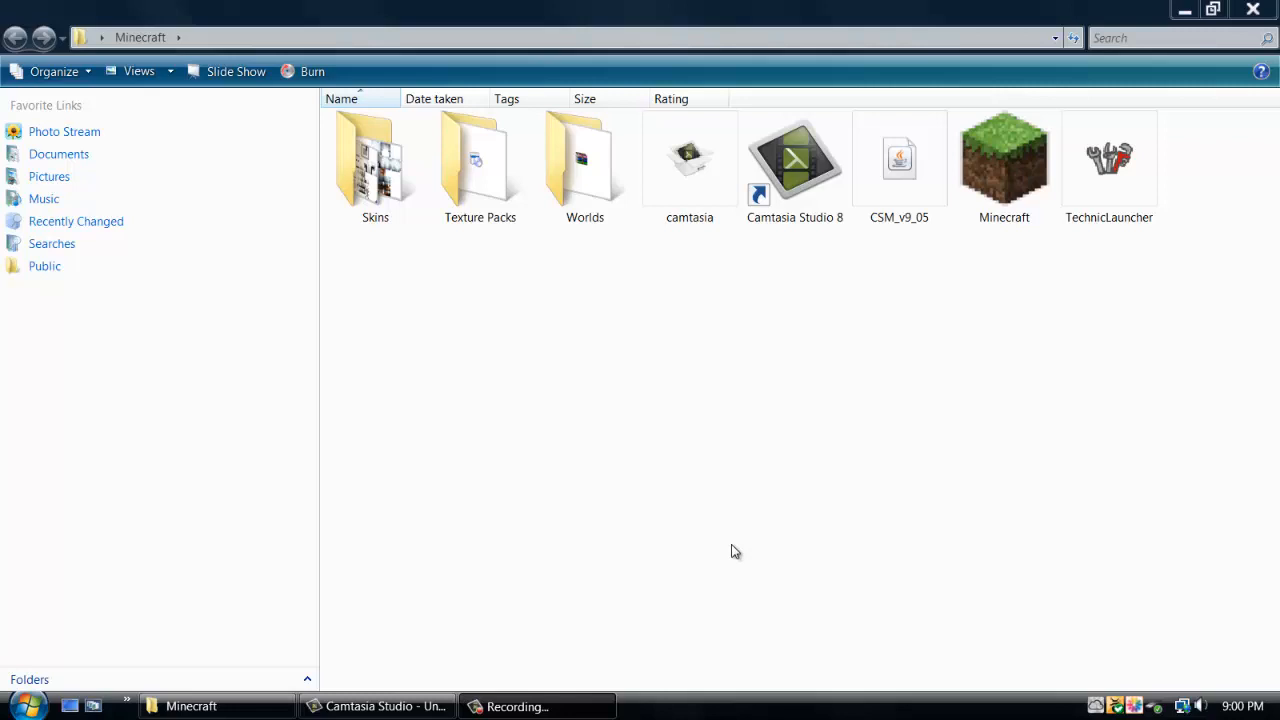
mouse_move(752, 544)
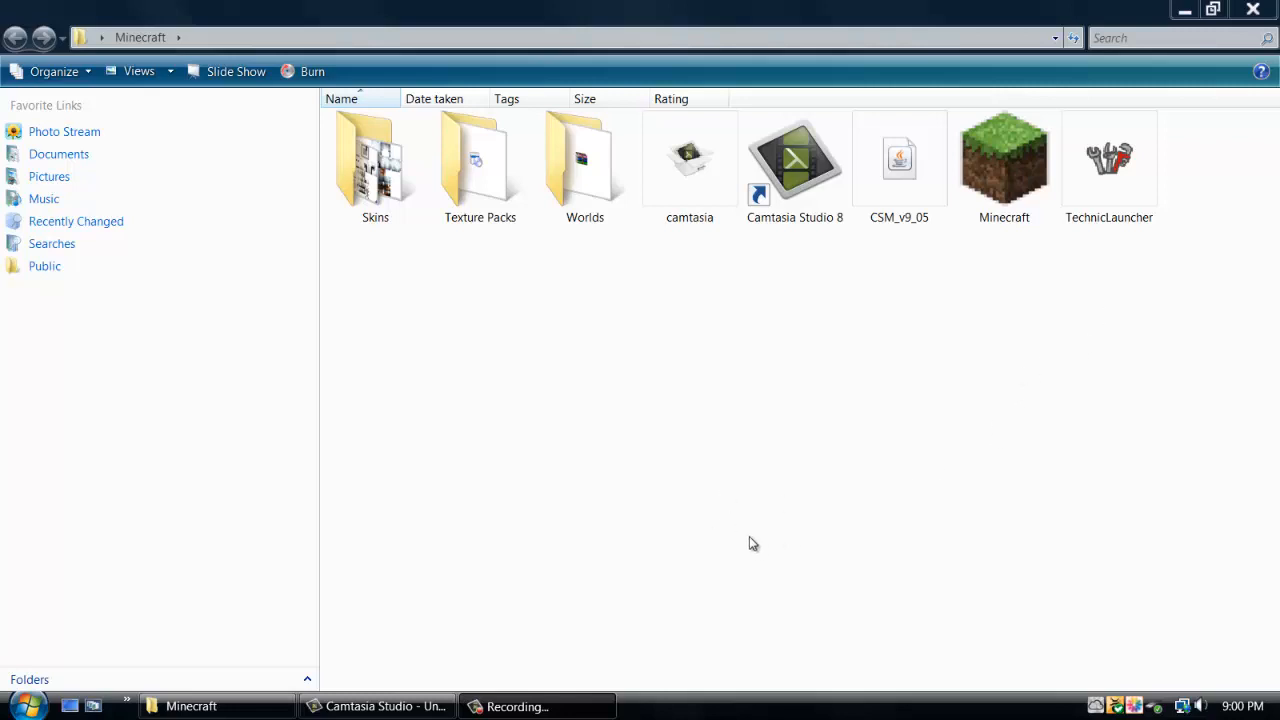
mouse_move(772, 560)
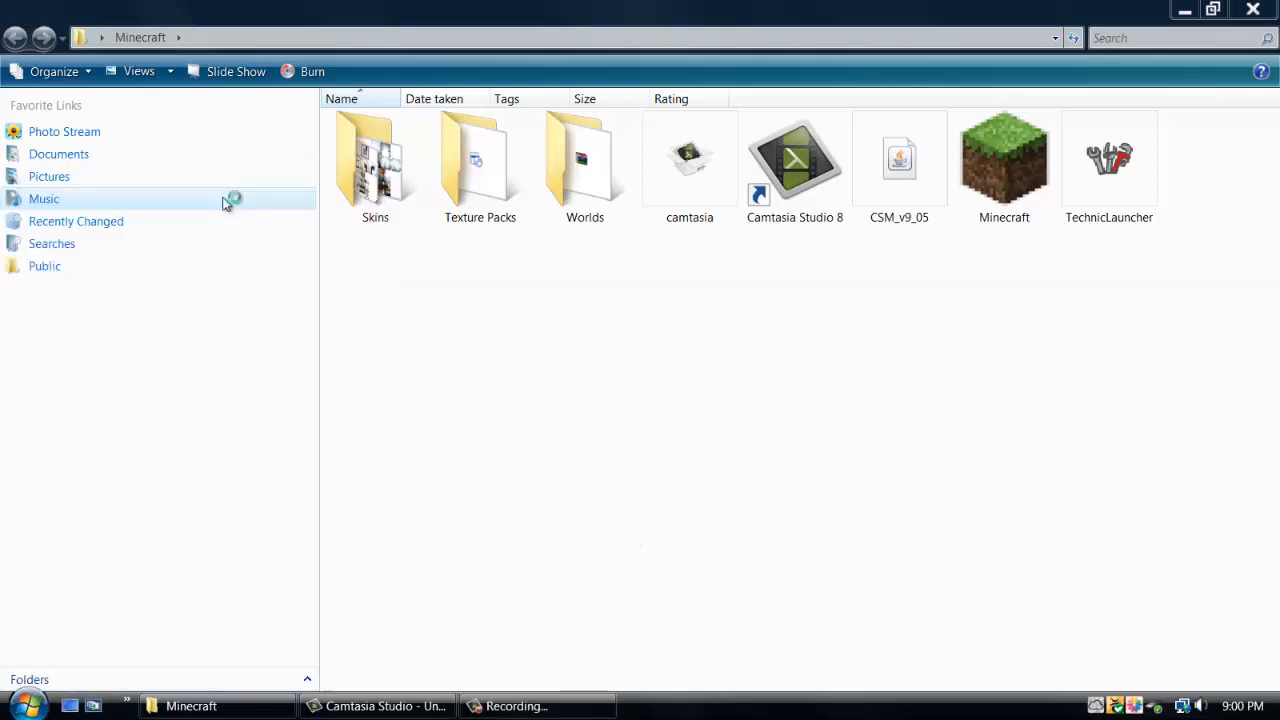
mouse_move(700, 444)
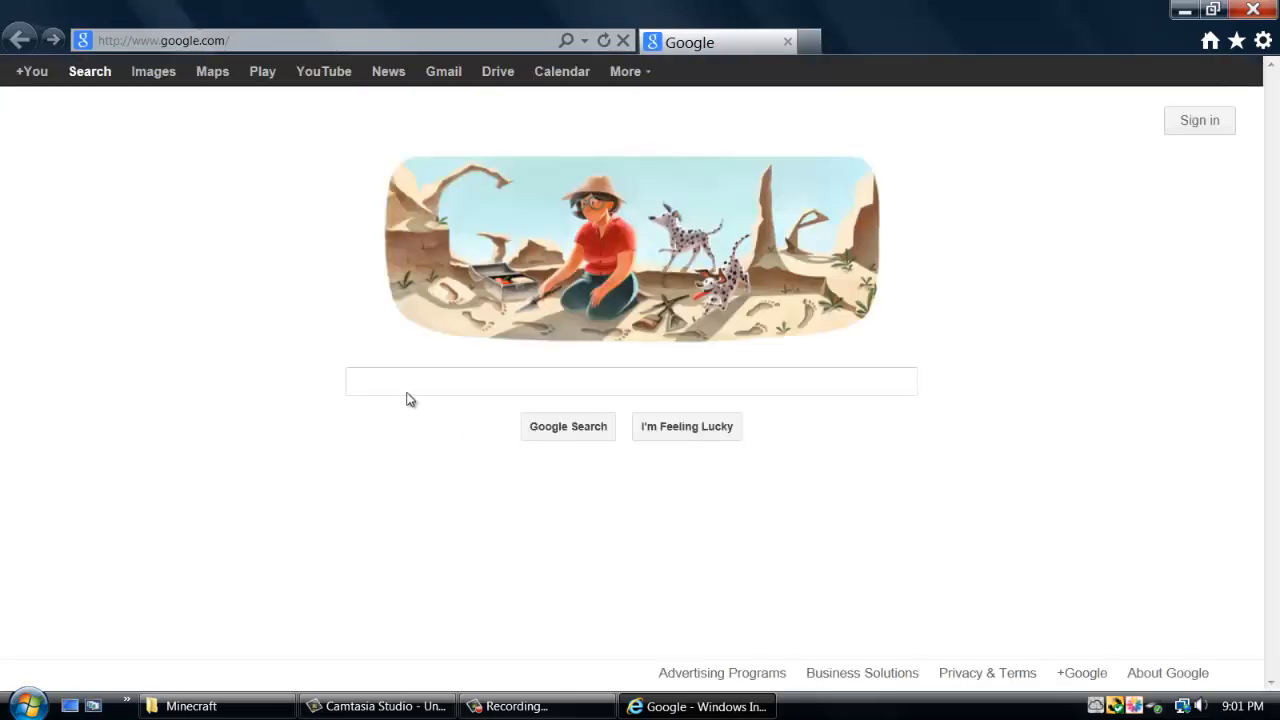
Step: Search Google for 'technic' and follow the Technic Pack home page result
click(630, 380)
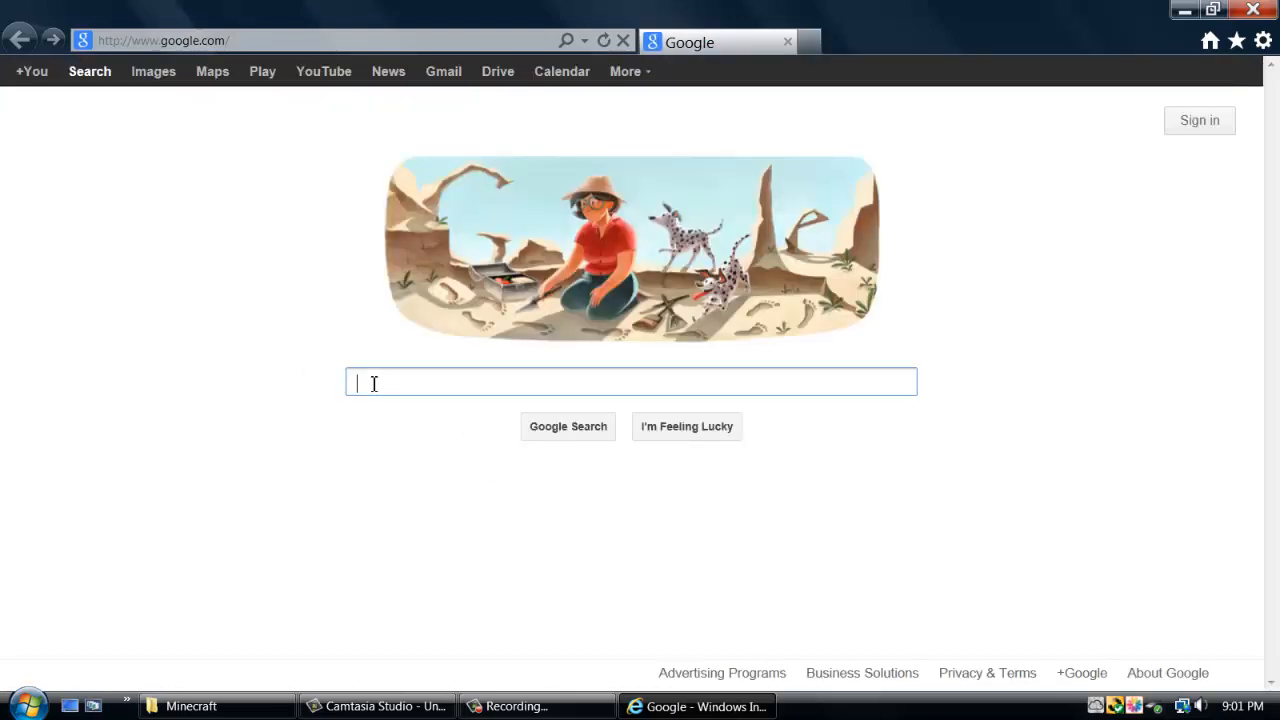
text(techynic)
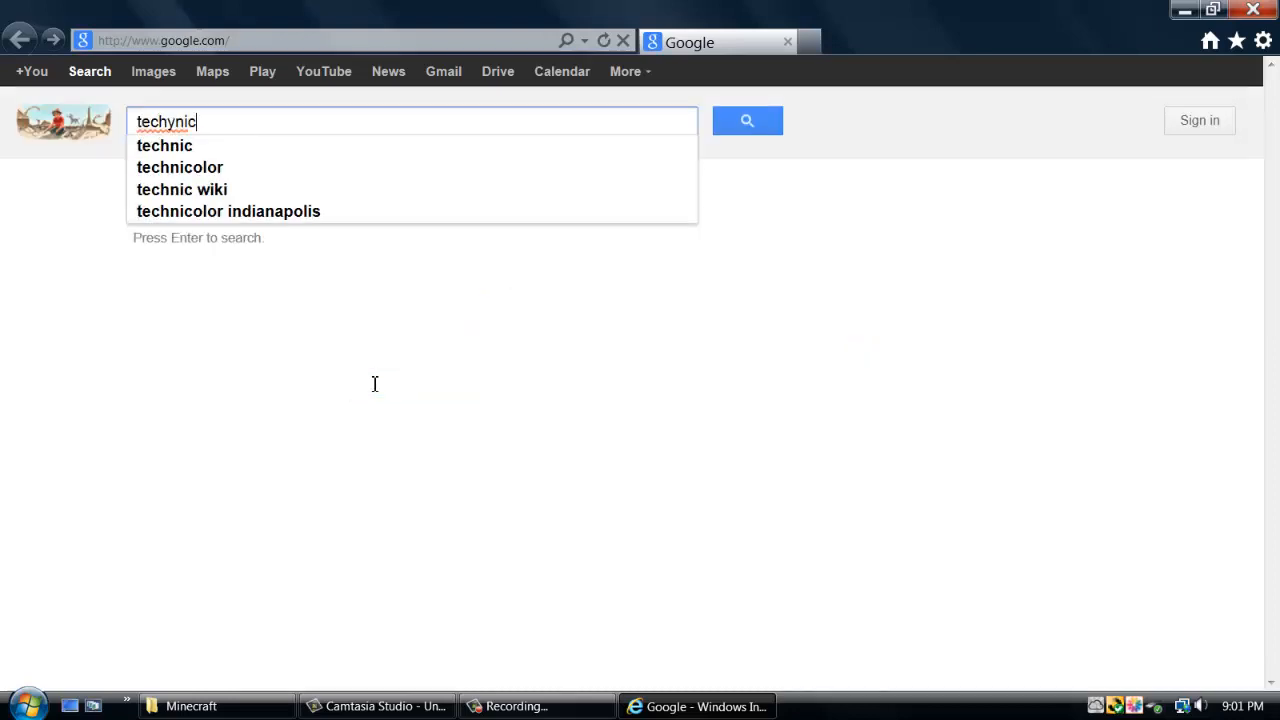
key(BackSpace)
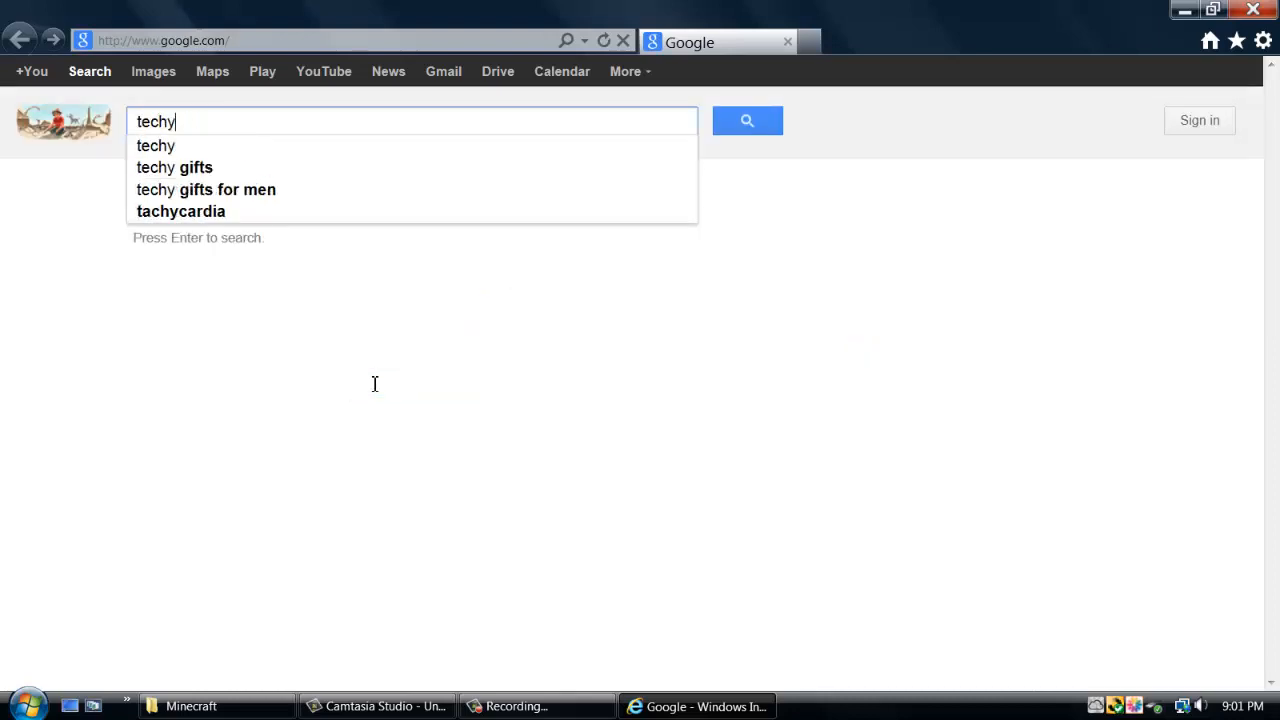
key(Backspace)
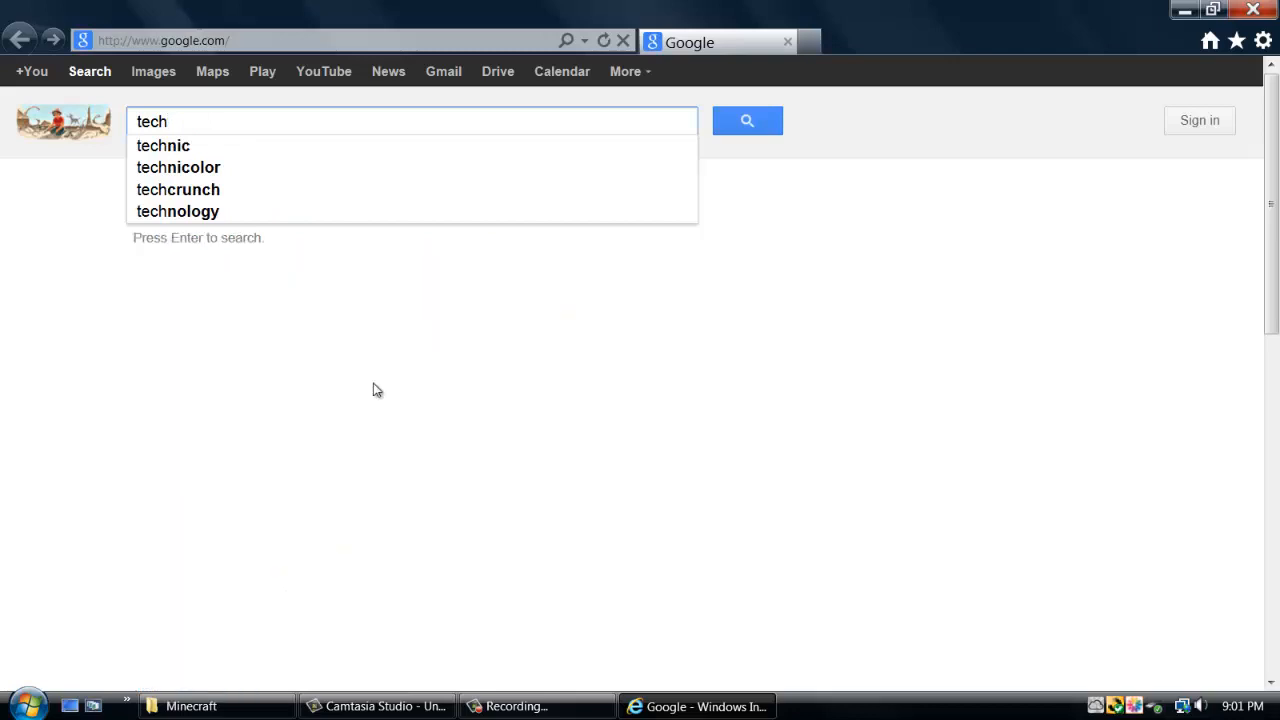
click(164, 144)
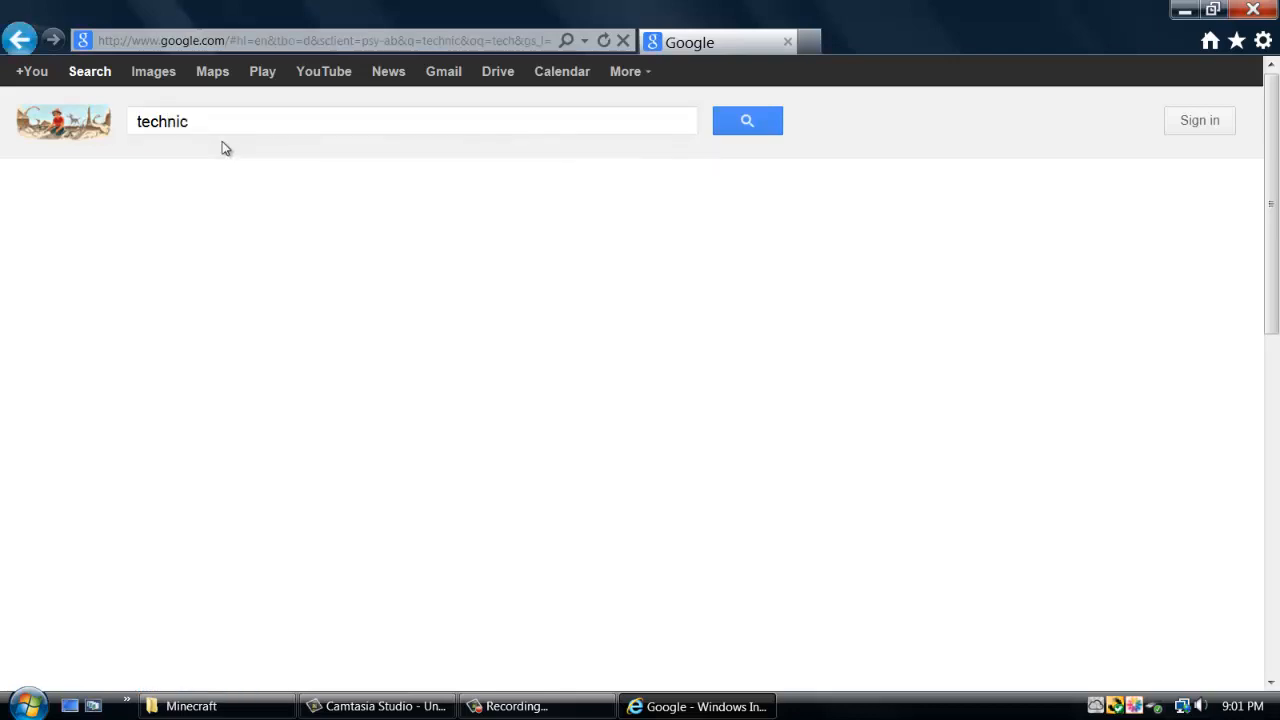
click(748, 120)
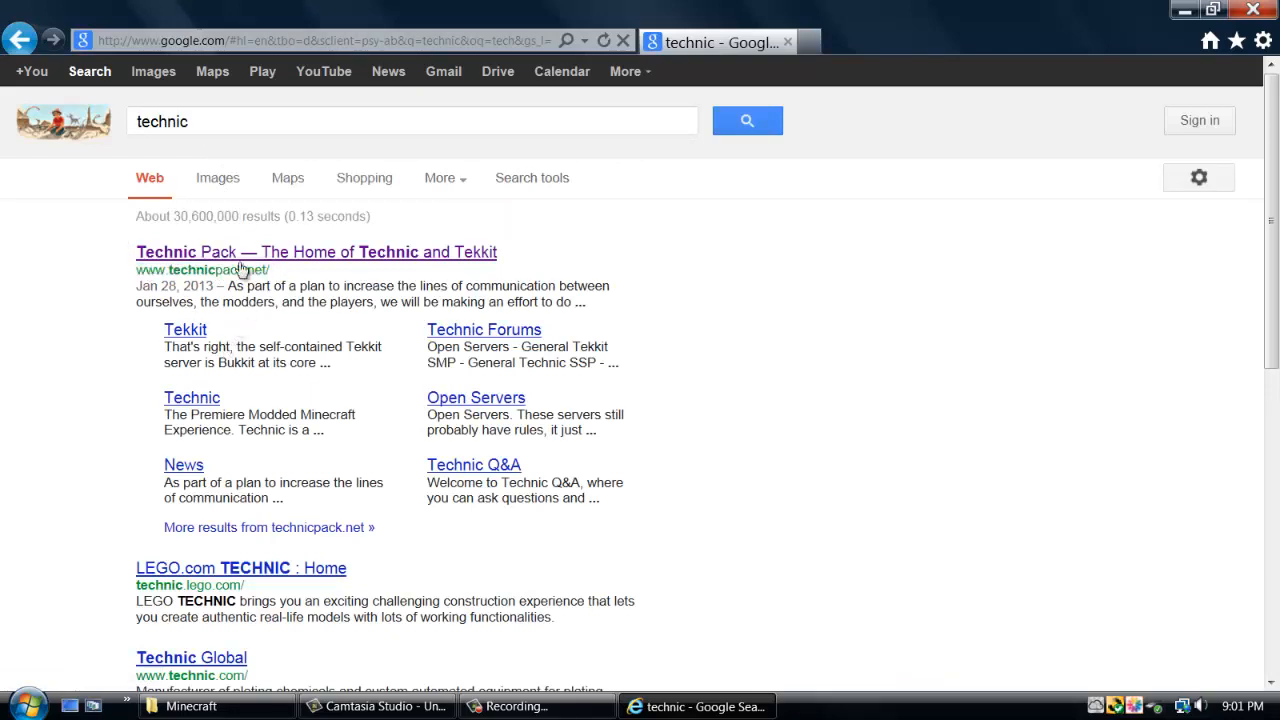
click(316, 252)
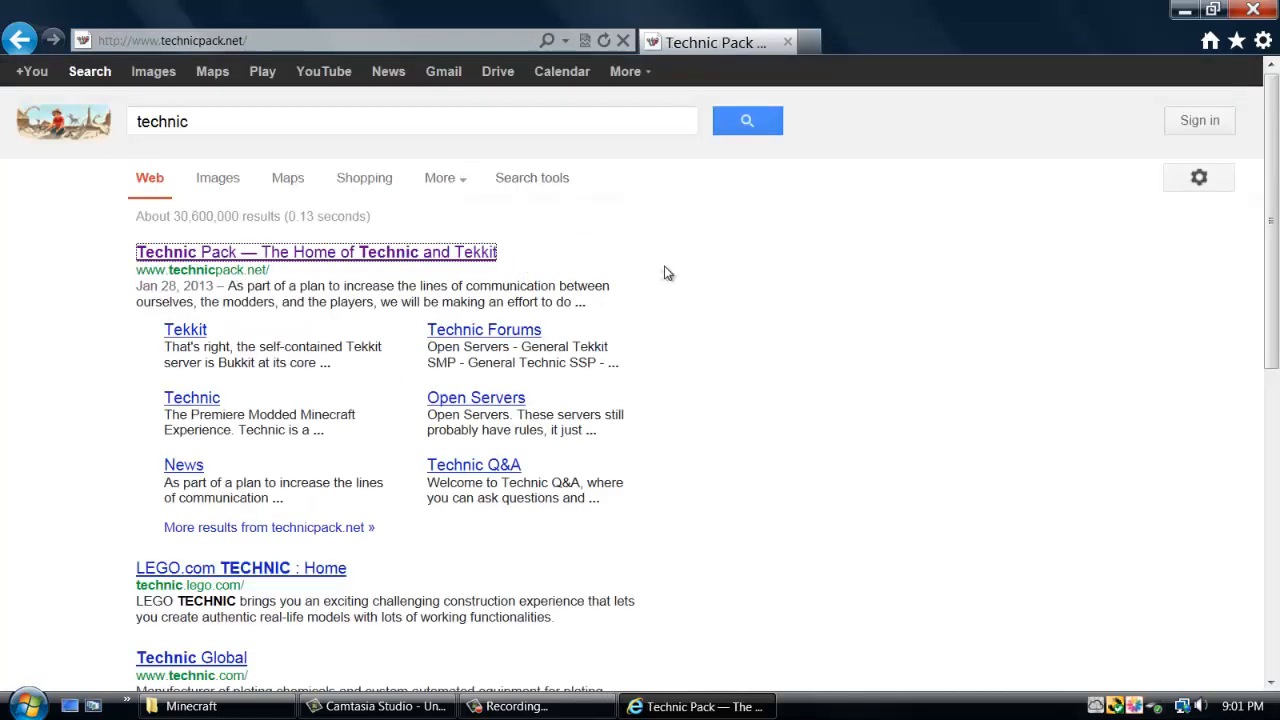
Step: Start the Technic Launcher download from the Technic Pack home page
click(316, 252)
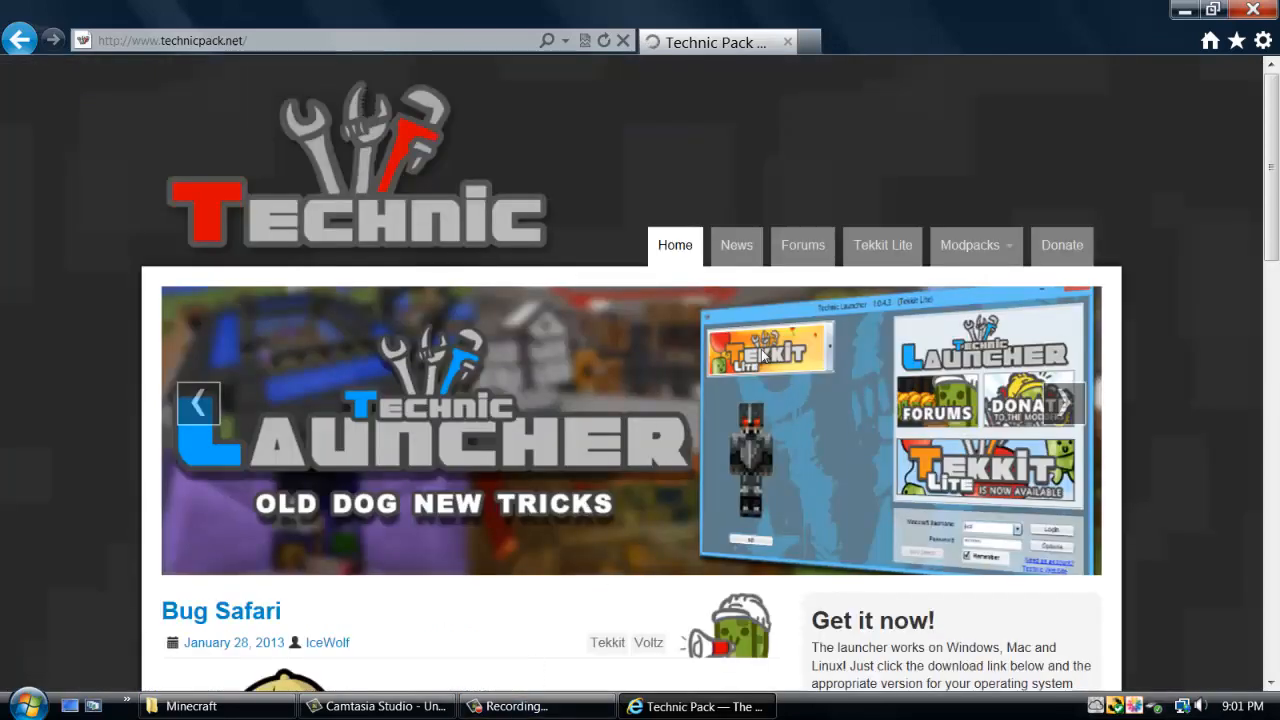
mouse_move(676, 80)
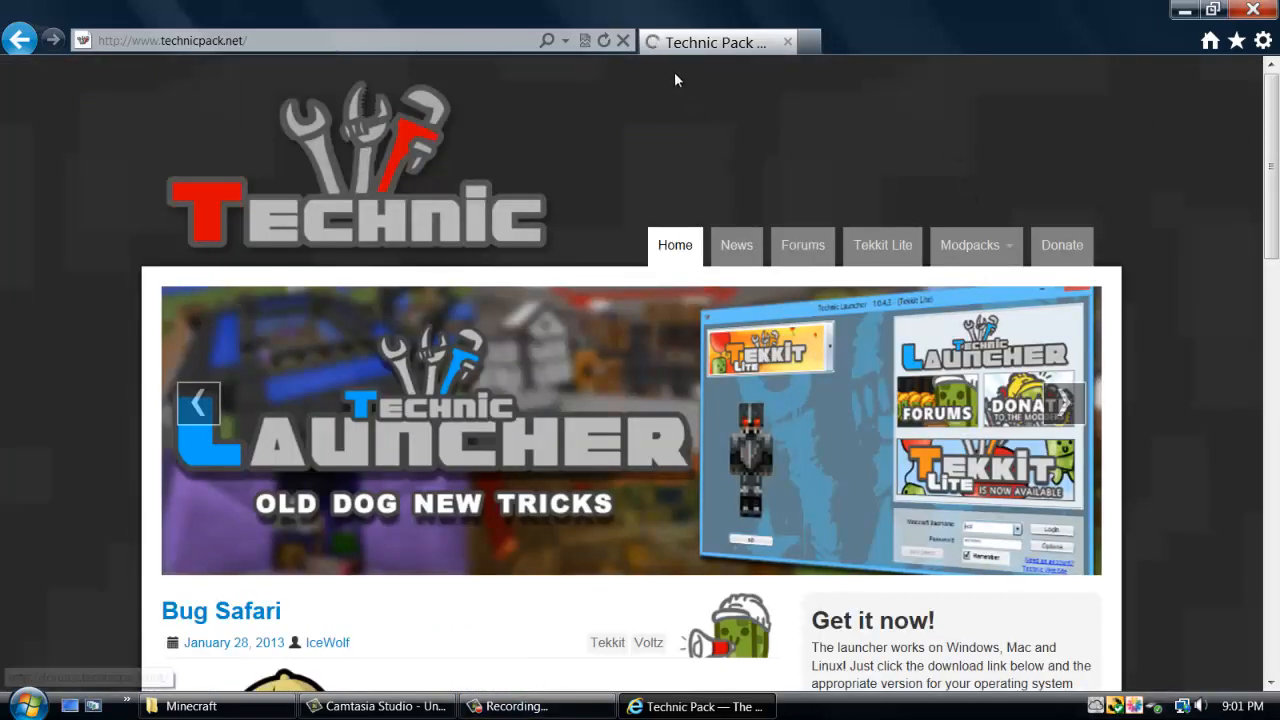
mouse_move(772, 172)
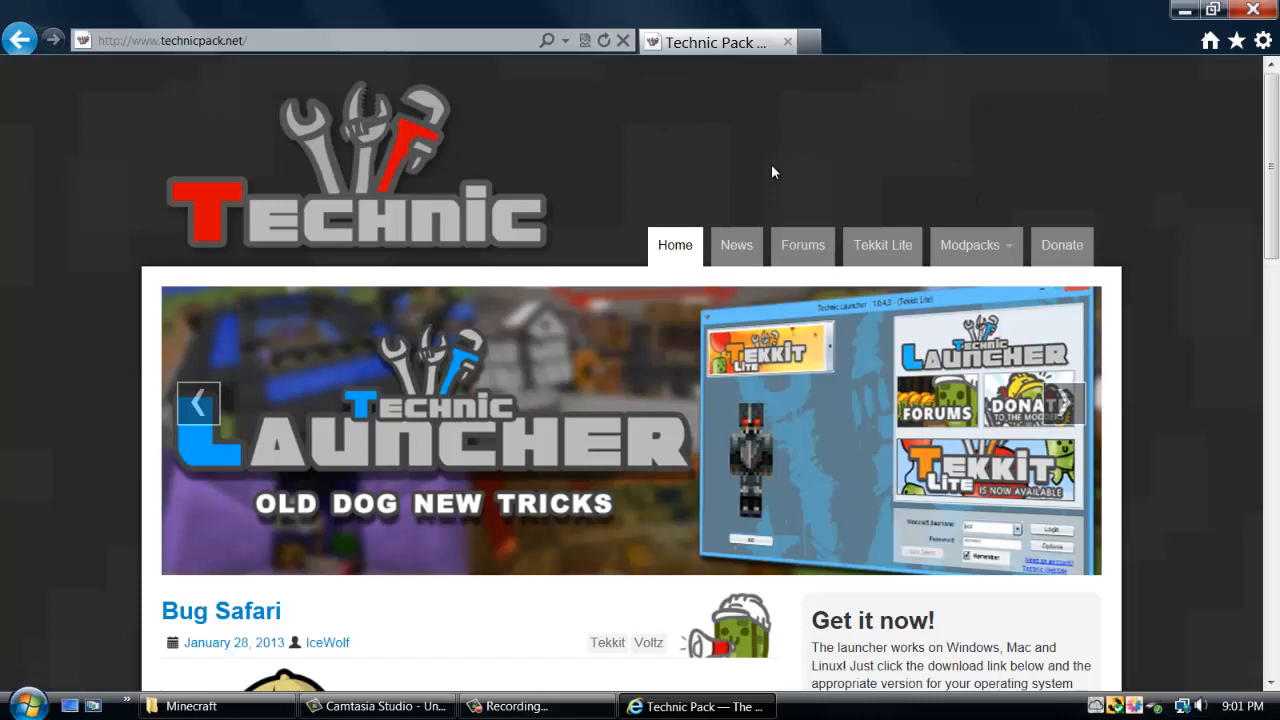
scroll(down, 3)
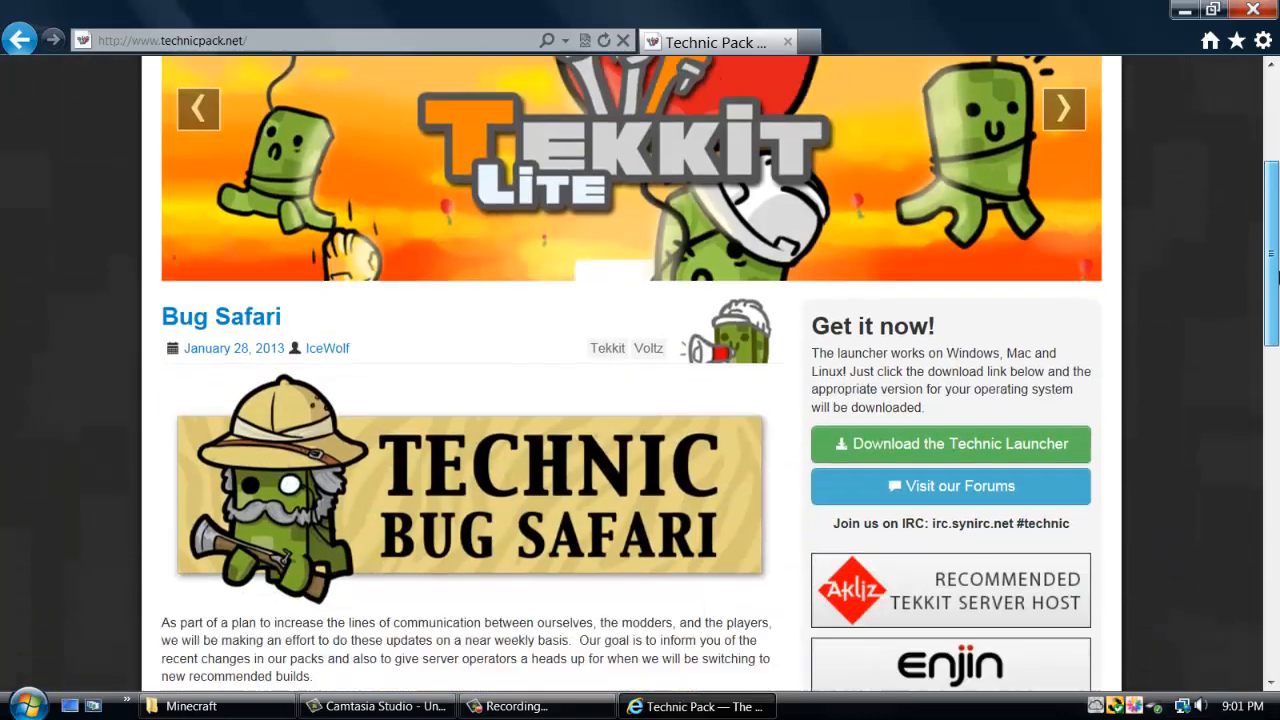
scroll(down, 3)
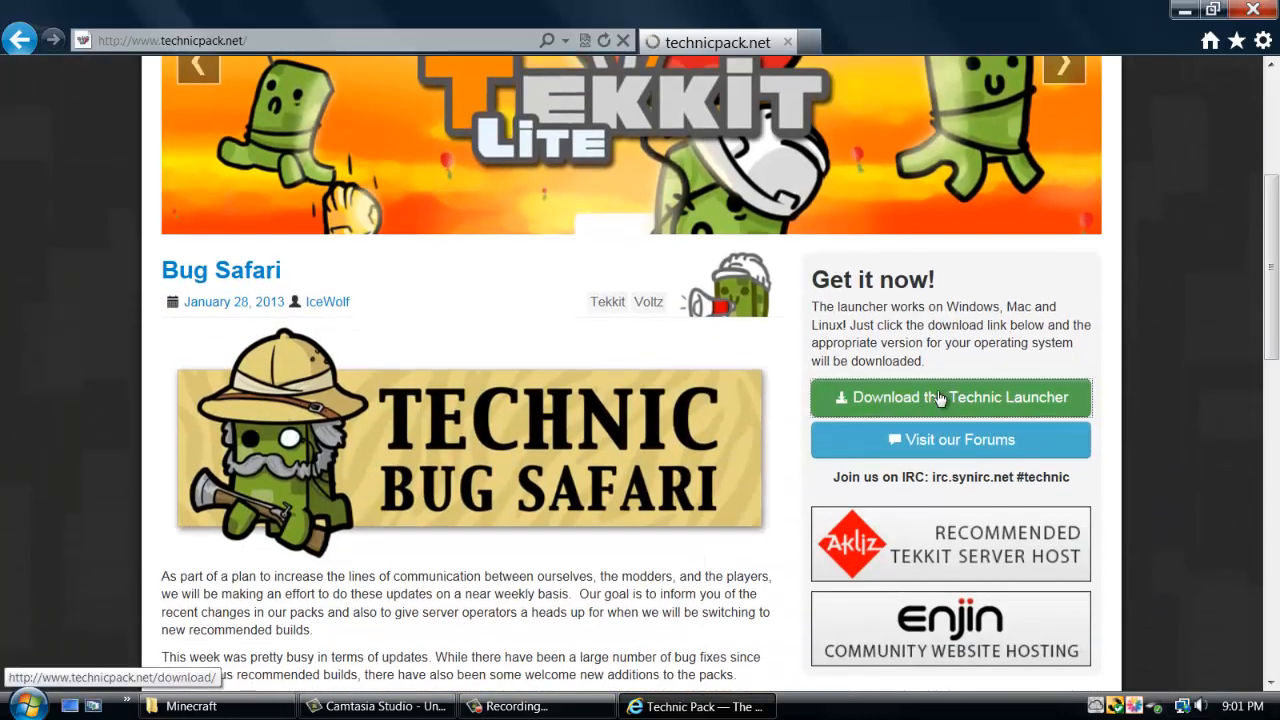
click(948, 396)
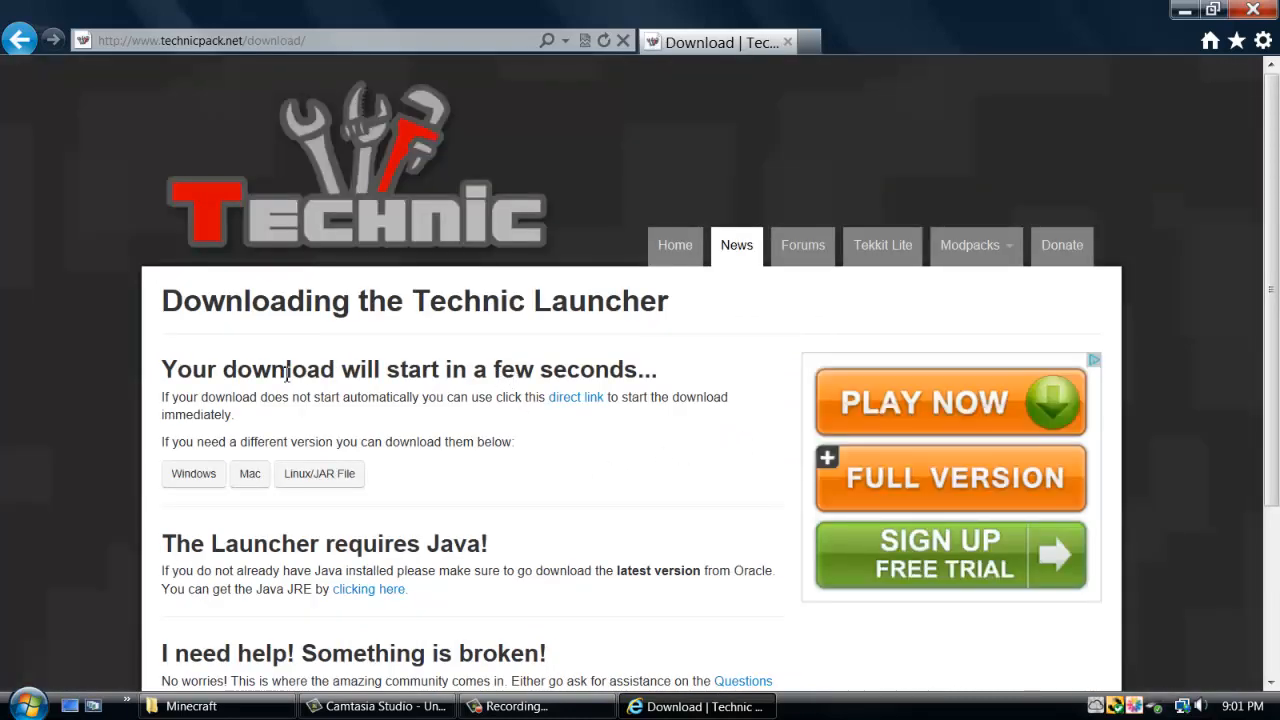
mouse_move(798, 454)
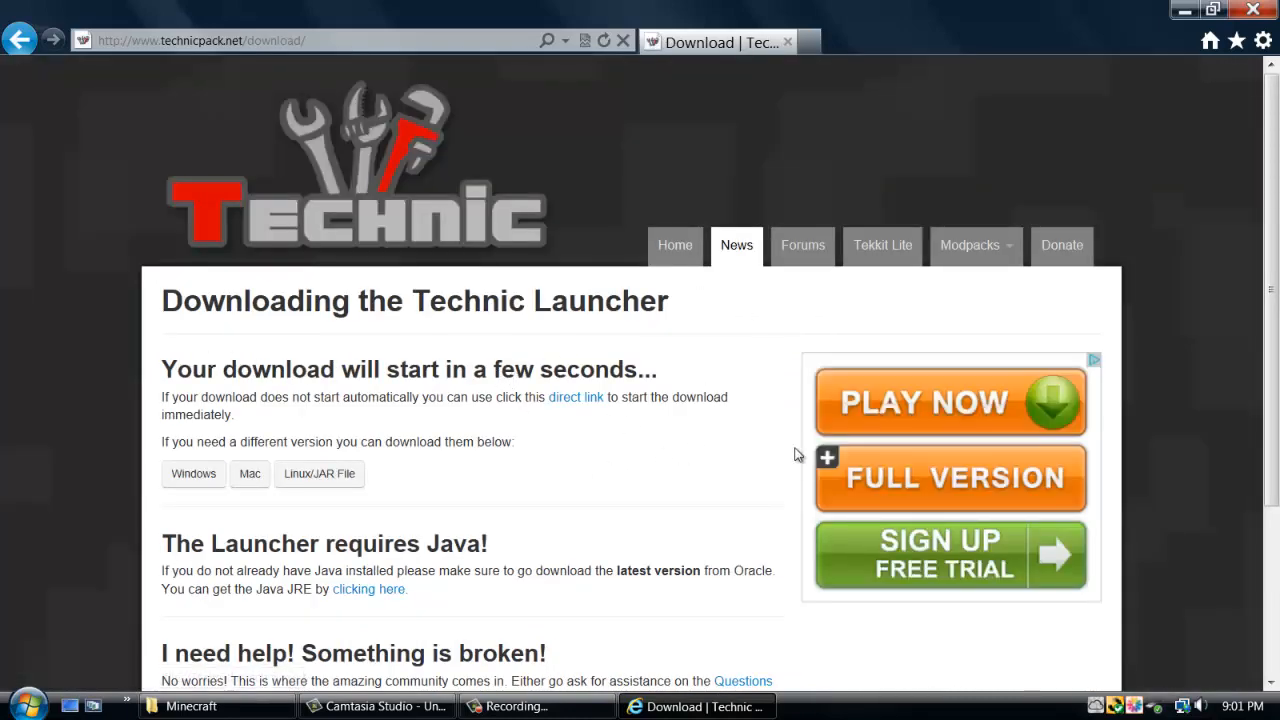
scroll(down, 3)
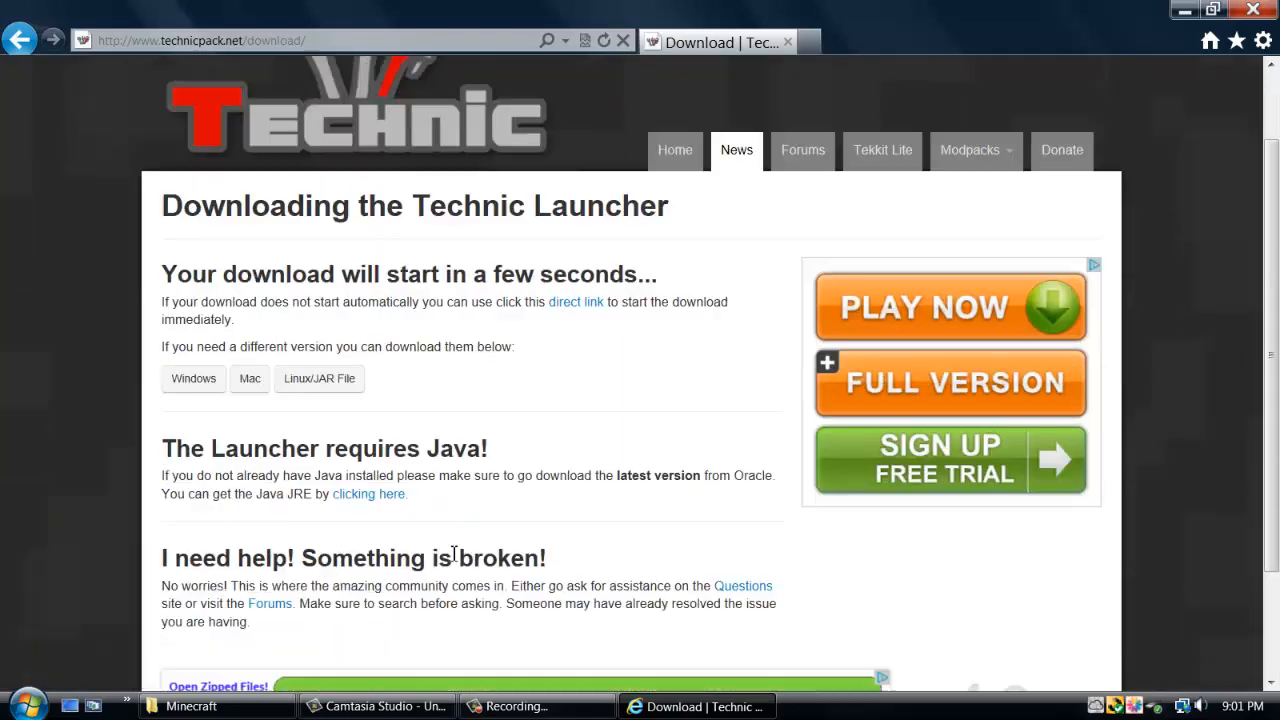
scroll(down, 3)
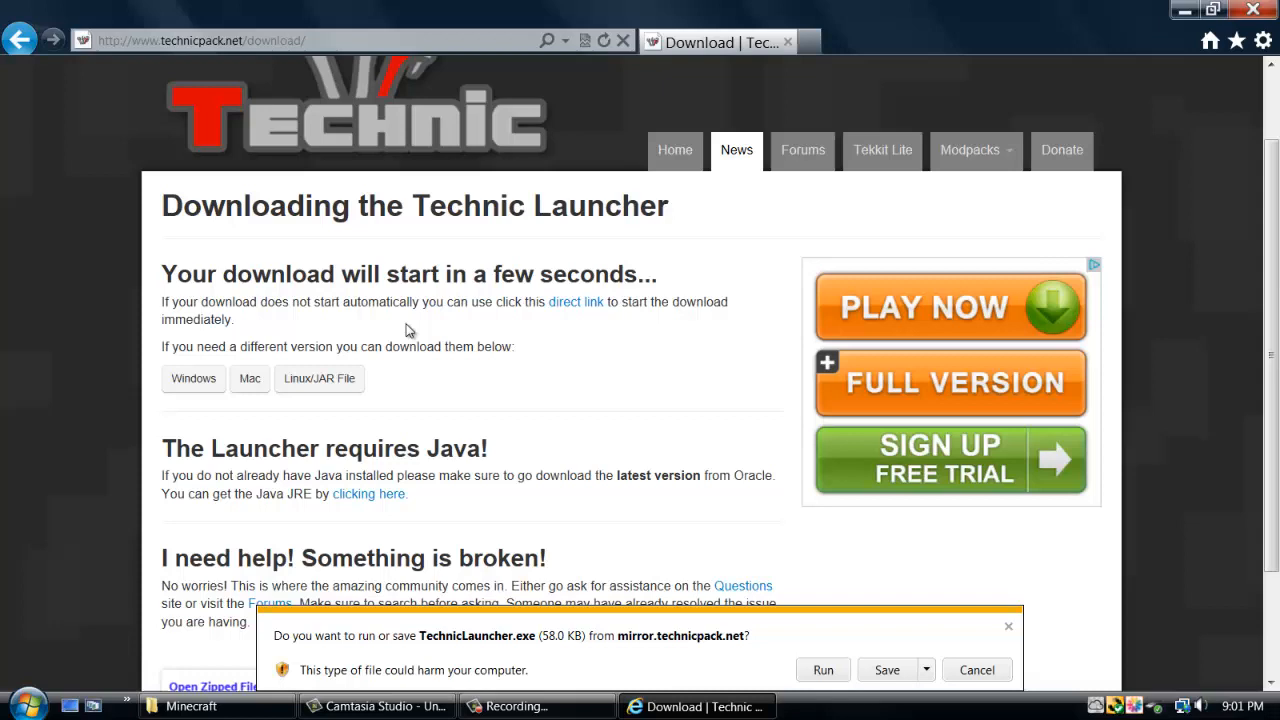
mouse_move(258, 320)
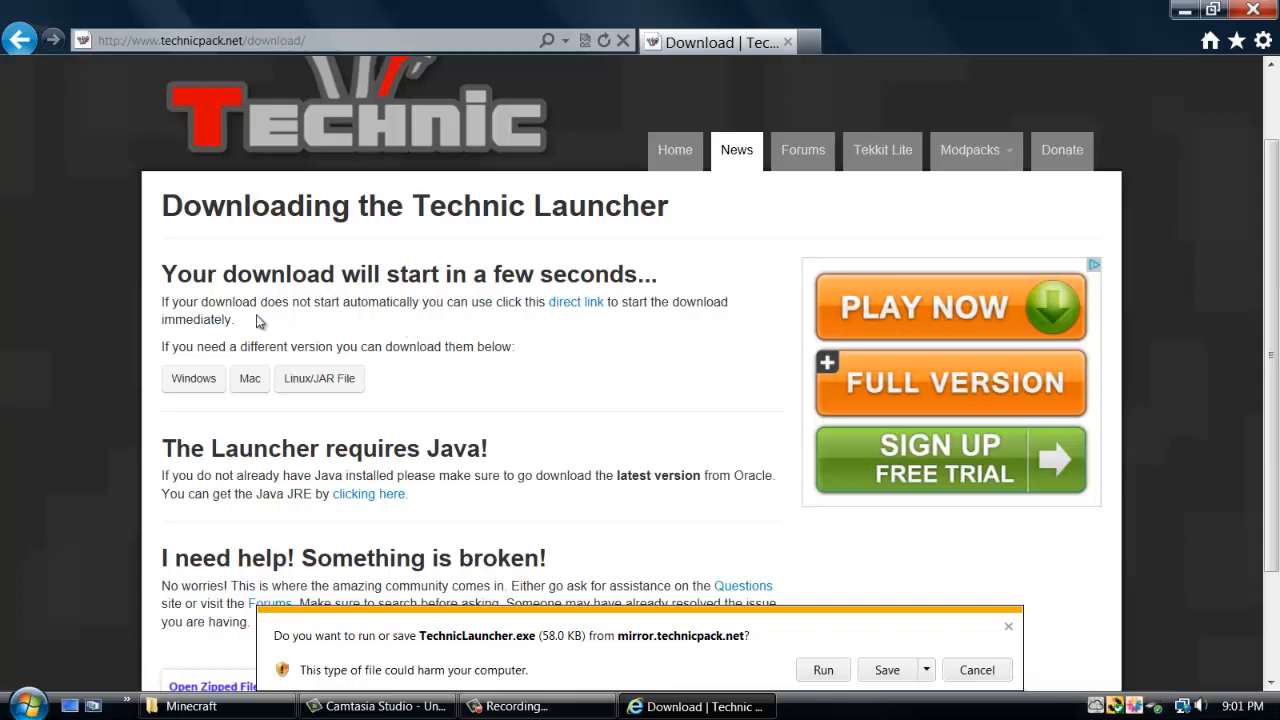
mouse_move(576, 308)
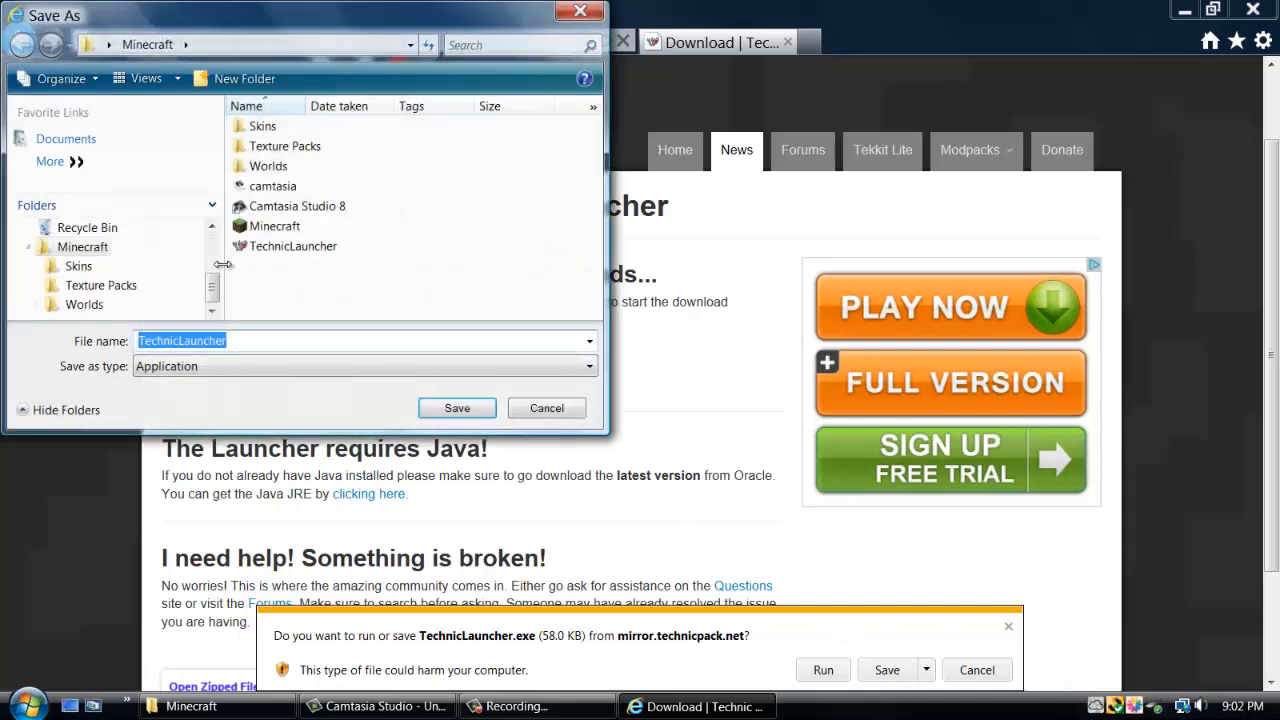
Step: Cancel saving TechnicLauncher.exe since the Minecraft folder already contains it
click(82, 248)
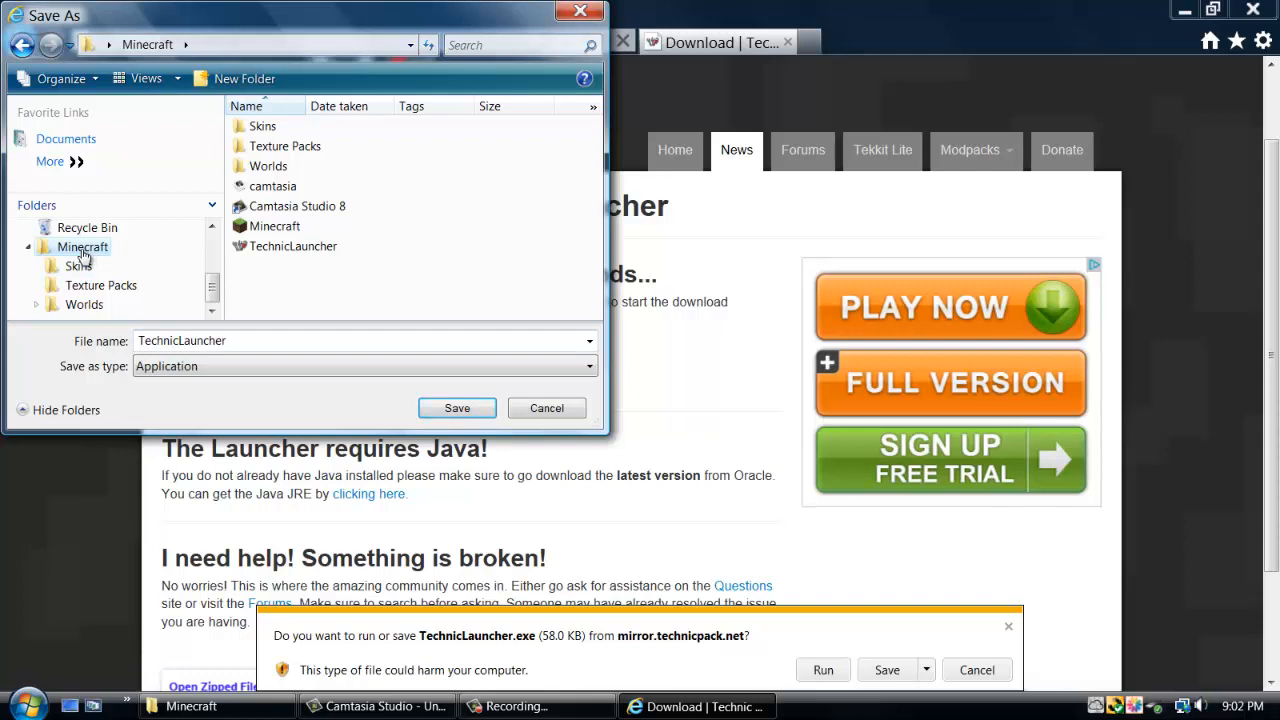
mouse_move(478, 252)
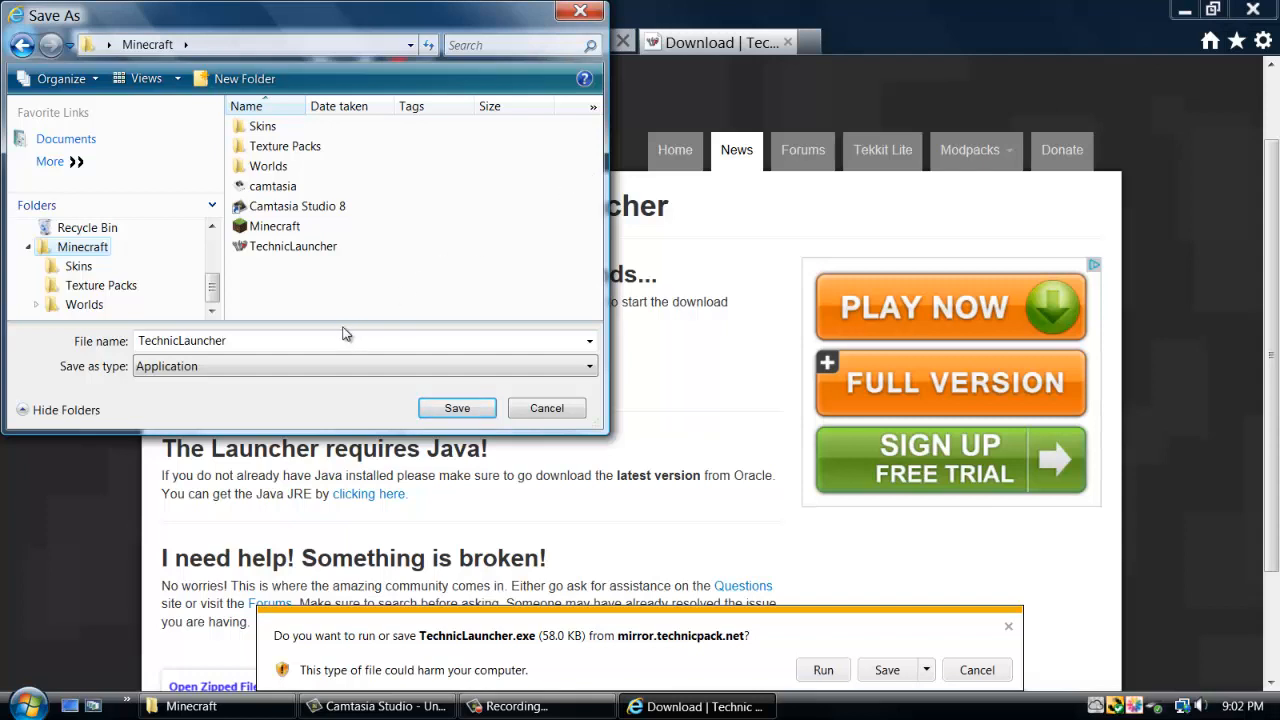
click(292, 246)
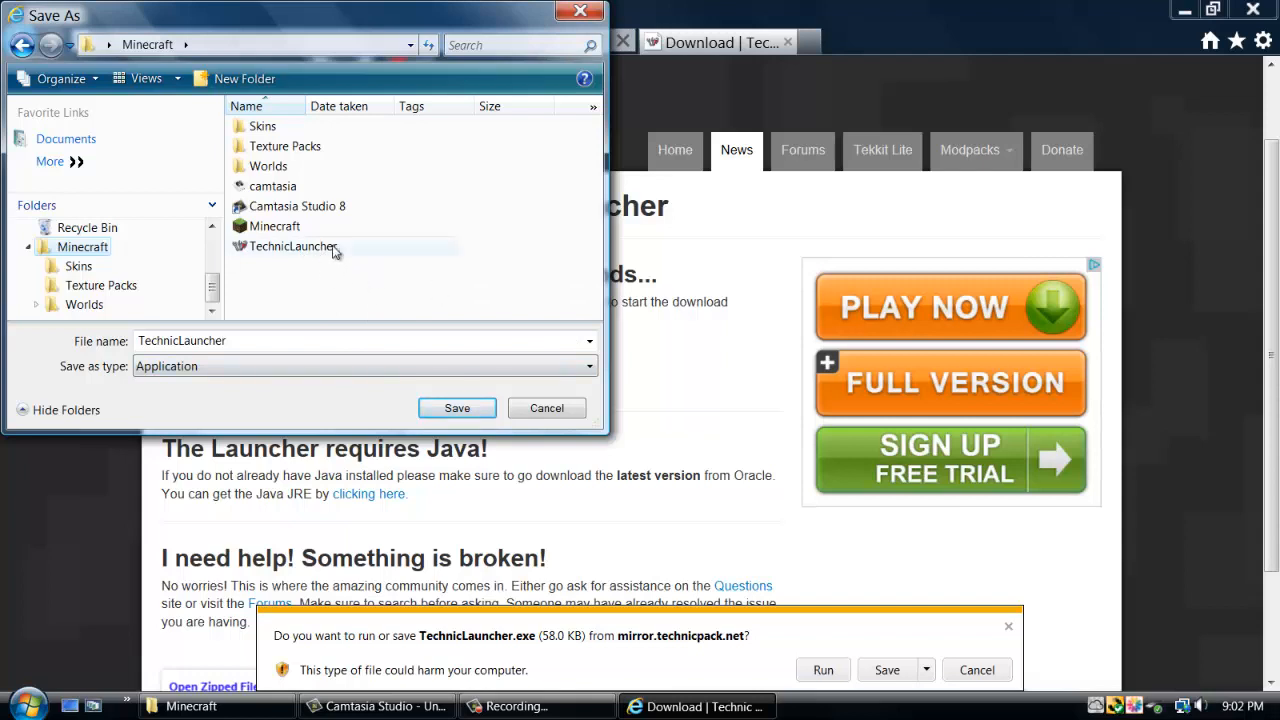
mouse_move(536, 408)
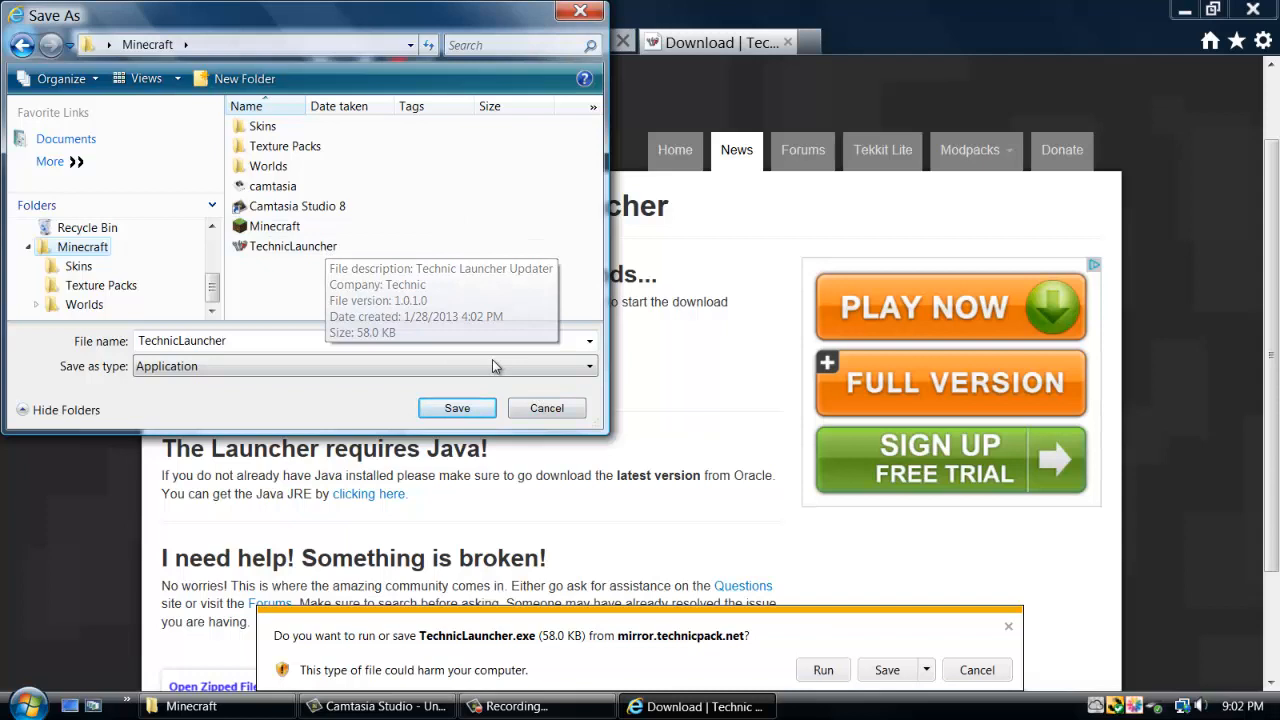
mouse_move(558, 392)
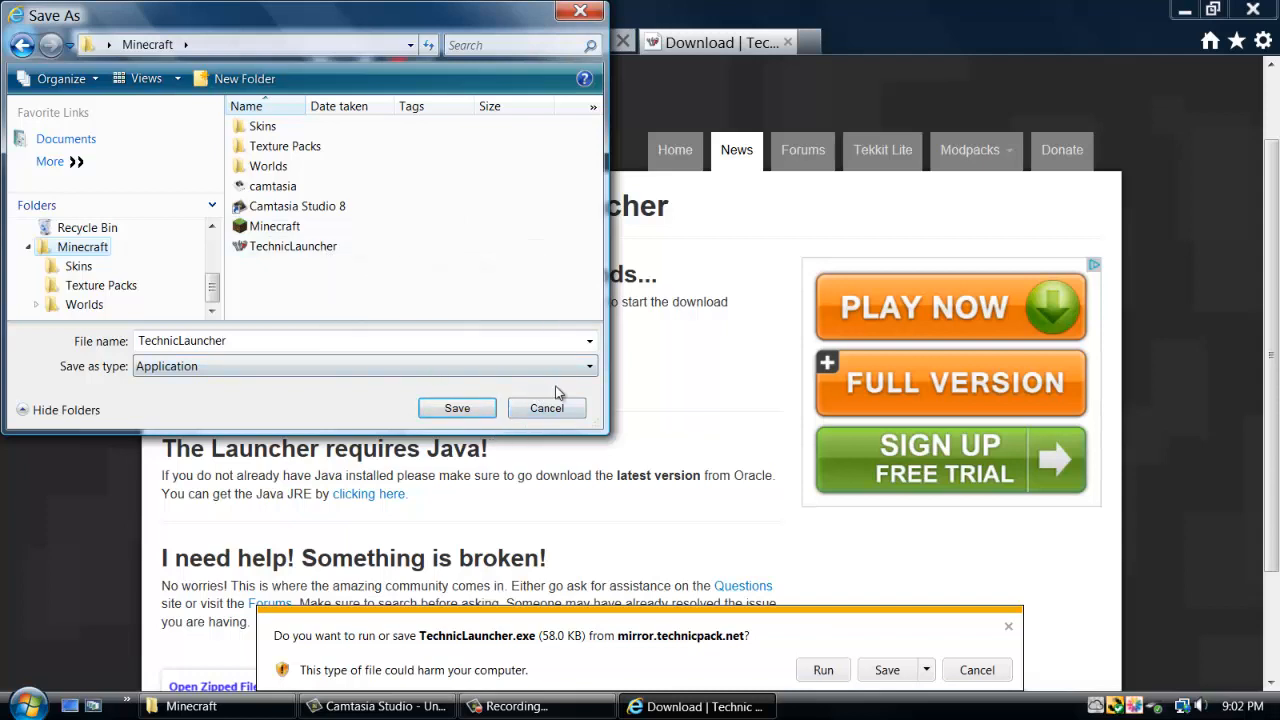
click(548, 408)
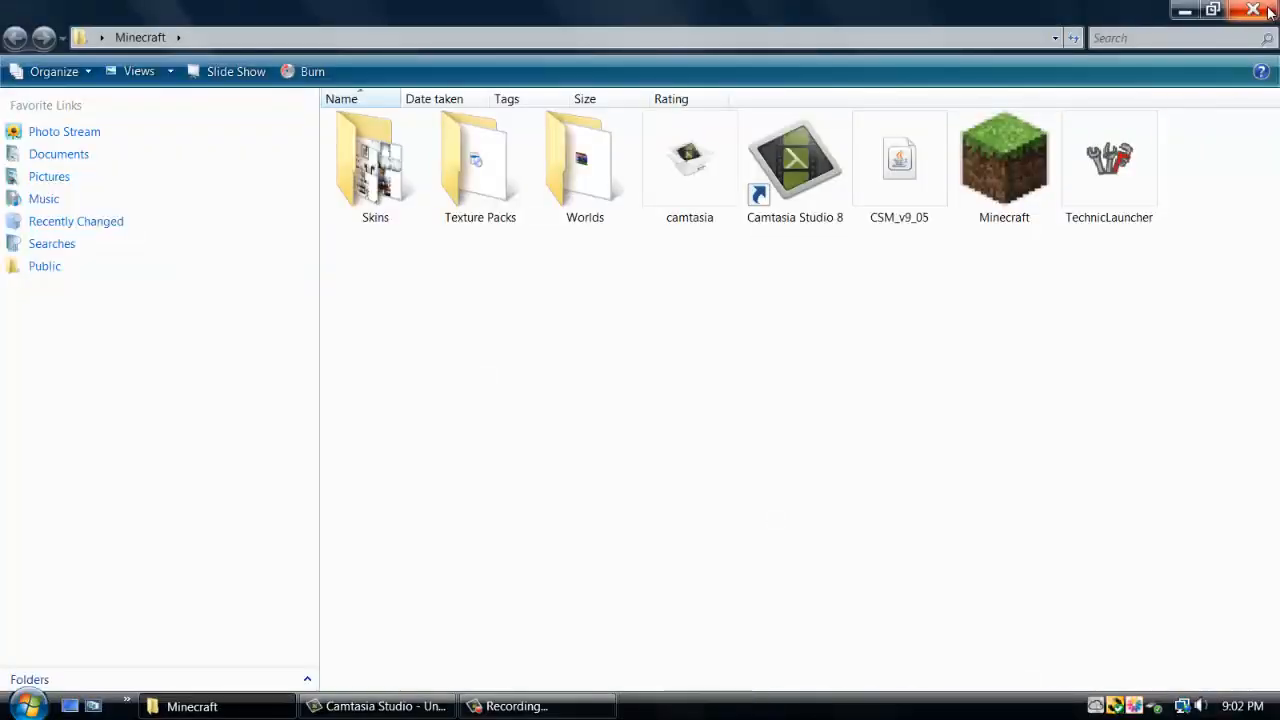
mouse_move(836, 336)
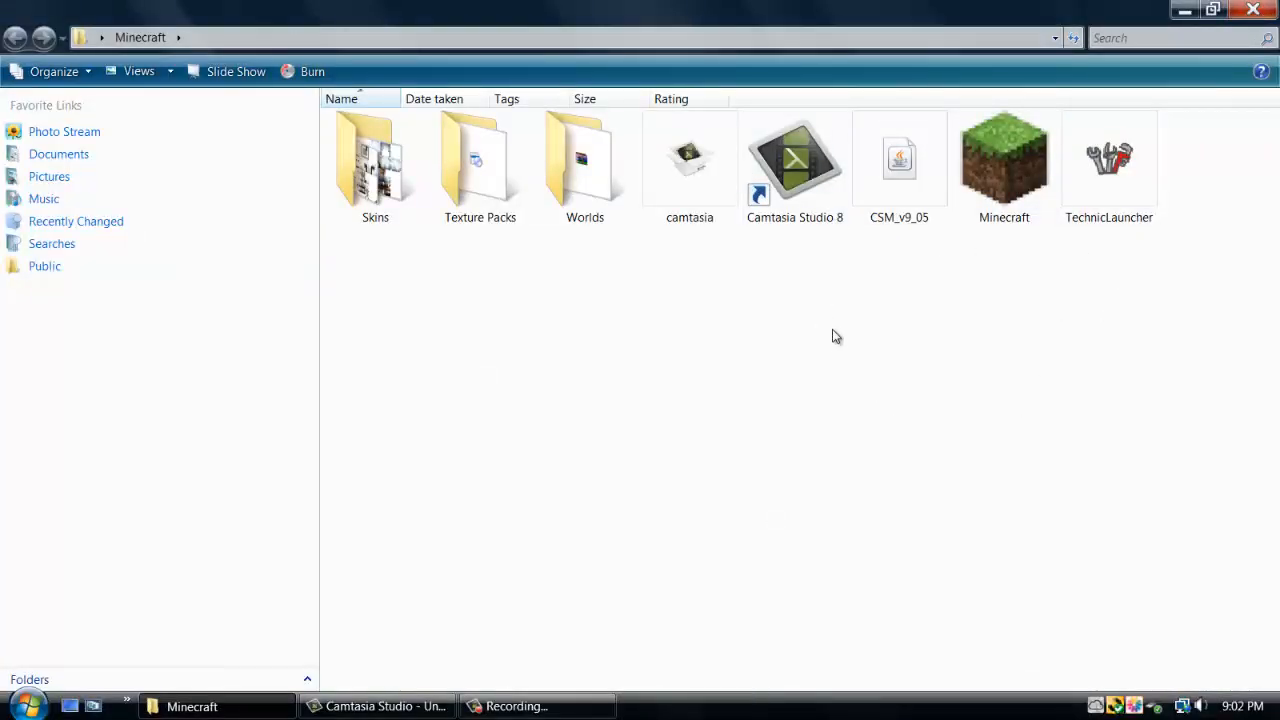
Step: Run the existing TechnicLauncher application from the Minecraft folder
click(1108, 168)
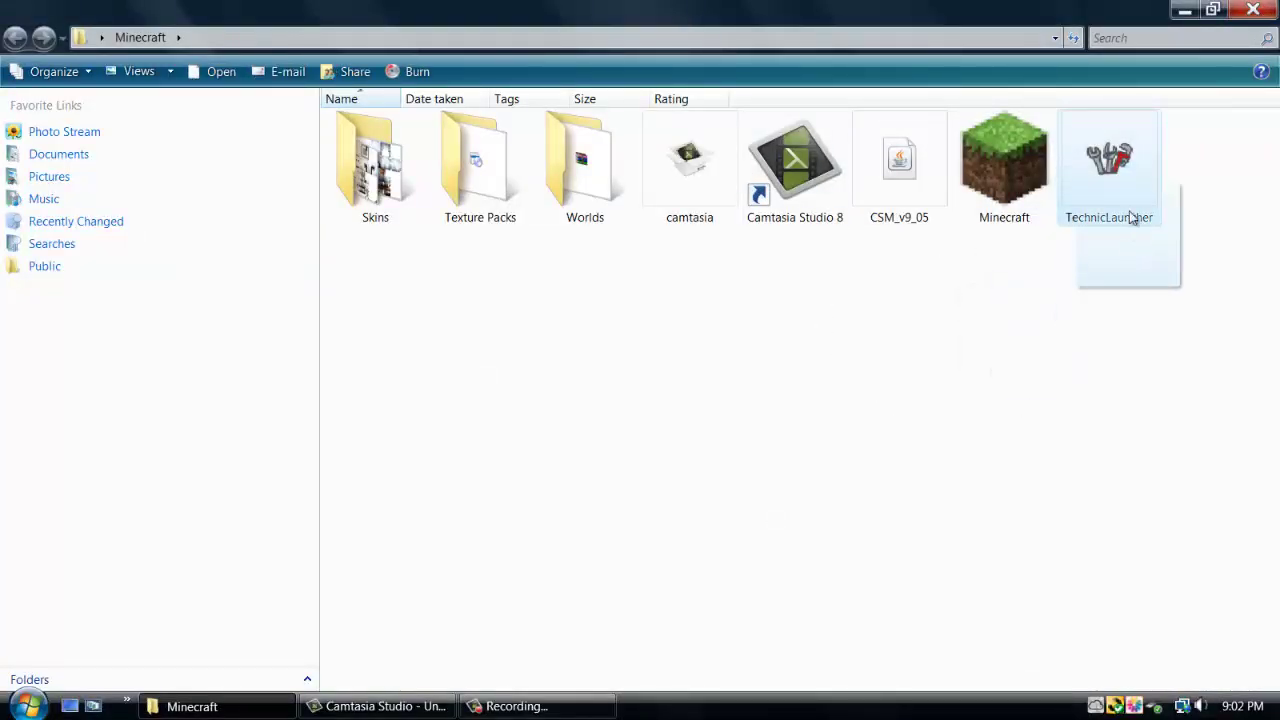
click(640, 450)
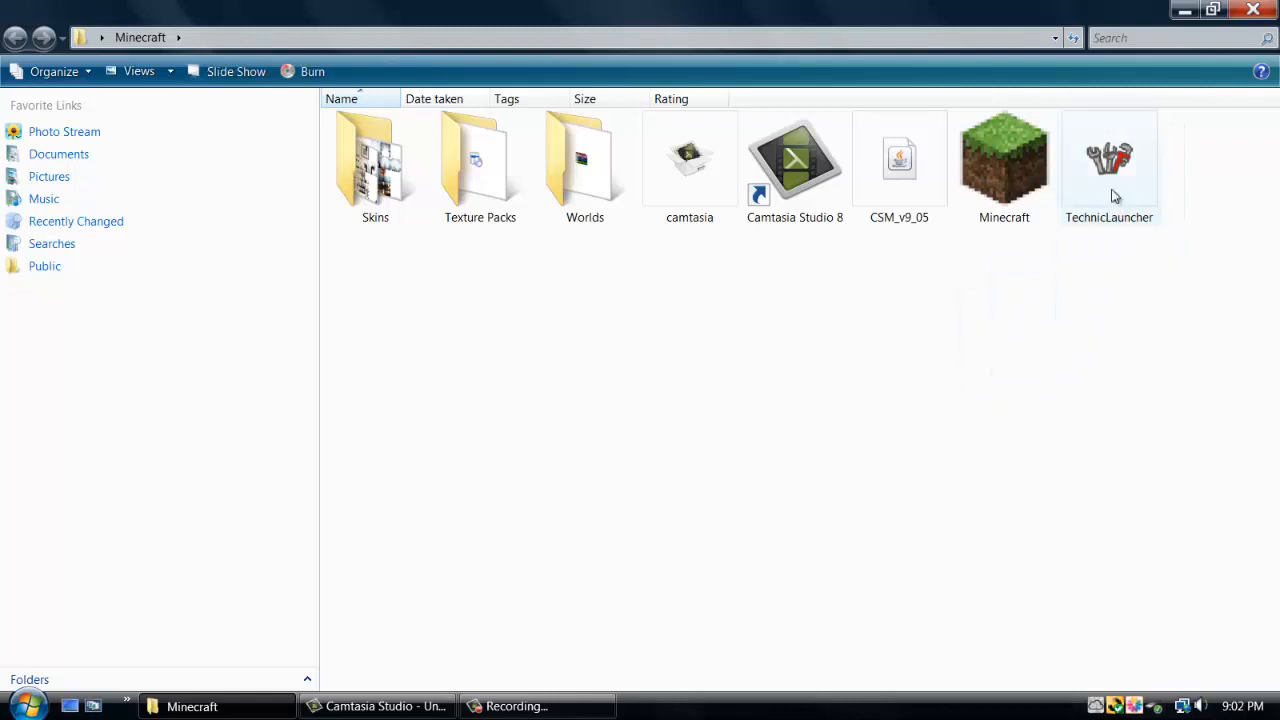
click(1108, 164)
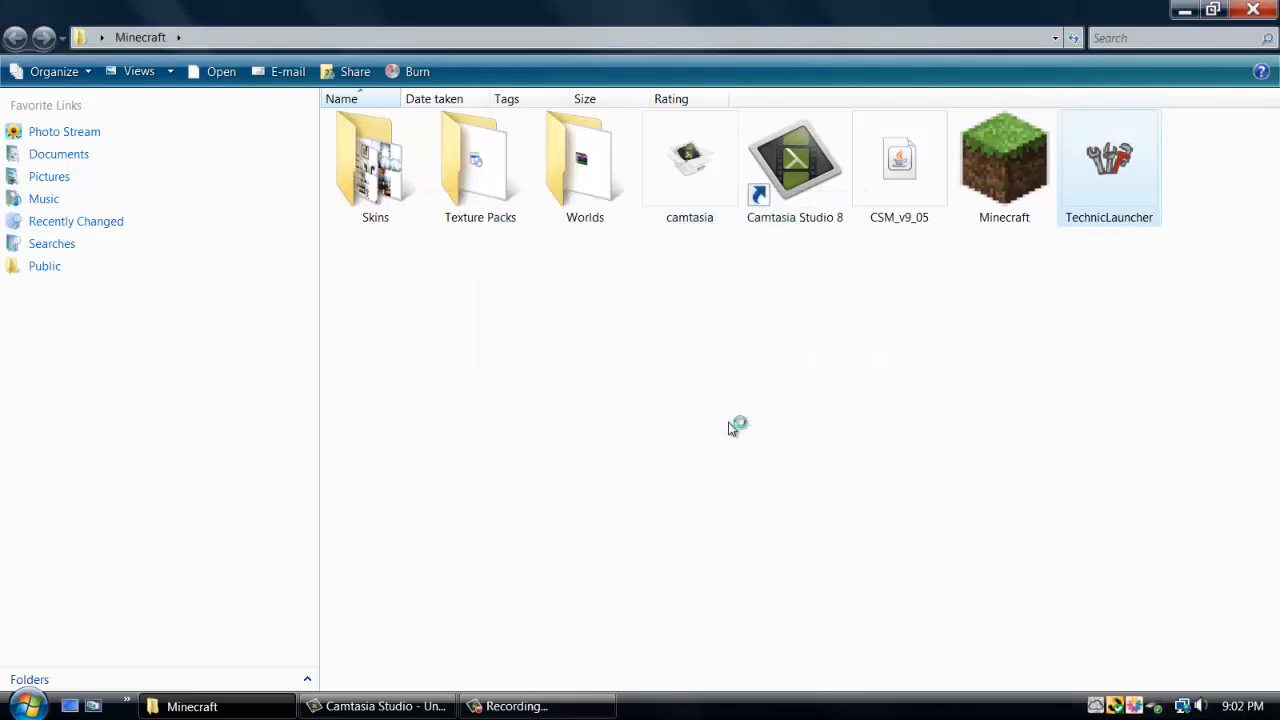
double_click(1108, 164)
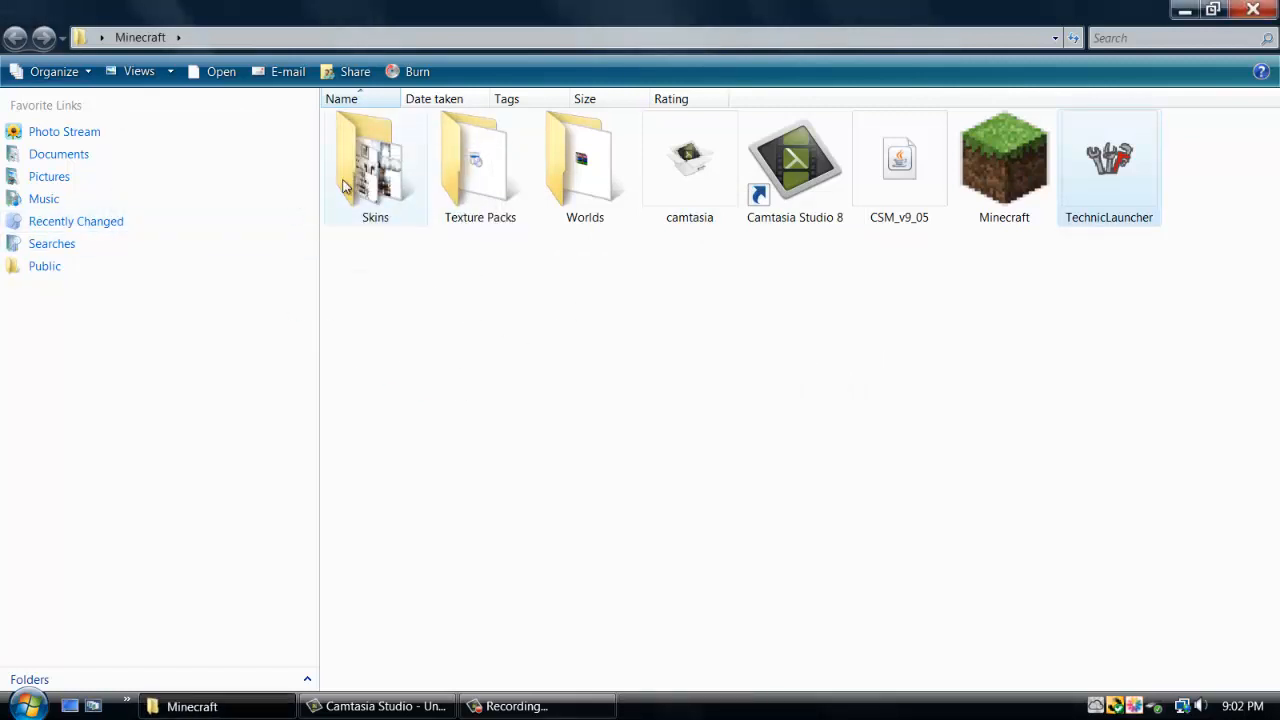
double_click(1108, 160)
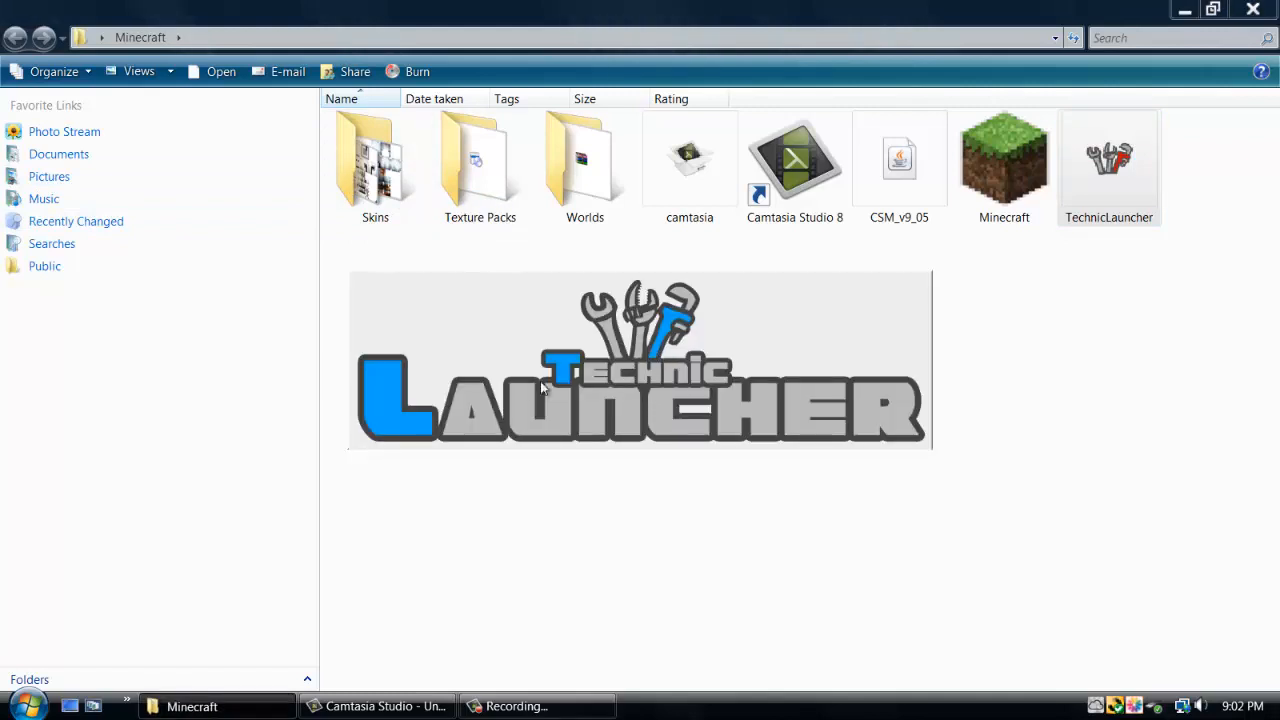
mouse_move(352, 456)
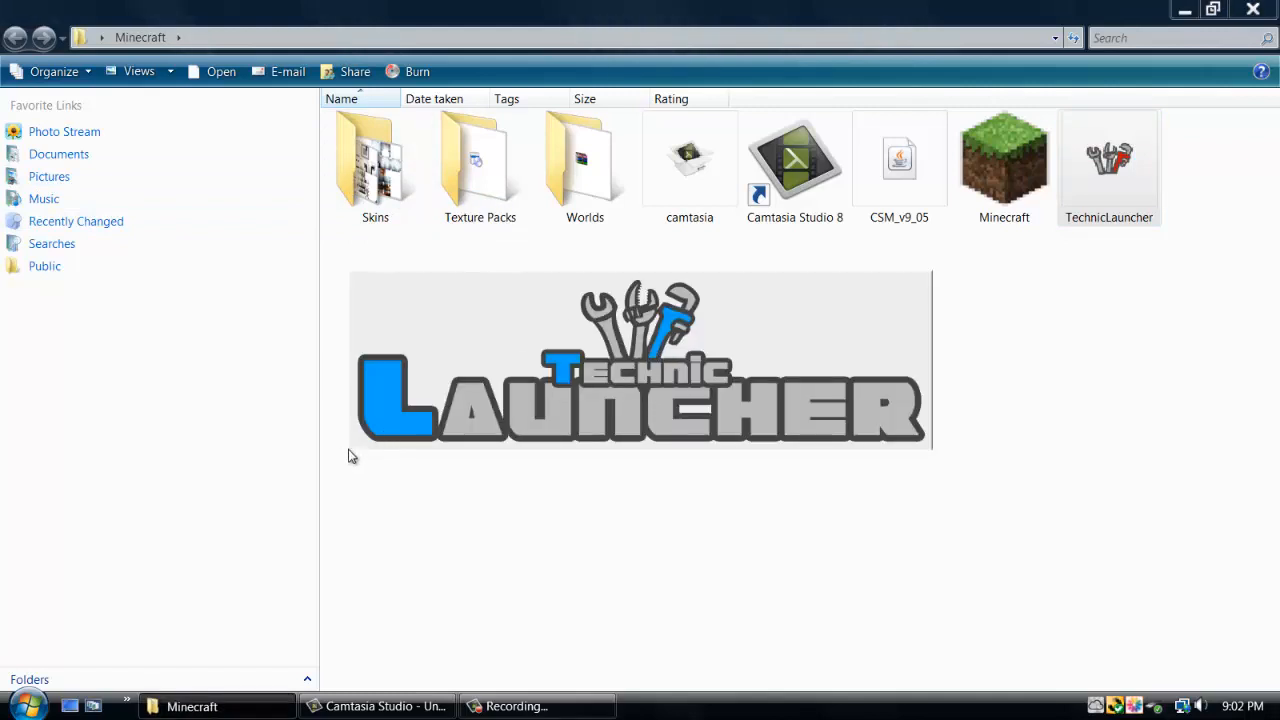
double_click(1108, 160)
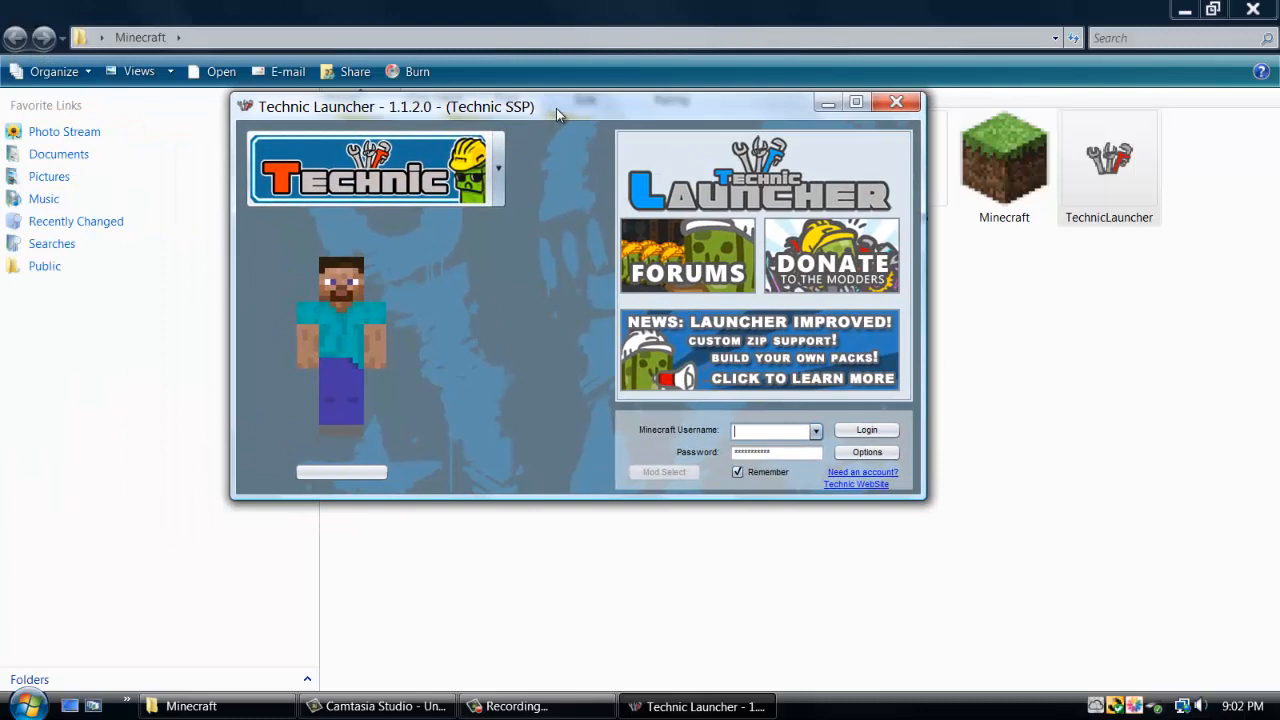
Step: Reposition the launcher window and enter the Minecraft username starting 'DJ_'
drag(556, 106, 496, 94)
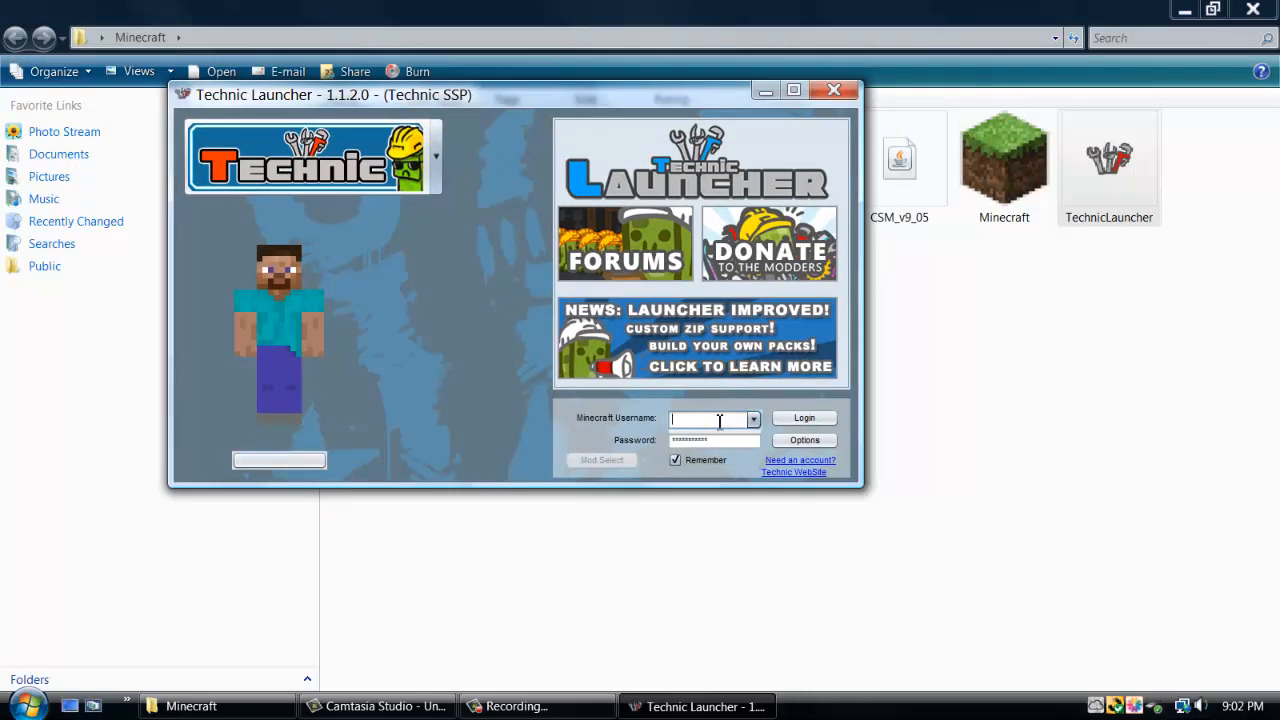
text(DJ_The_bomb)
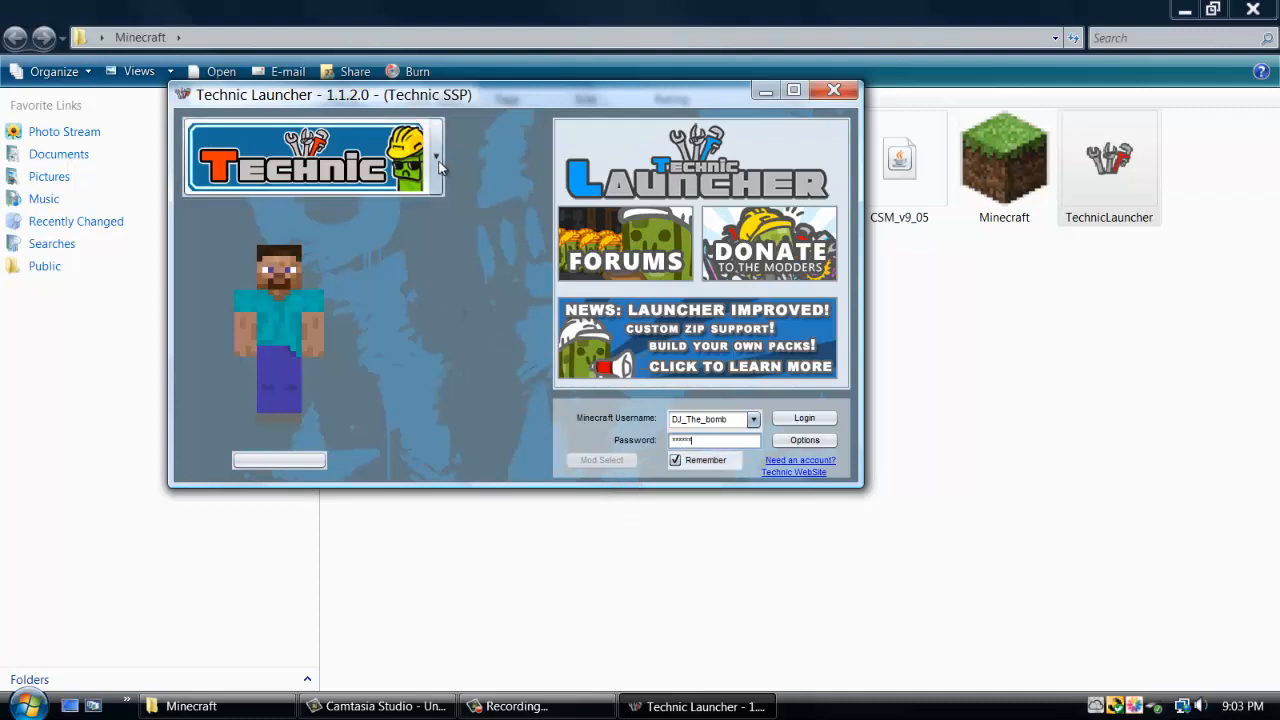
mouse_move(308, 284)
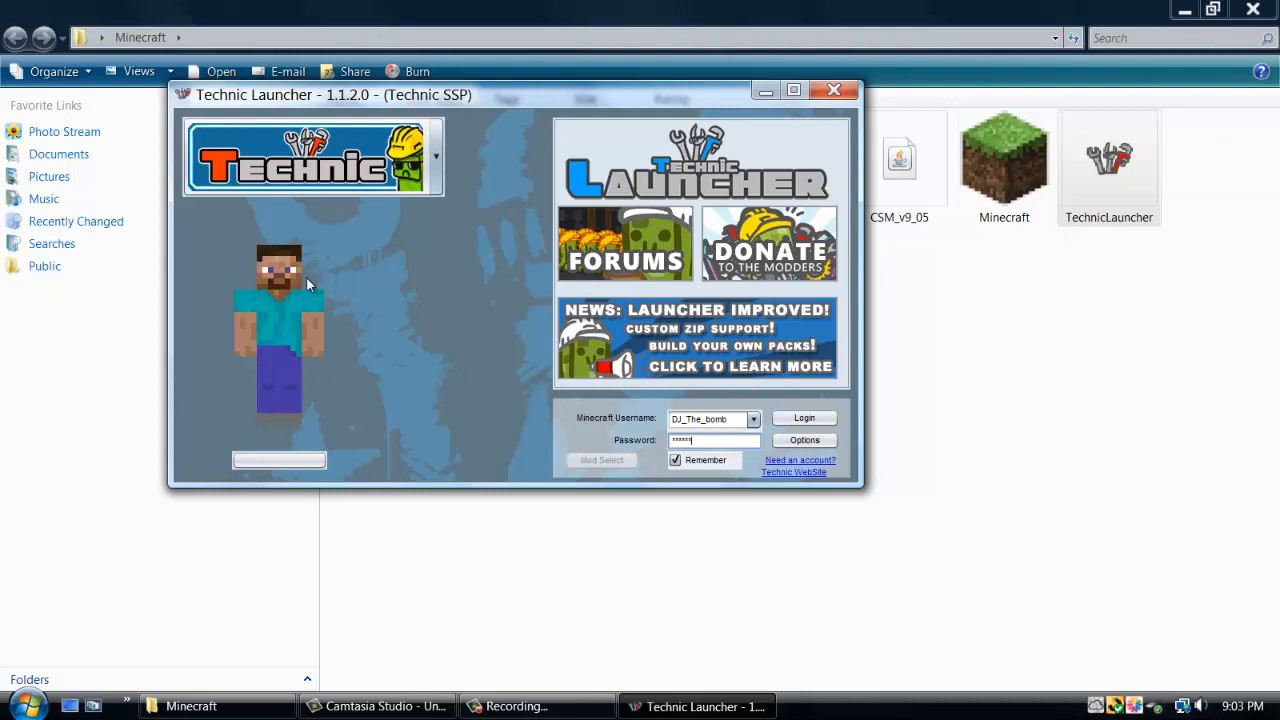
mouse_move(444, 184)
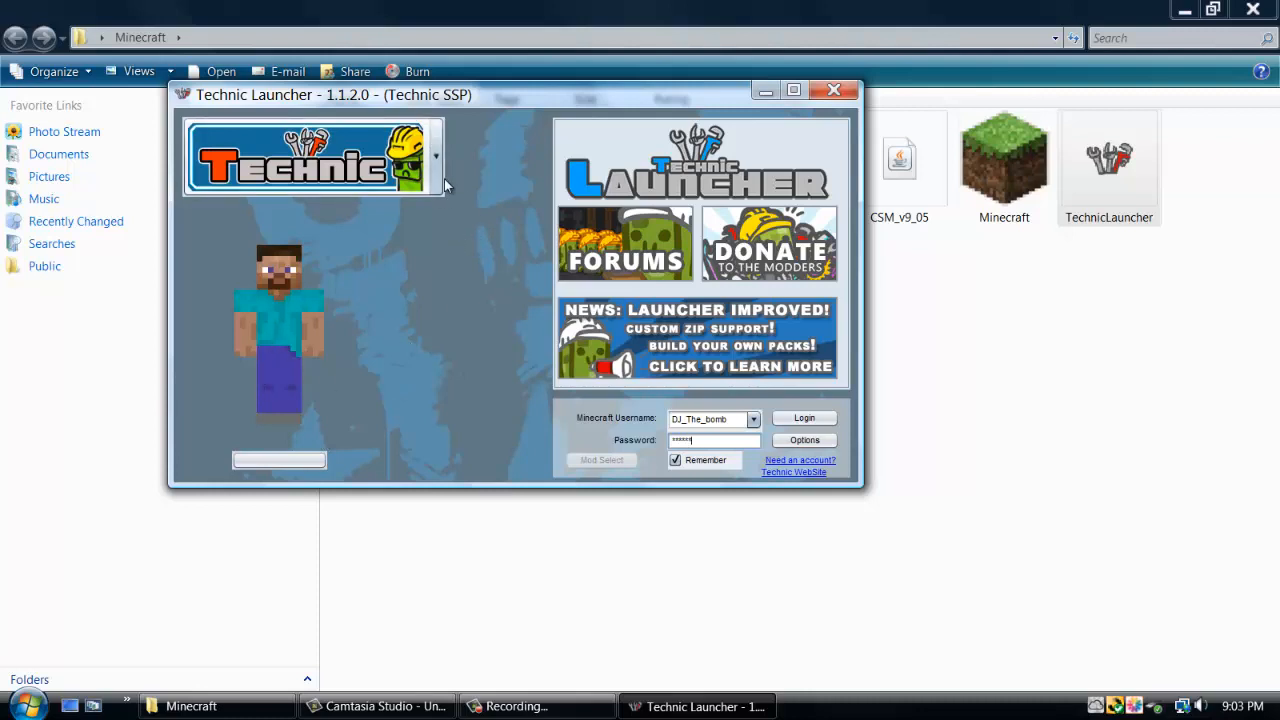
Step: Expand the modpack list and browse Technic, Tekkit Lite, Tekkit Classic, Voltz and others
click(436, 156)
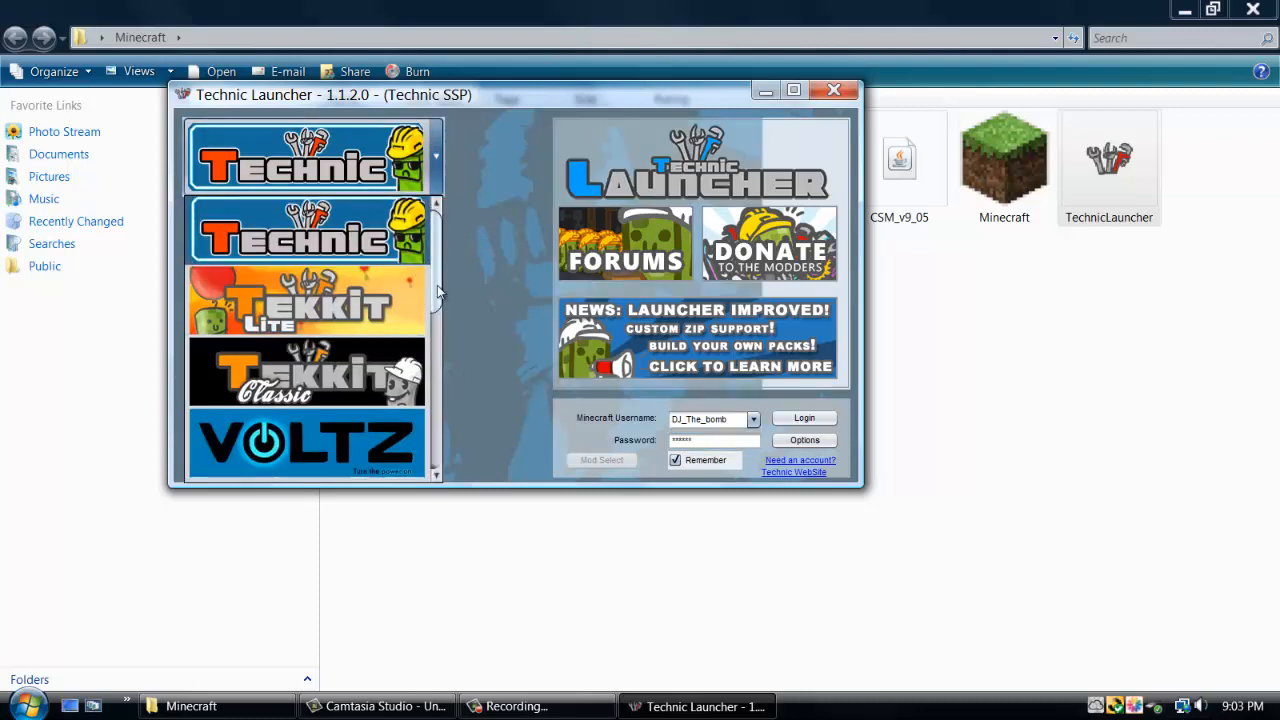
scroll(down, 3)
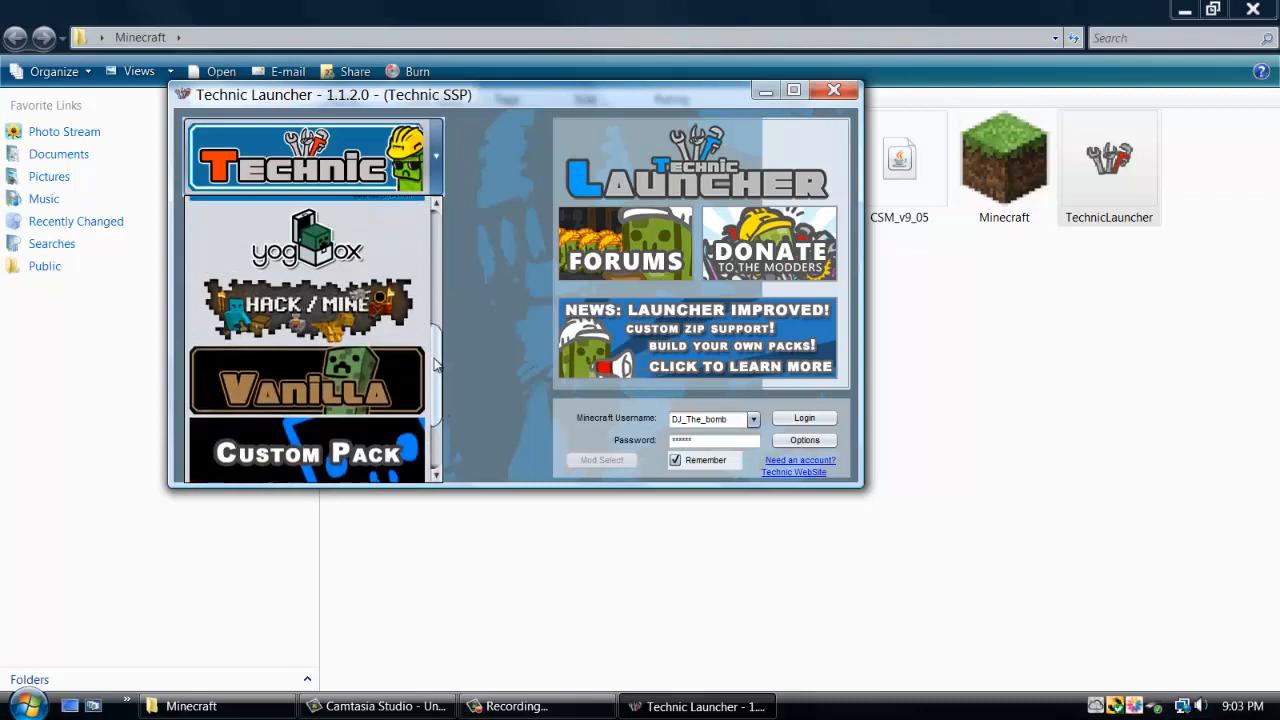
scroll(up, 3)
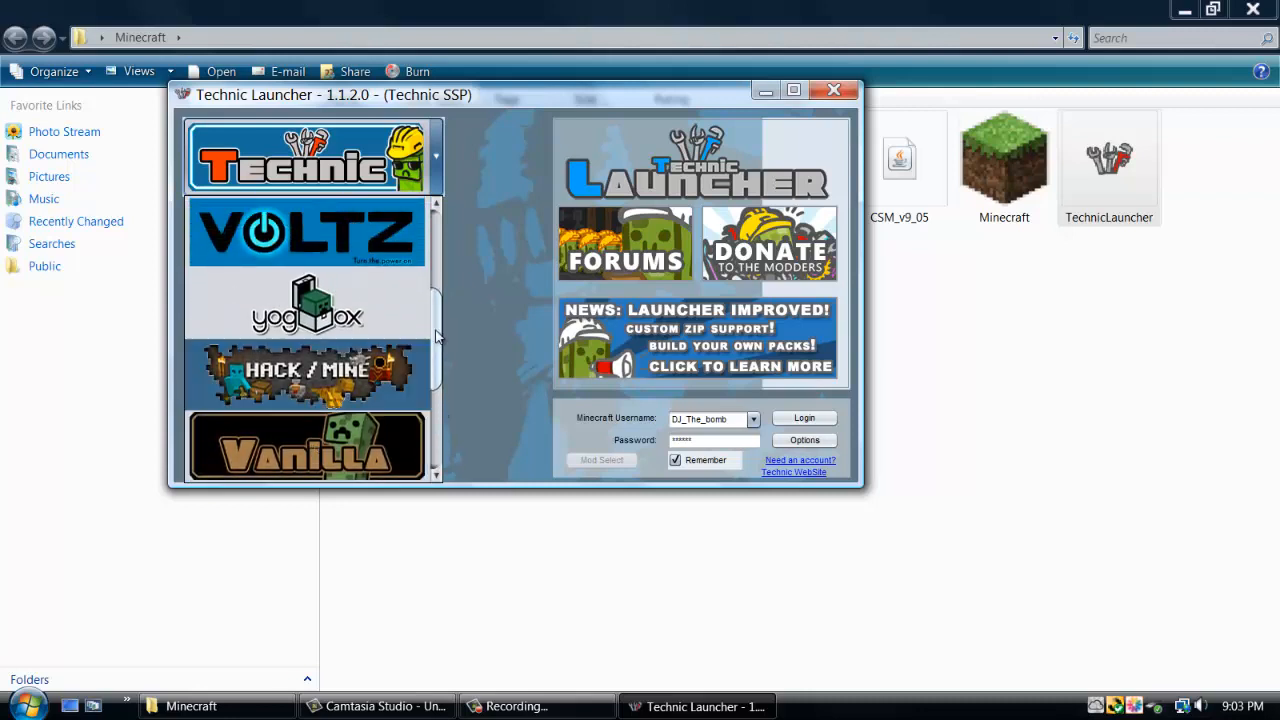
scroll(up, 3)
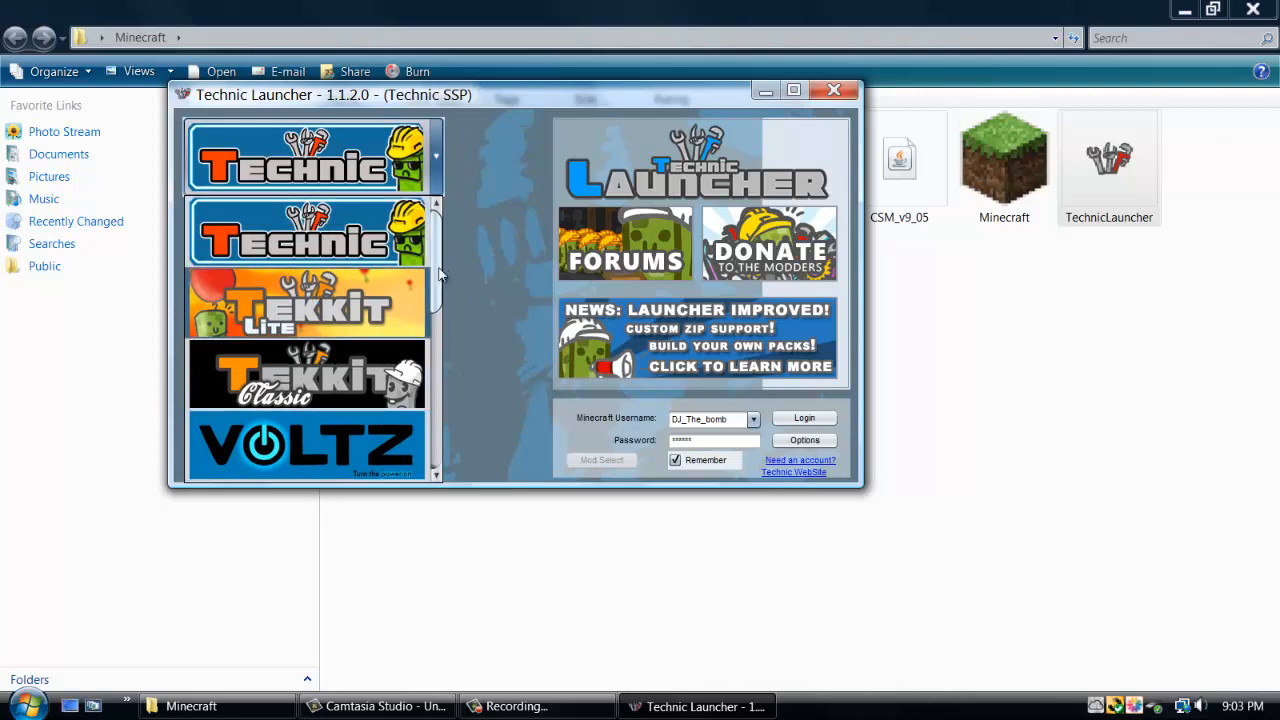
scroll(down, 3)
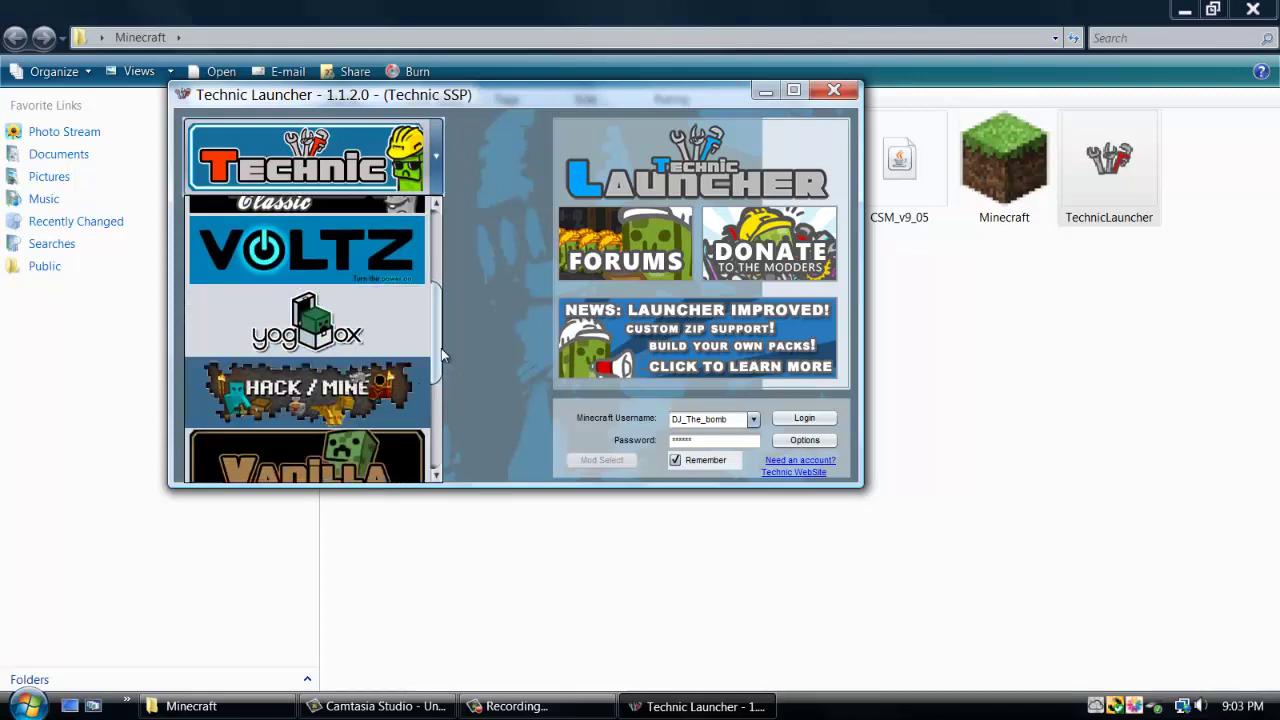
scroll(up, 3)
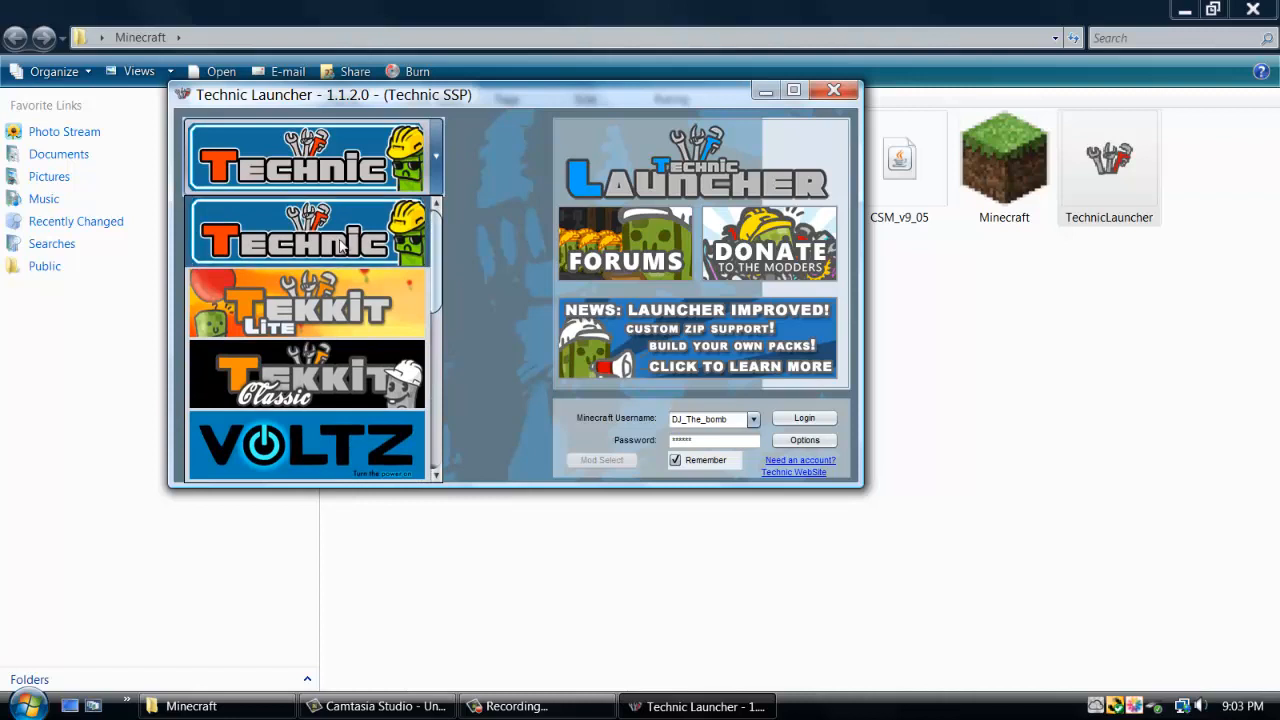
mouse_move(548, 270)
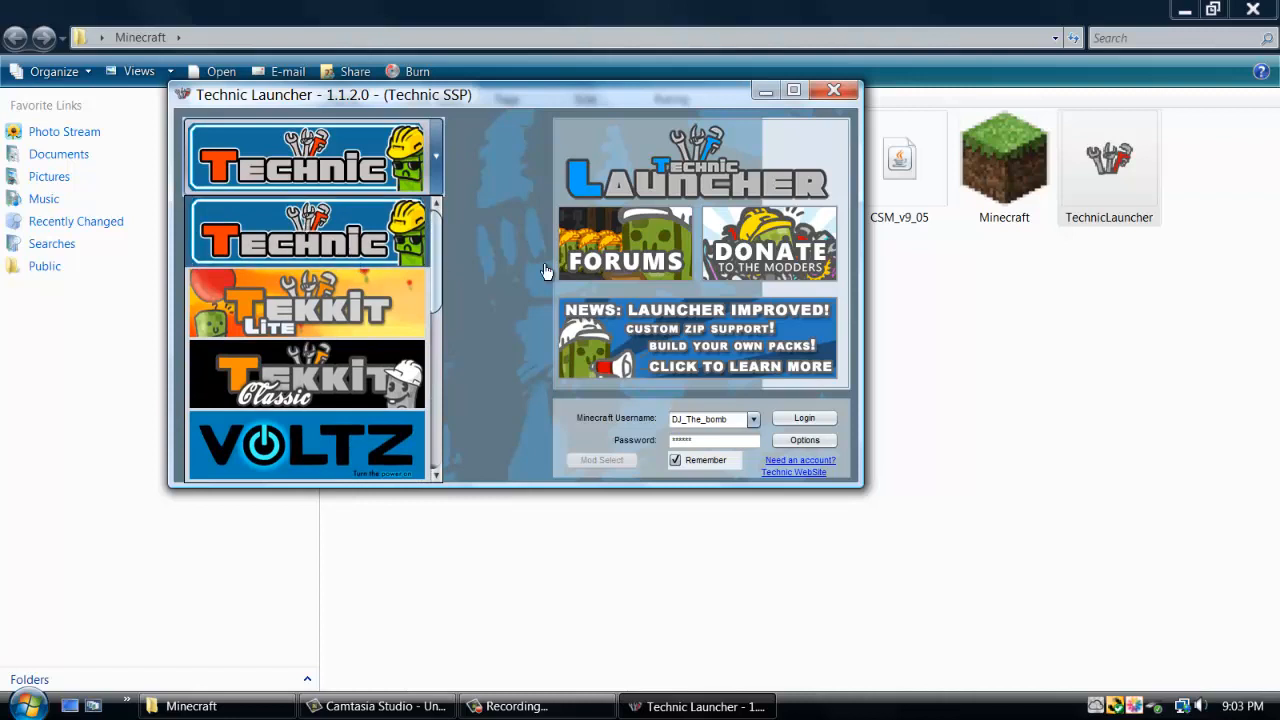
Step: Choose Tekkit Classic as the modpack and reach for the launcher's Options
click(306, 374)
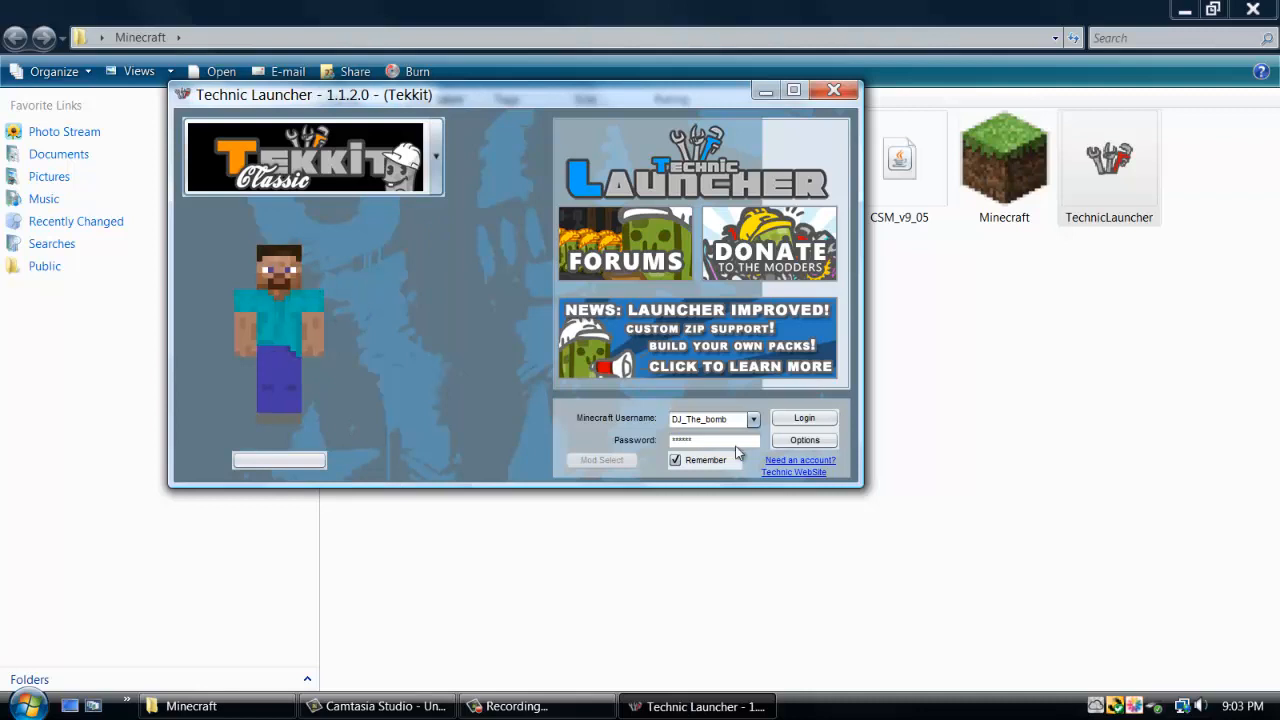
mouse_move(804, 440)
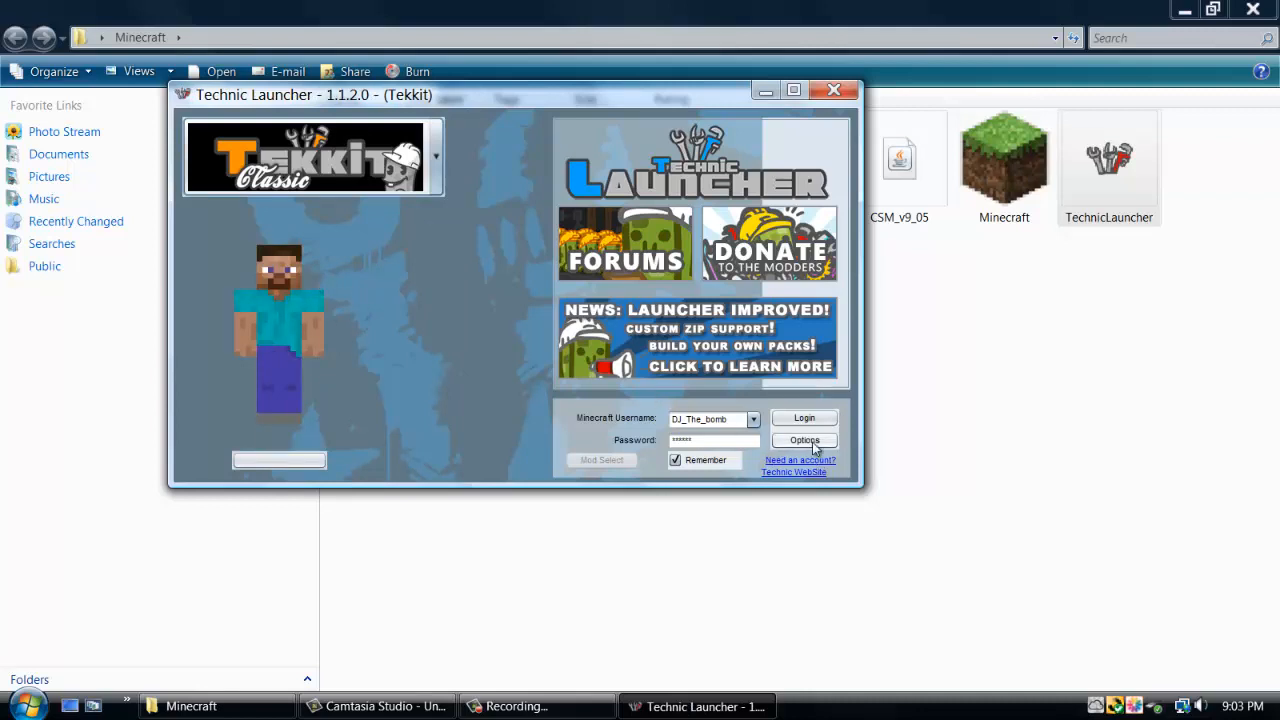
click(804, 440)
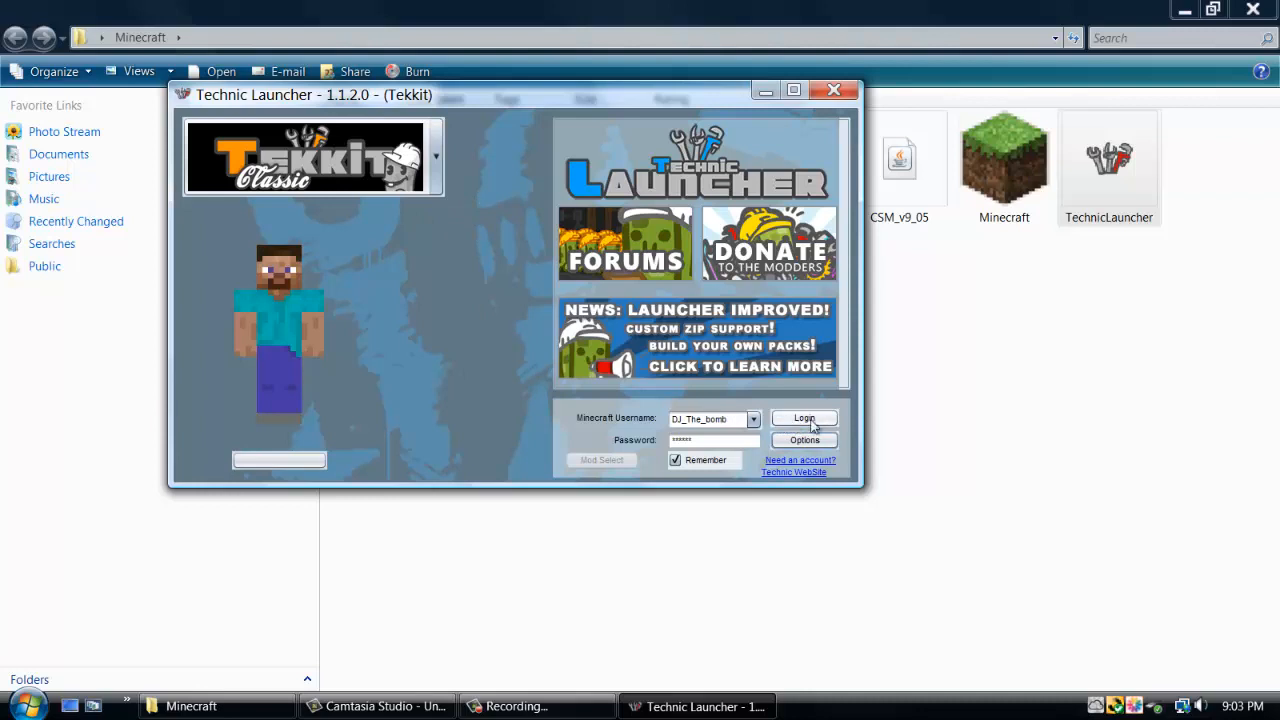
mouse_move(340, 212)
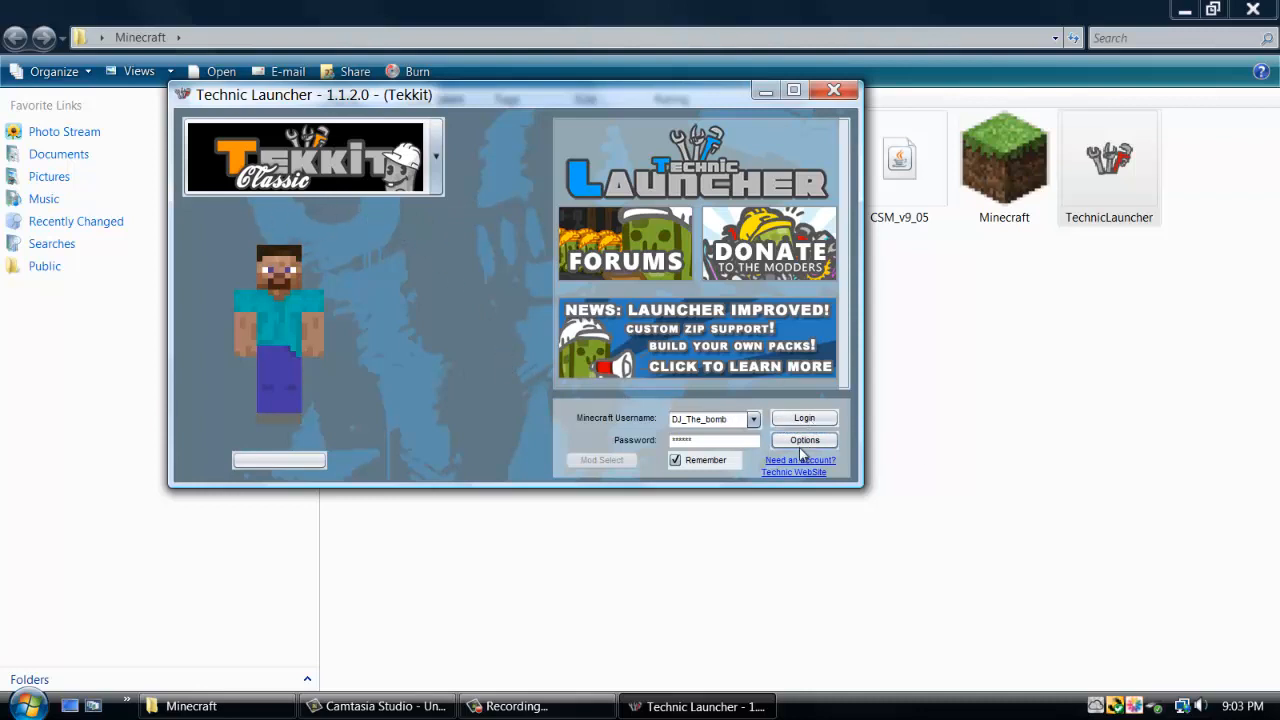
click(804, 440)
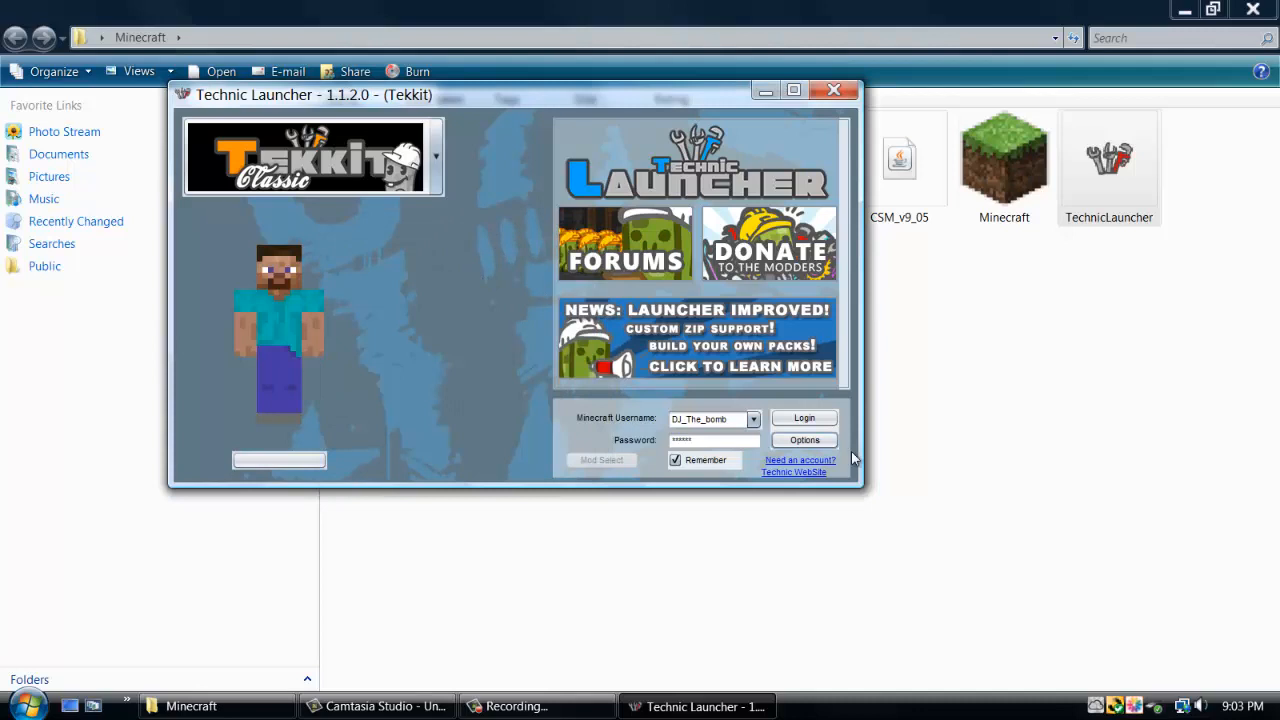
mouse_move(804, 440)
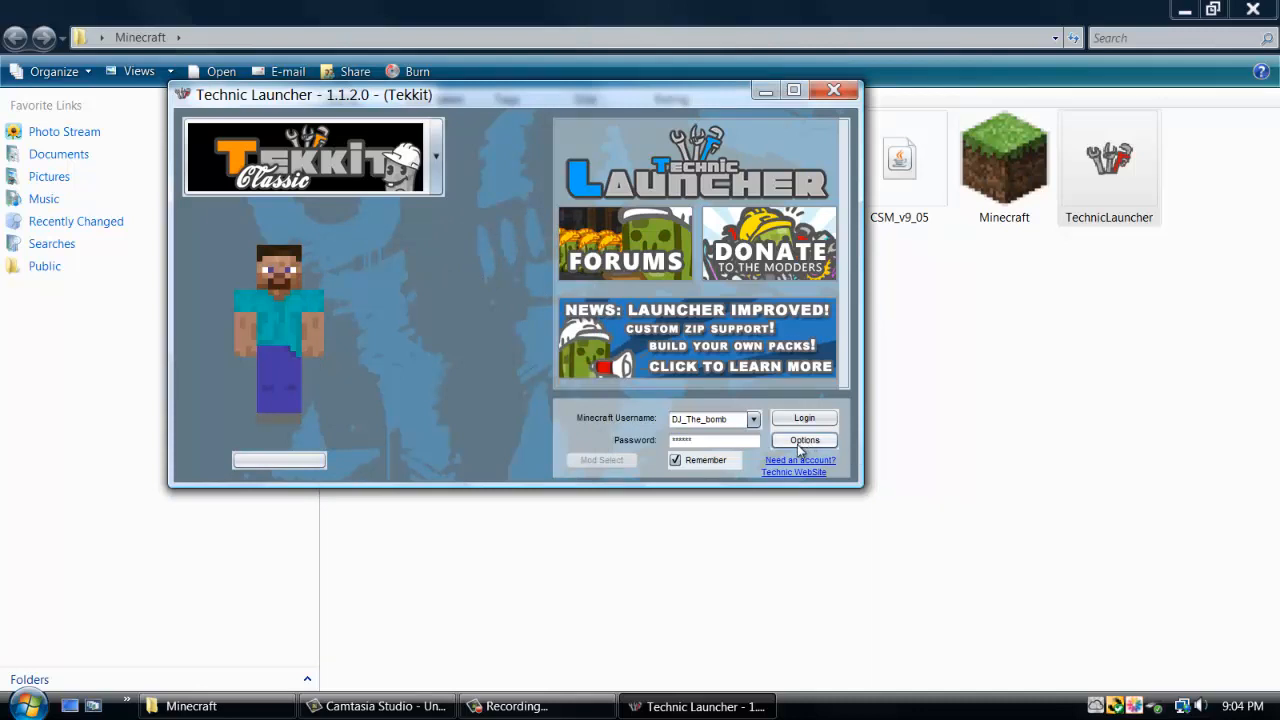
Step: In Settings, use recommended builds and pick the 3.1.2 Rec Build for Tekkit
click(804, 440)
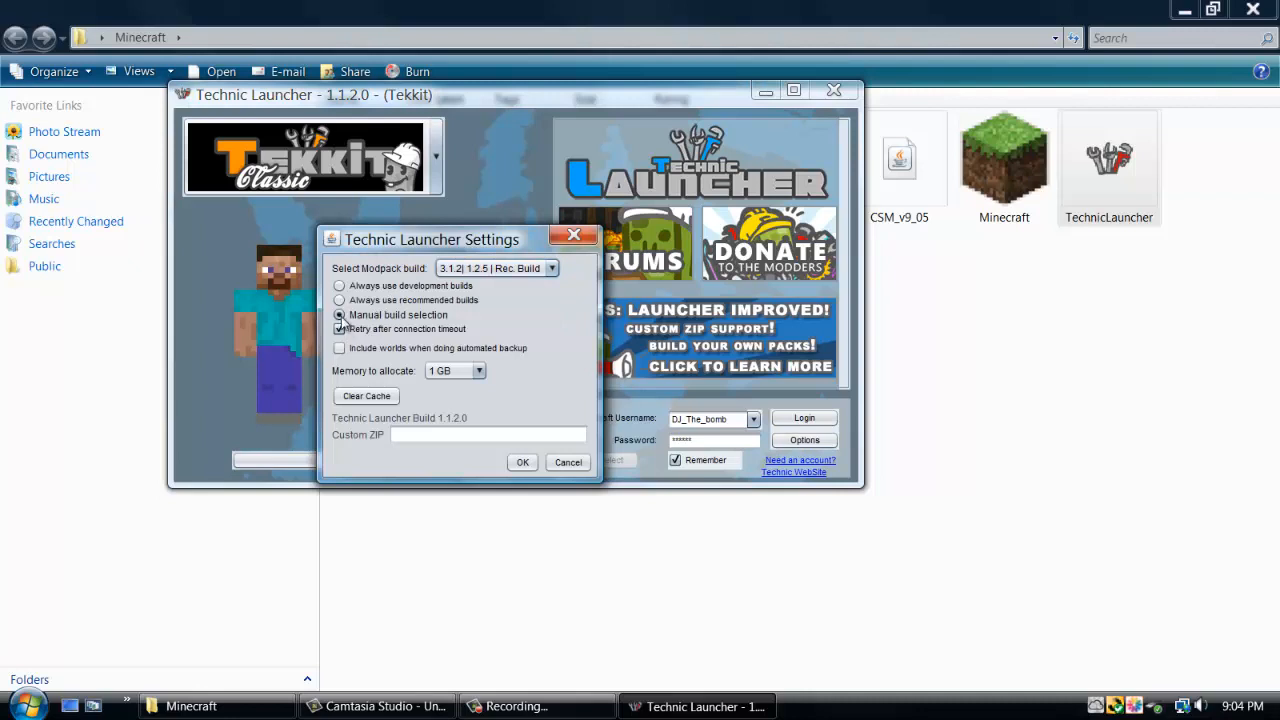
click(340, 300)
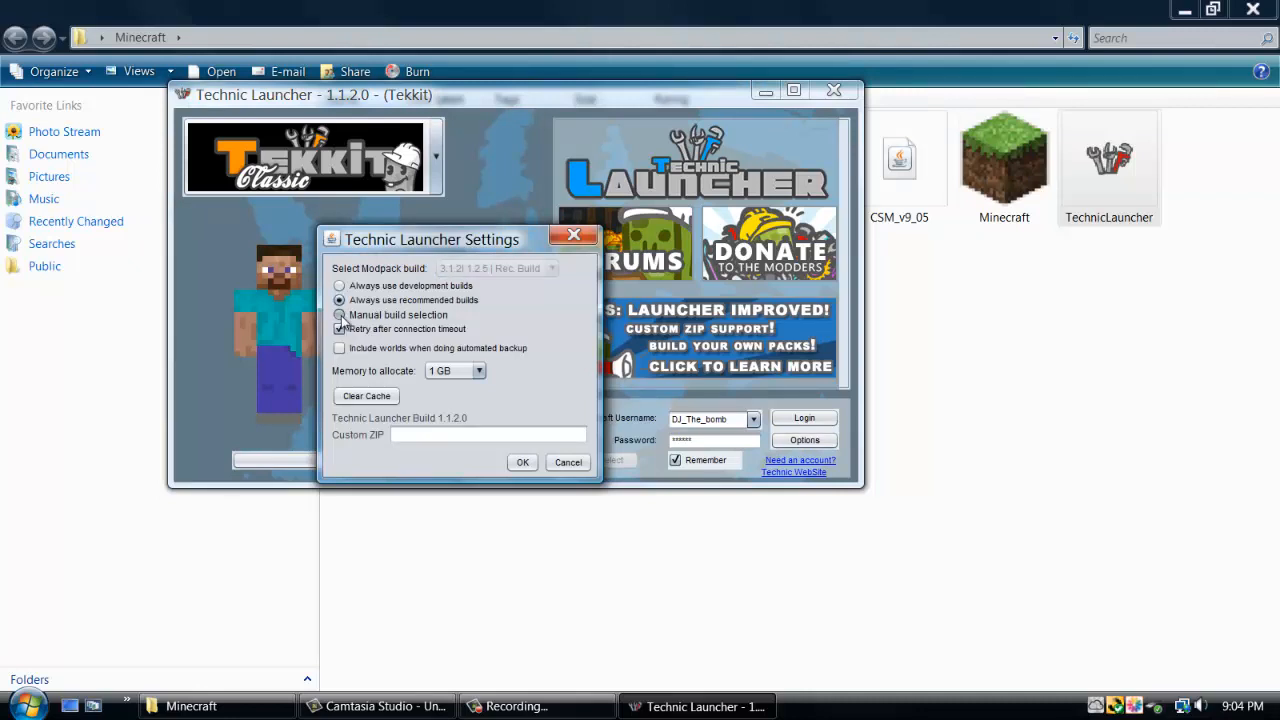
click(552, 268)
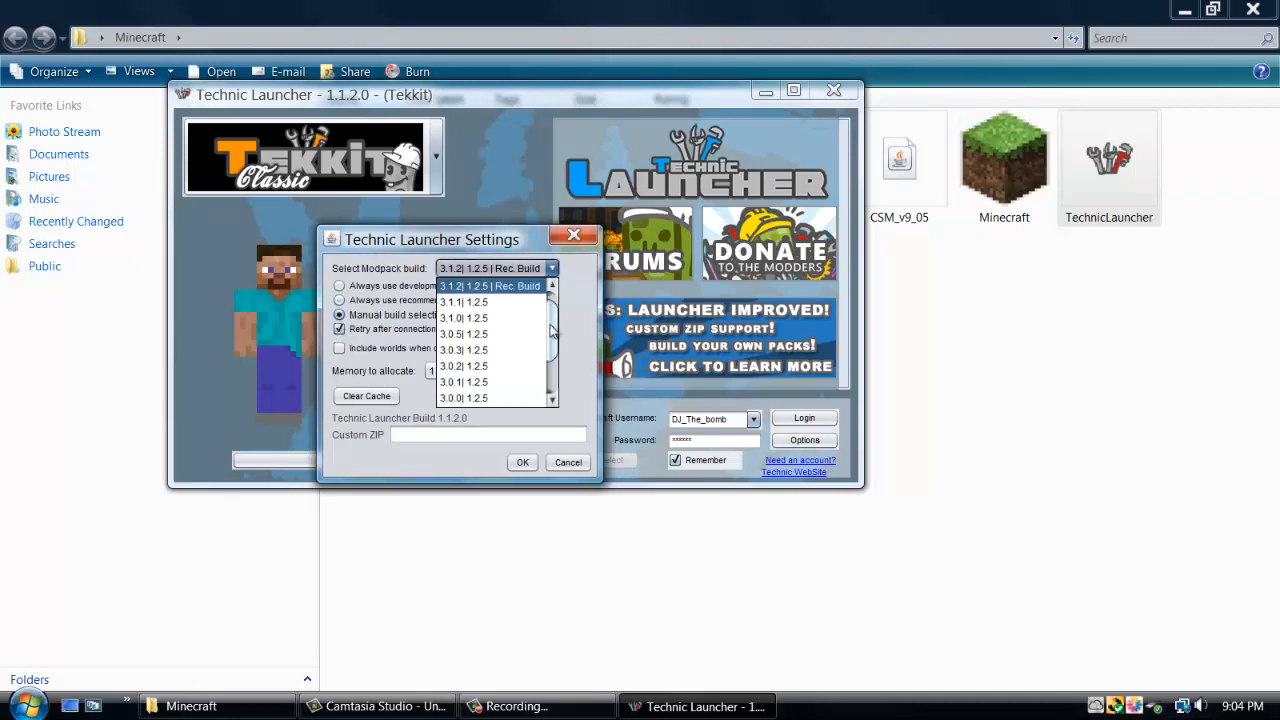
scroll(up, 3)
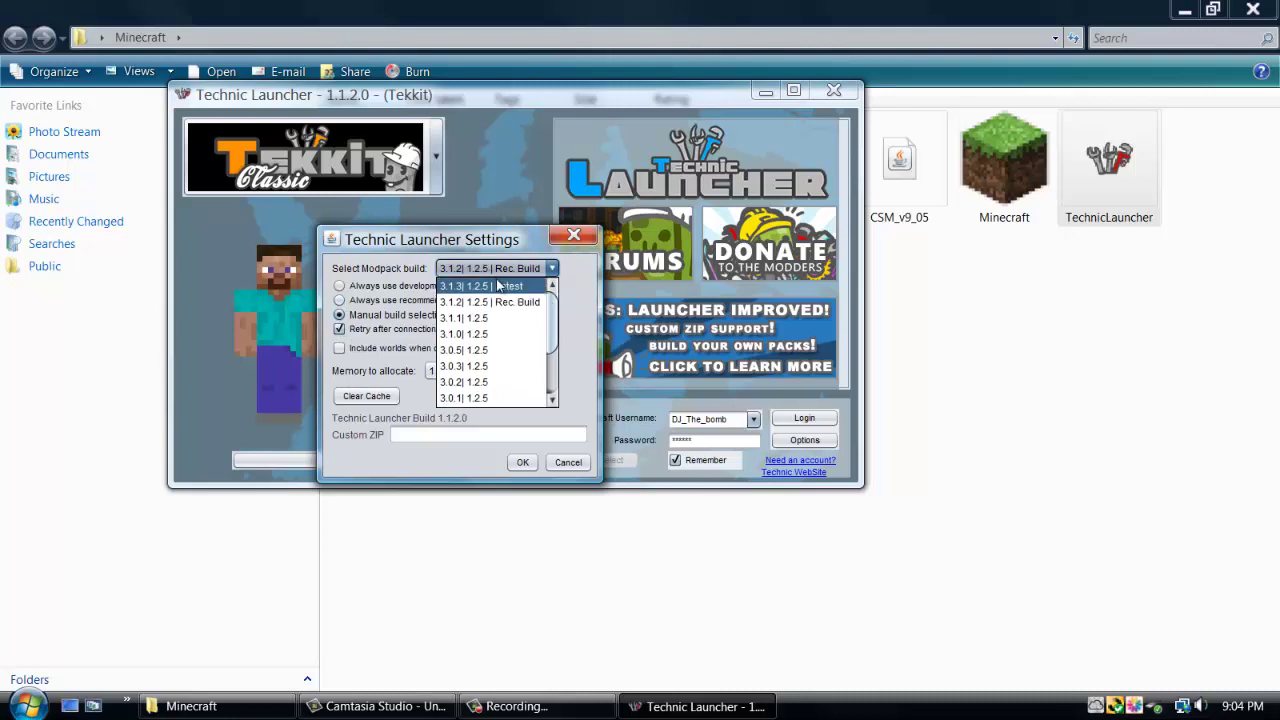
mouse_move(510, 302)
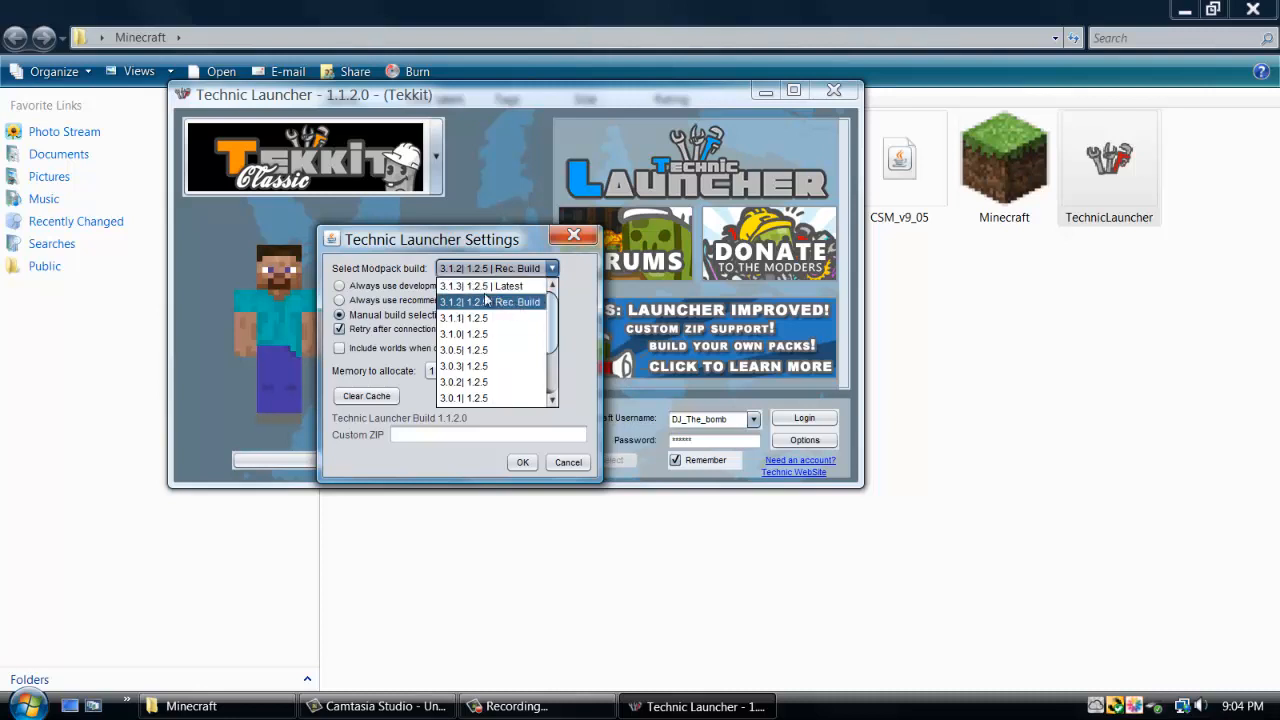
click(496, 302)
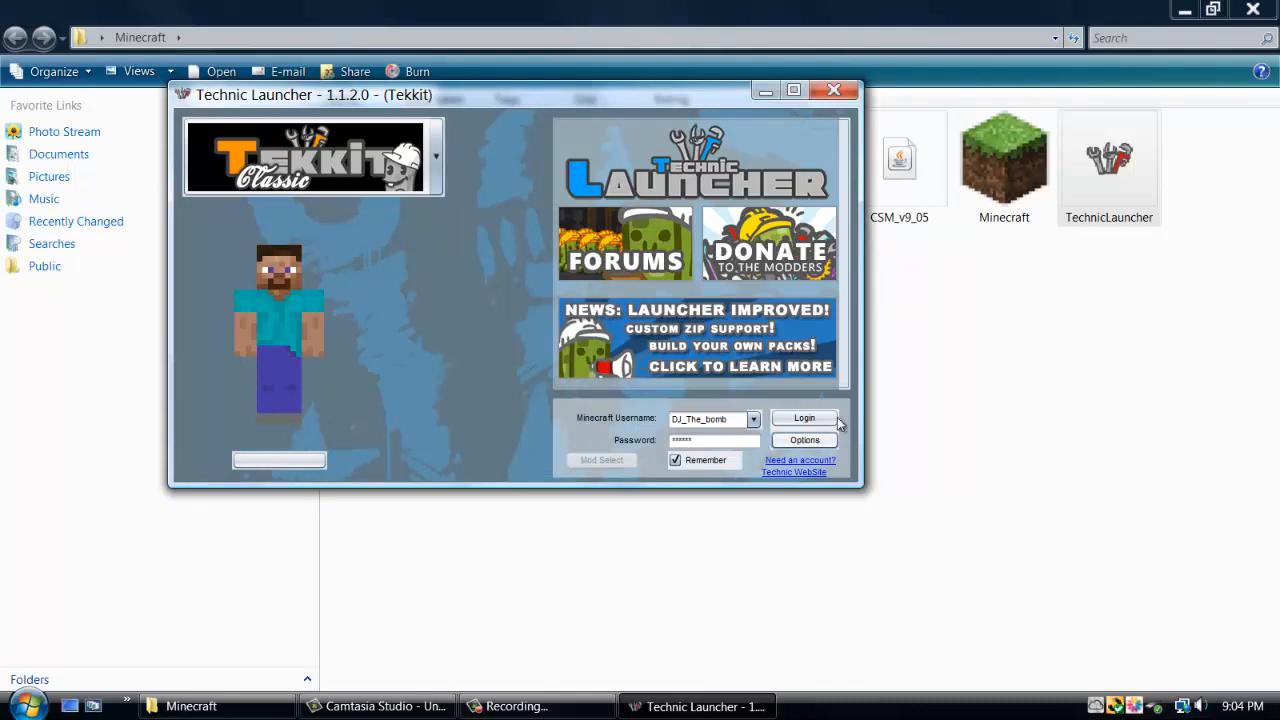
Step: Log in to launch Tekkit Classic and nudge the new game window upward
click(804, 418)
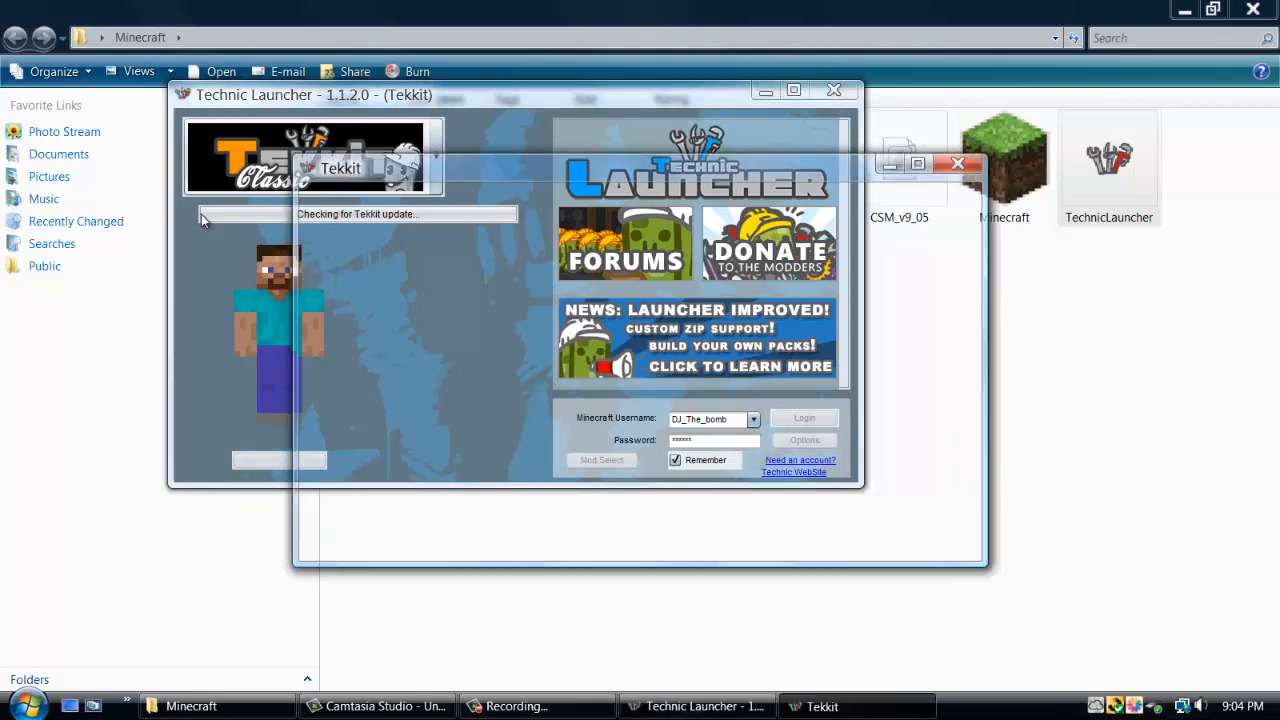
mouse_move(464, 268)
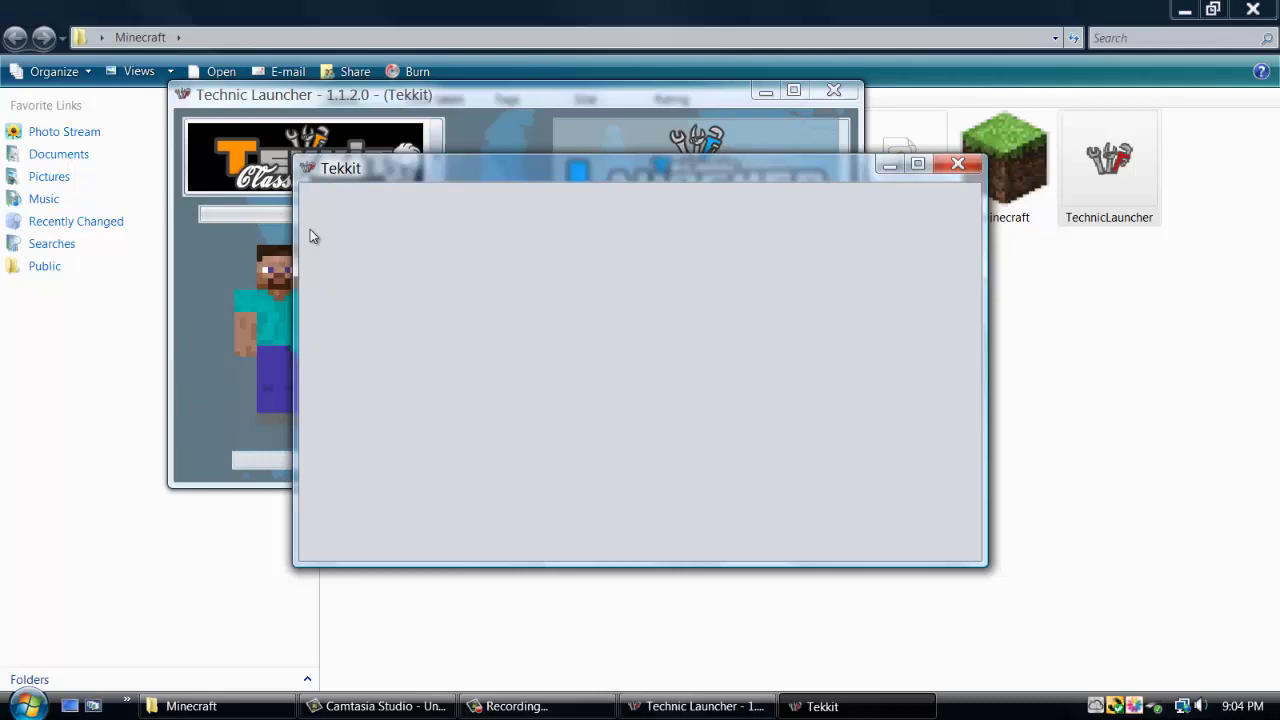
mouse_move(220, 168)
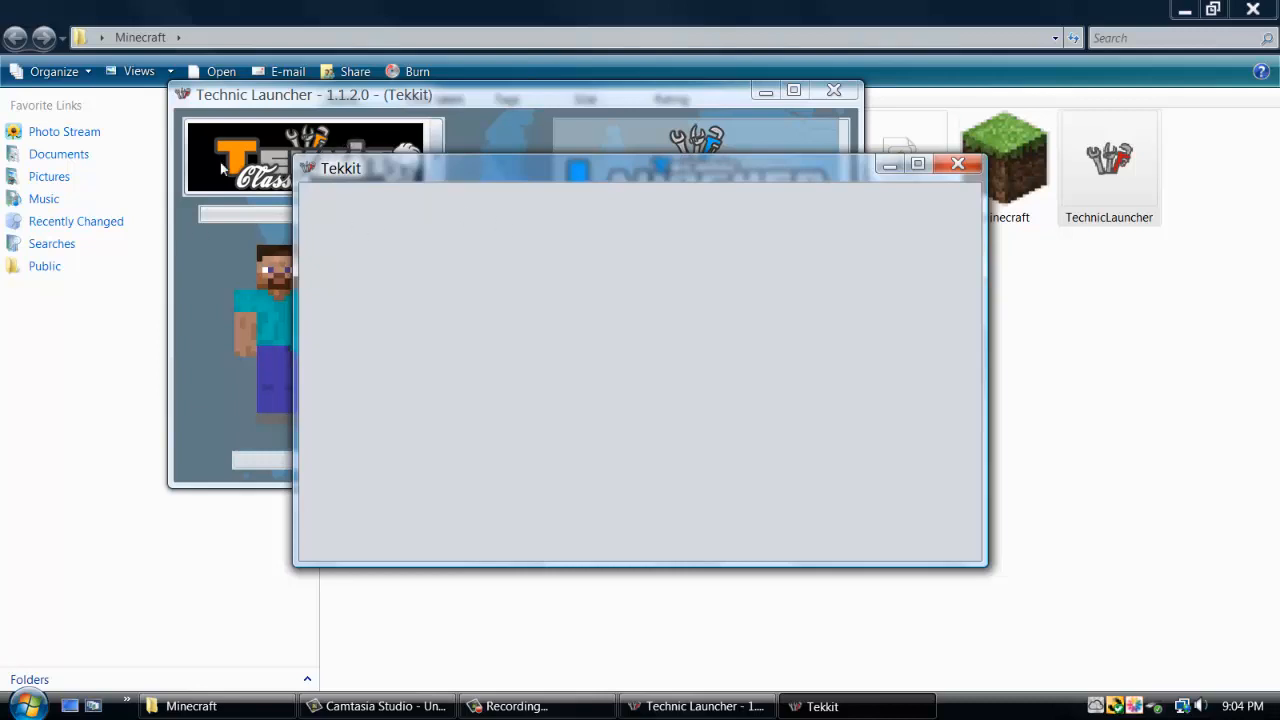
mouse_move(364, 182)
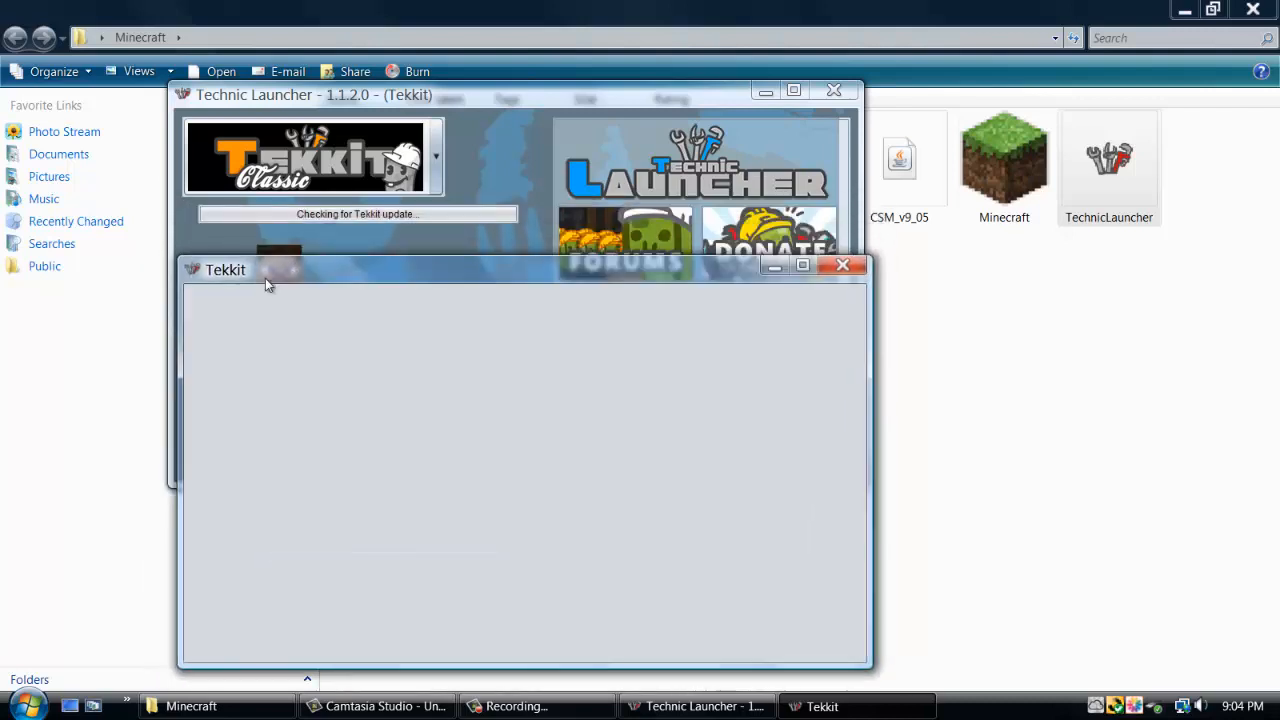
drag(268, 268, 290, 258)
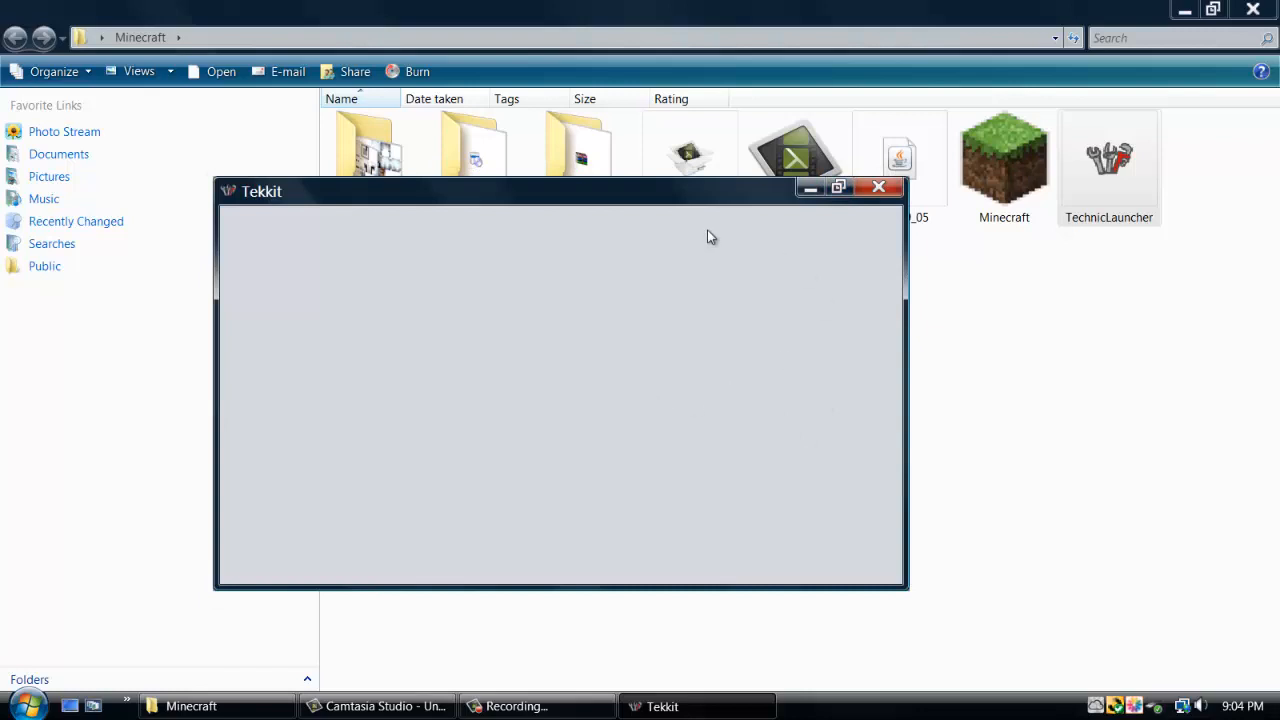
Step: Maximize the Tekkit game window while the Mojang splash loads
click(838, 188)
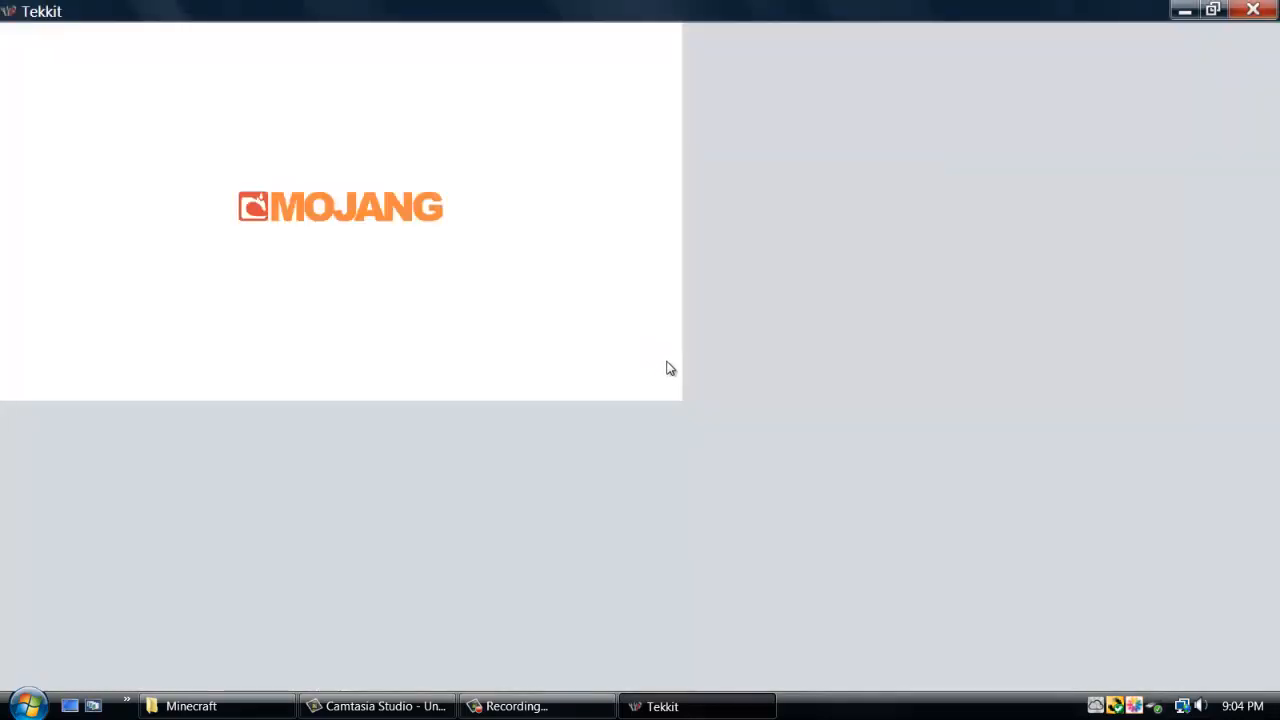
mouse_move(618, 382)
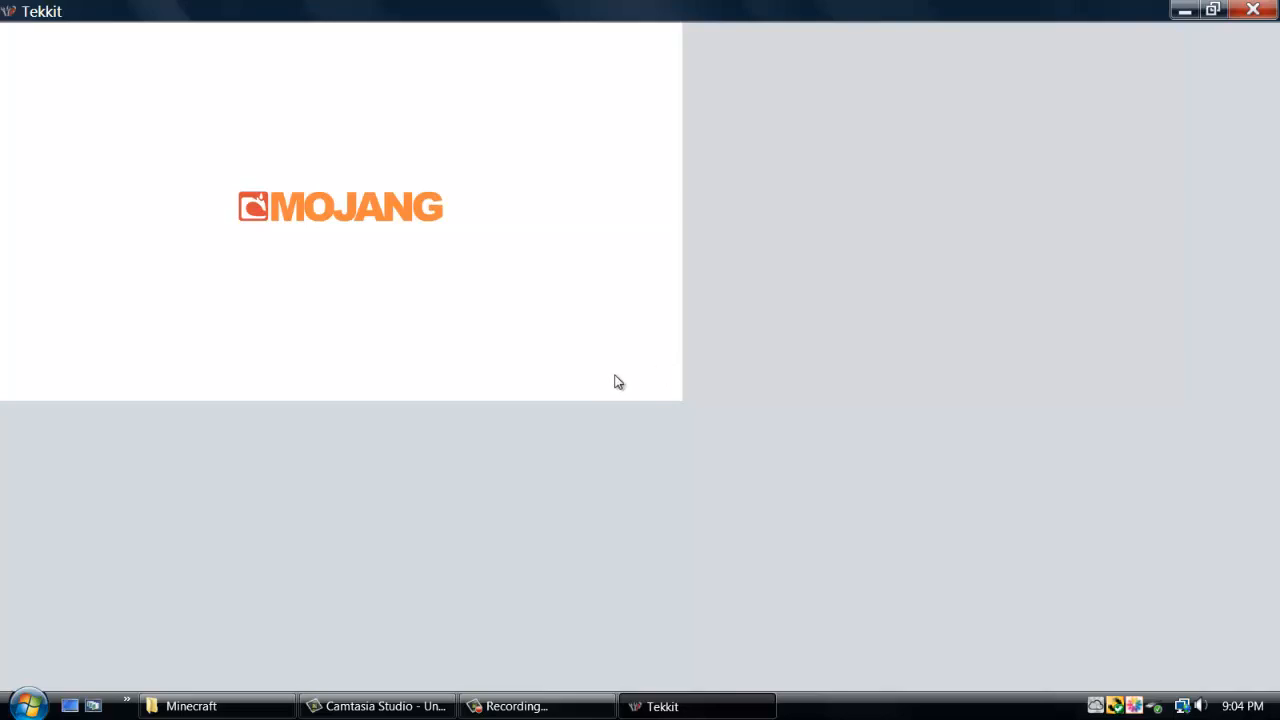
mouse_move(614, 384)
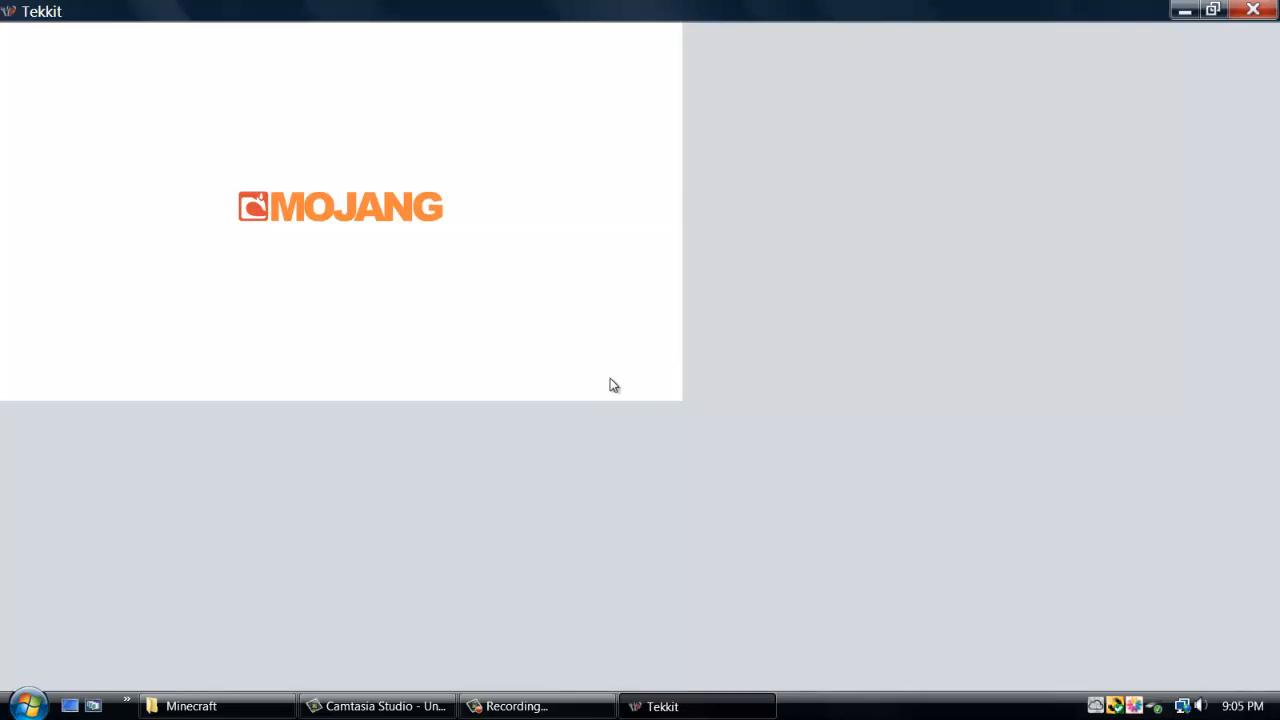
mouse_move(684, 382)
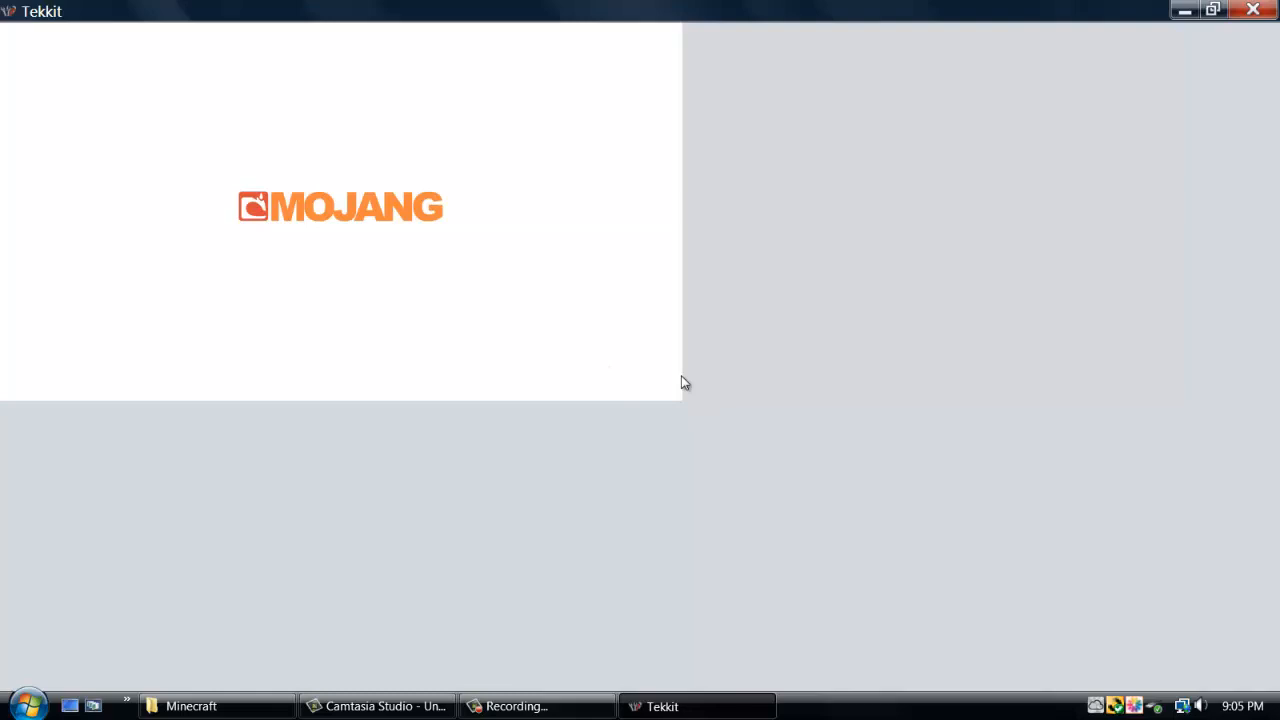
mouse_move(700, 378)
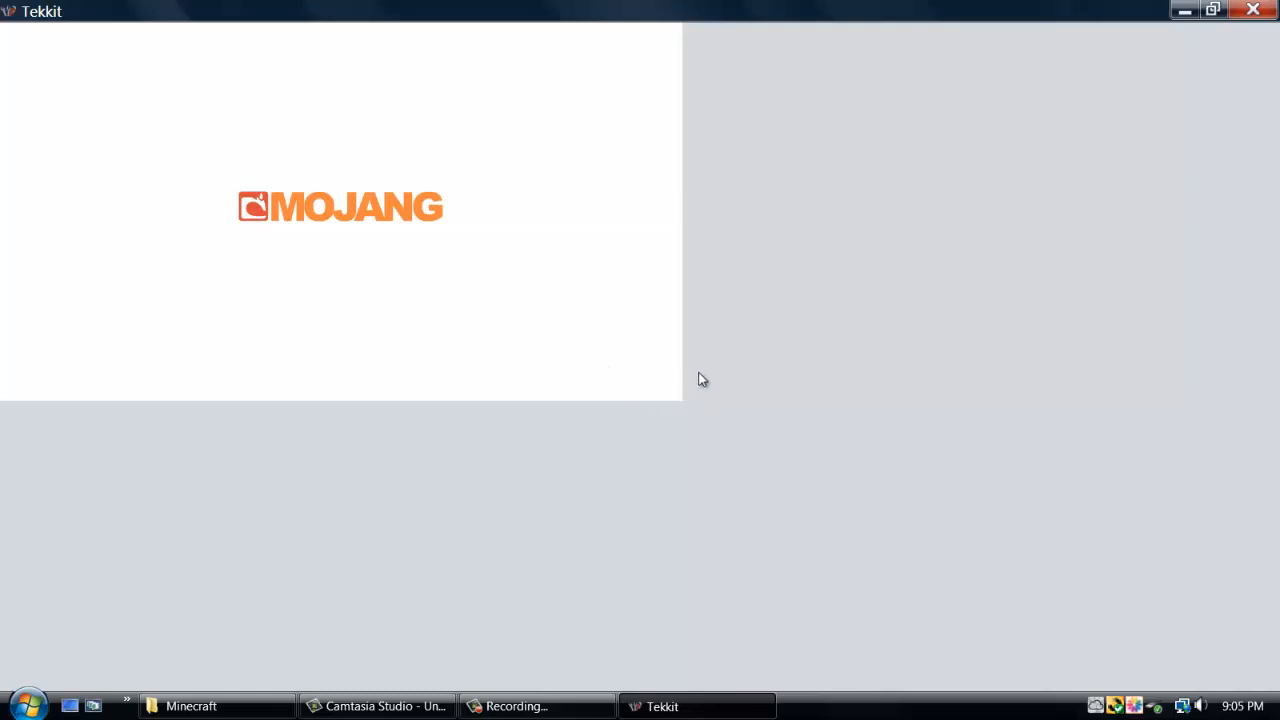
mouse_move(618, 452)
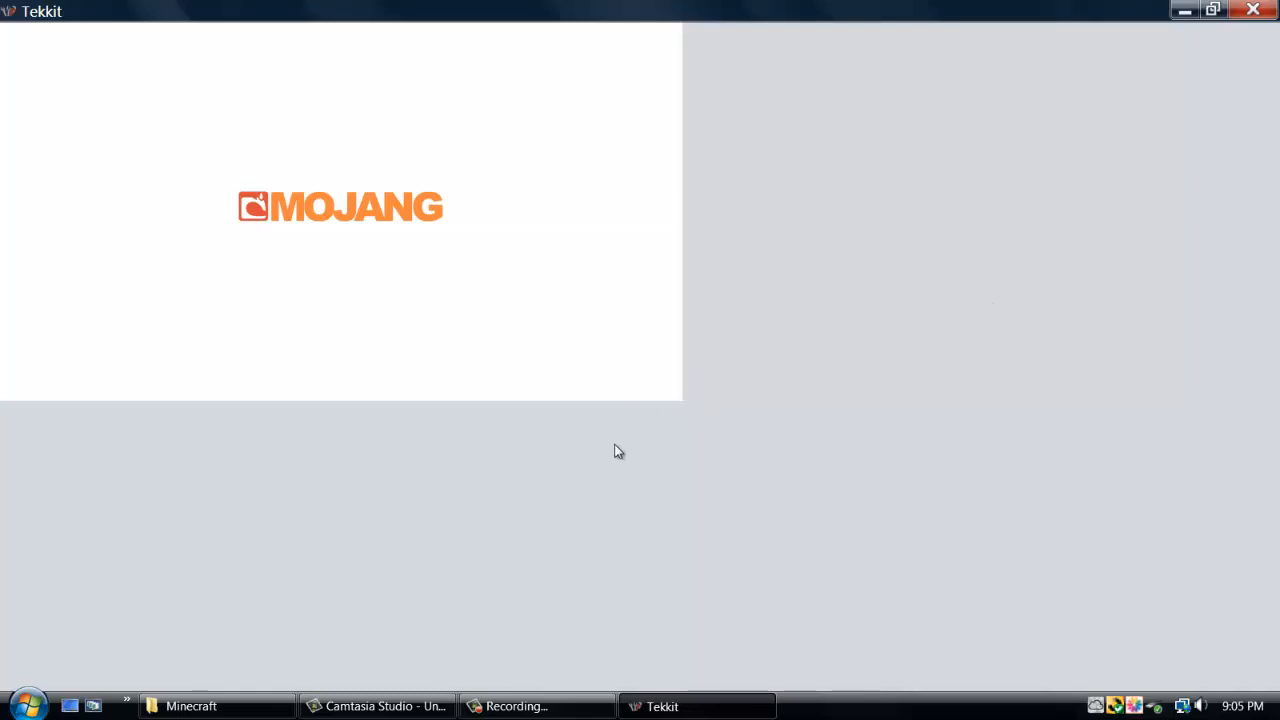
mouse_move(500, 452)
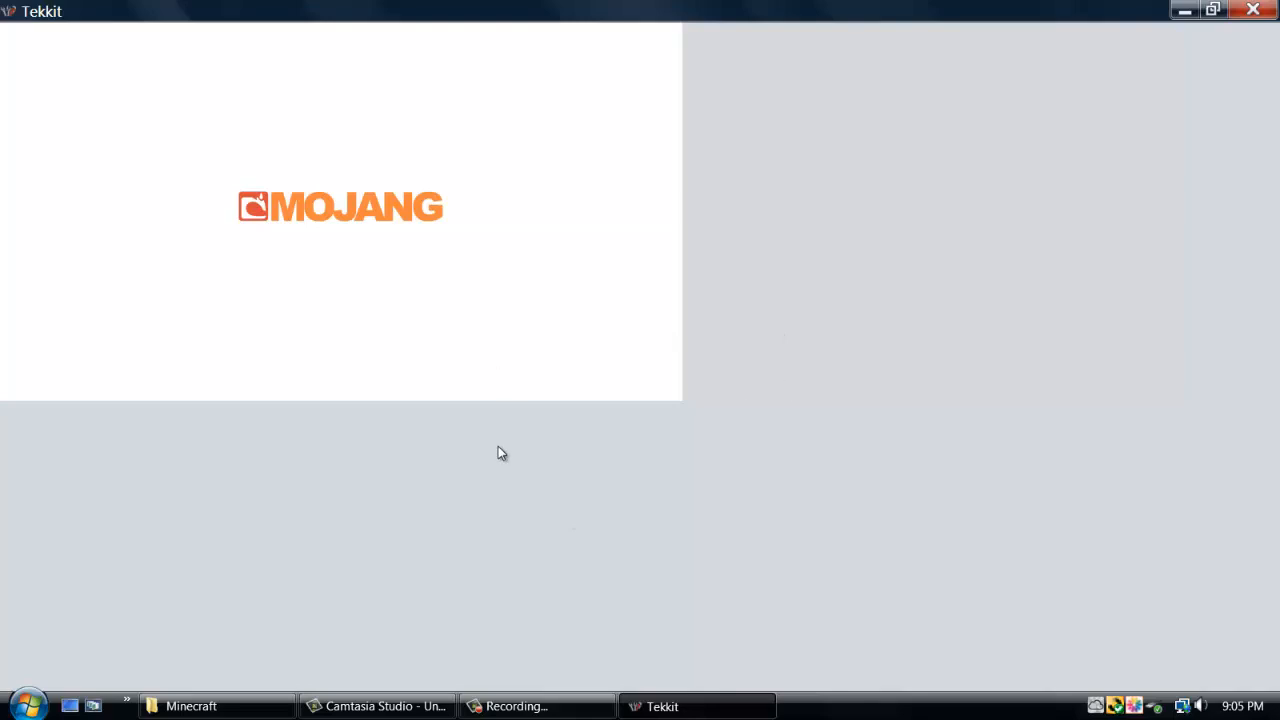
mouse_move(564, 434)
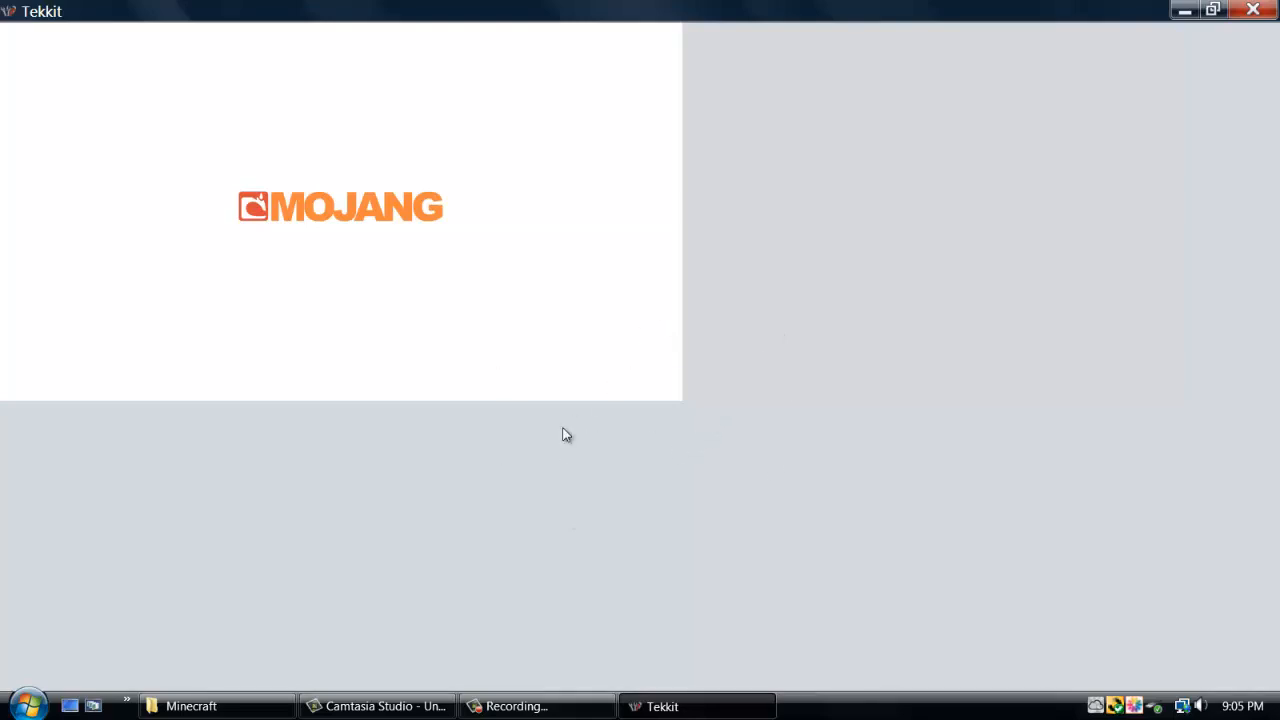
mouse_move(584, 622)
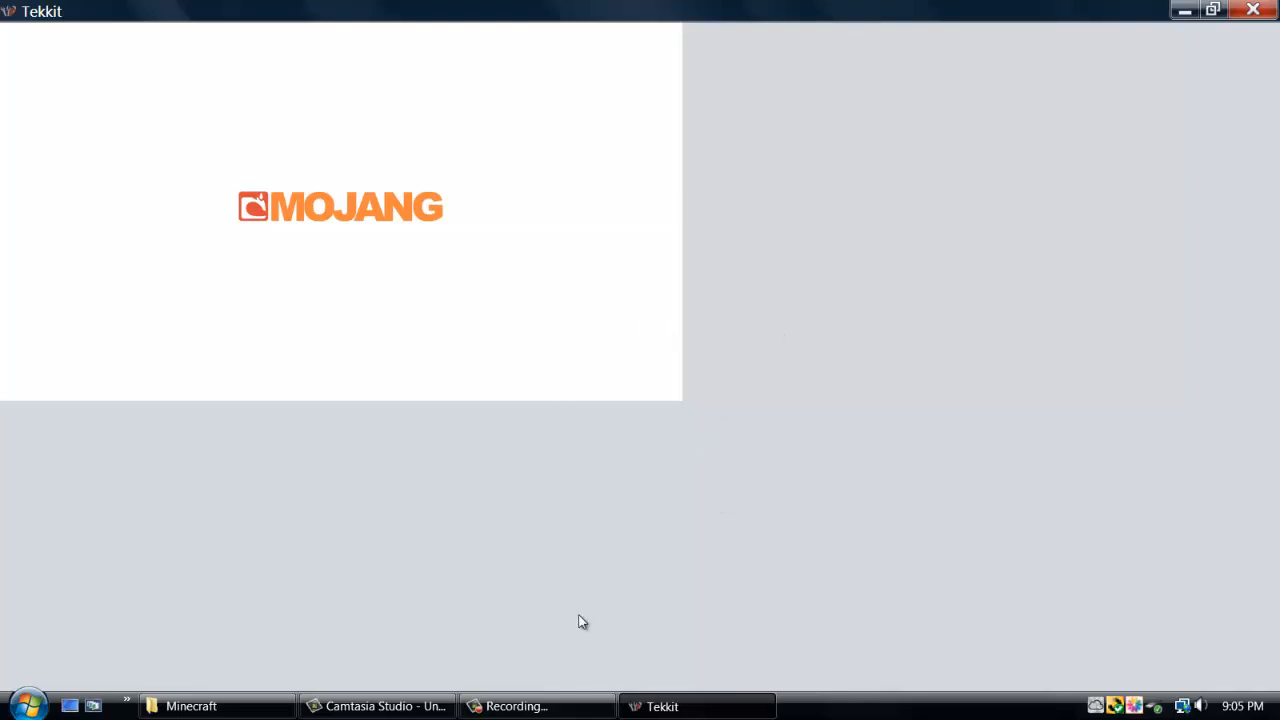
mouse_move(536, 706)
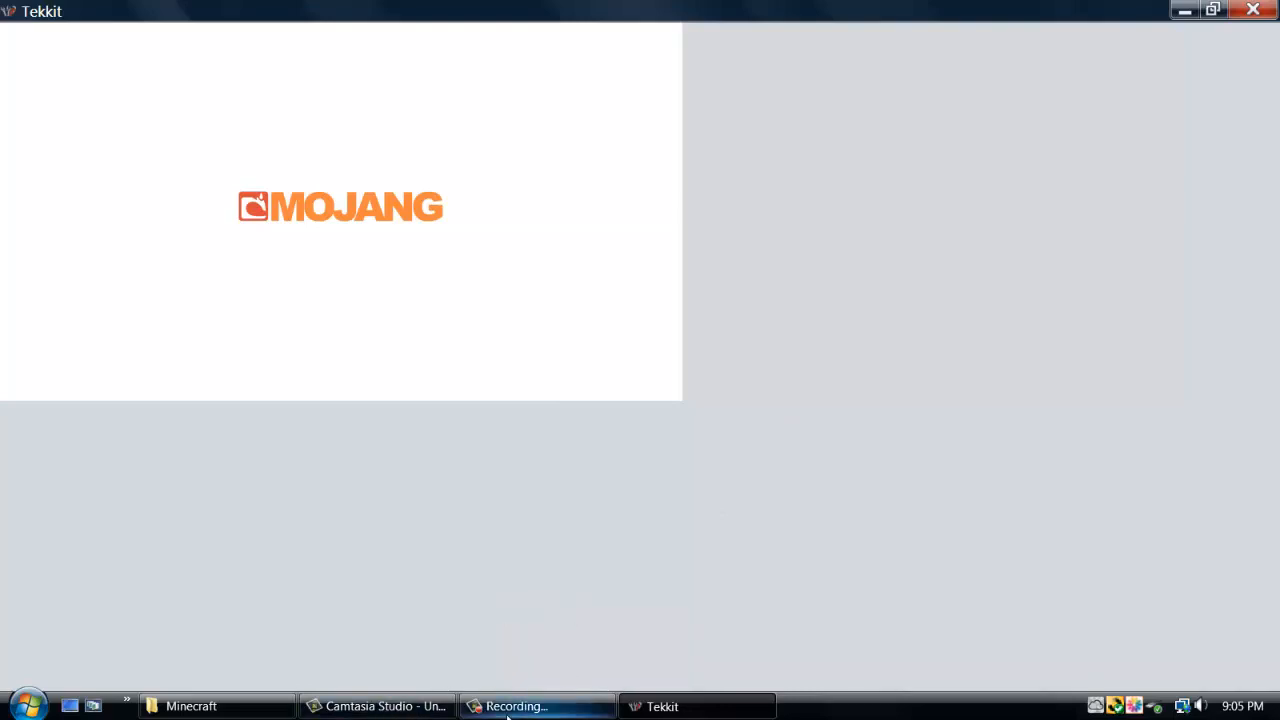
Step: Bring up the Camtasia Recorder controls over the loading Tekkit window
click(536, 706)
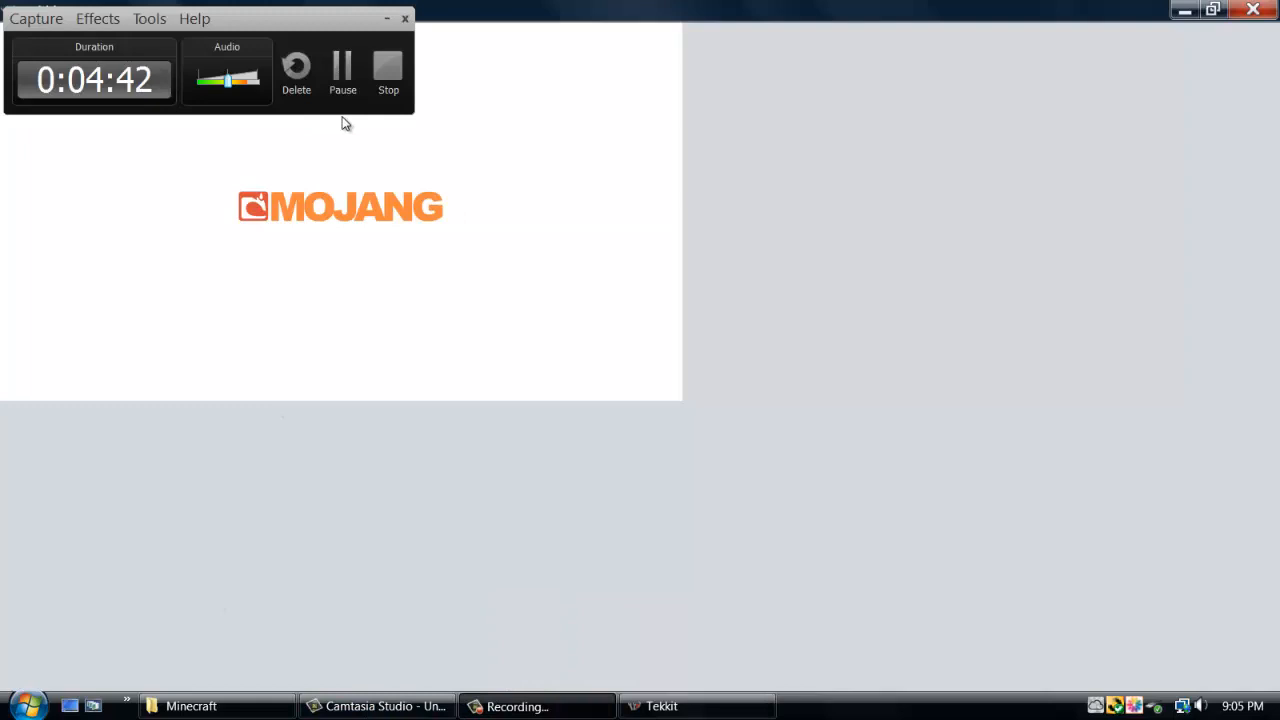
mouse_move(480, 204)
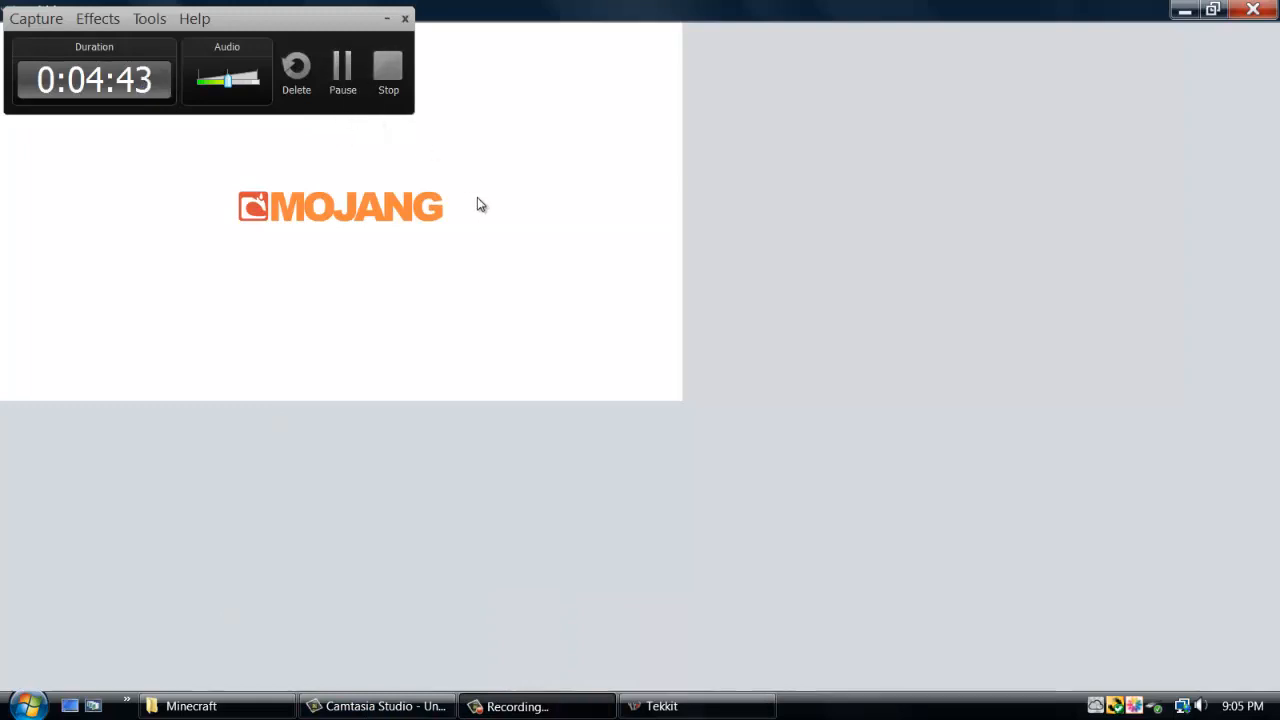
mouse_move(366, 200)
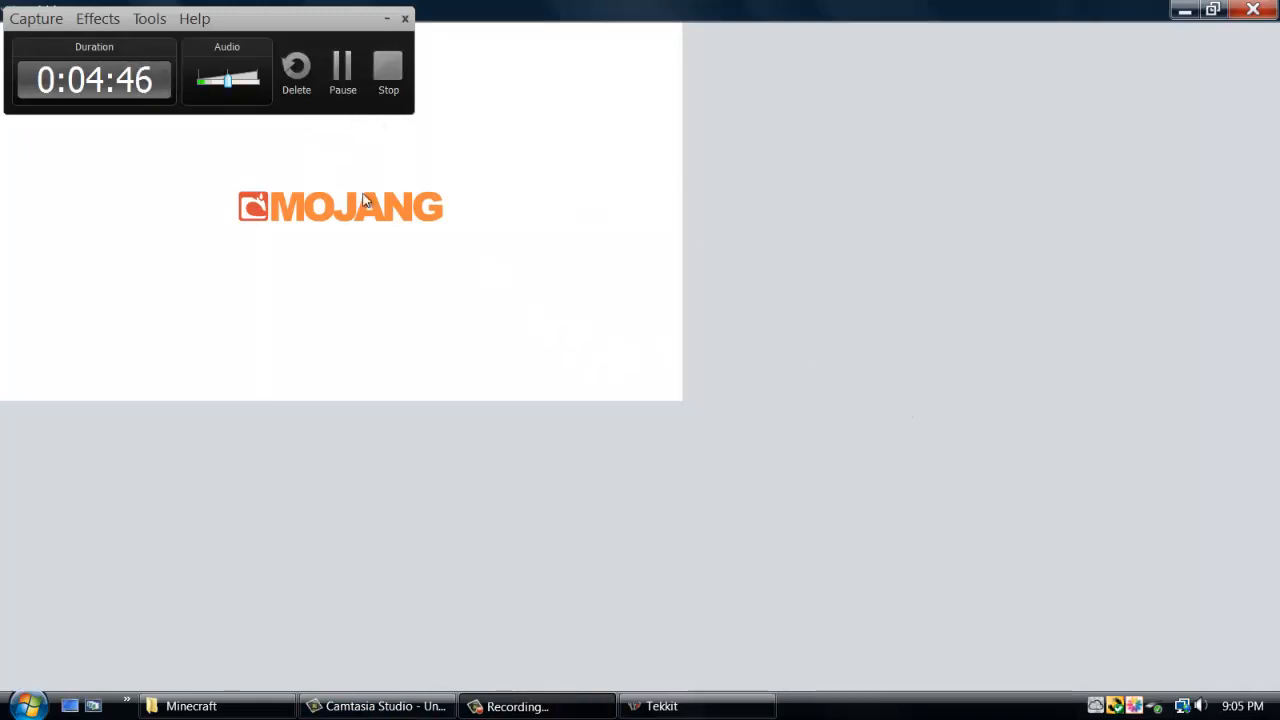
mouse_move(364, 148)
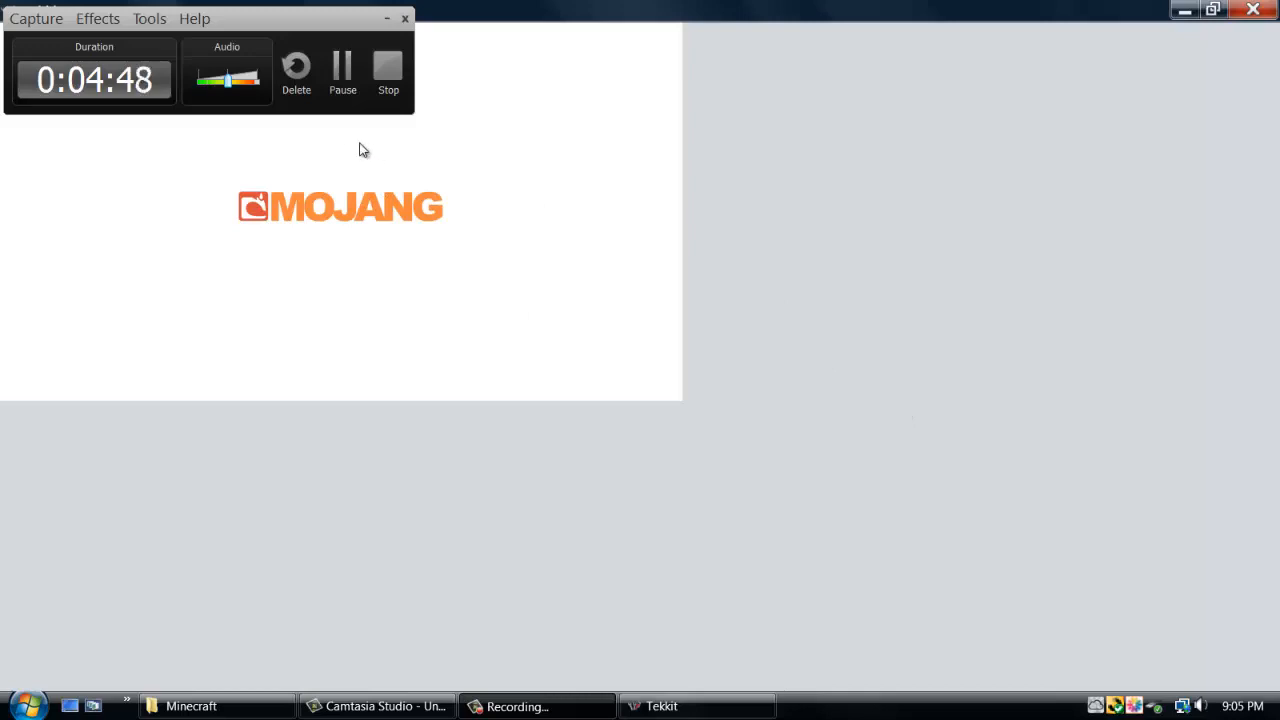
mouse_move(344, 148)
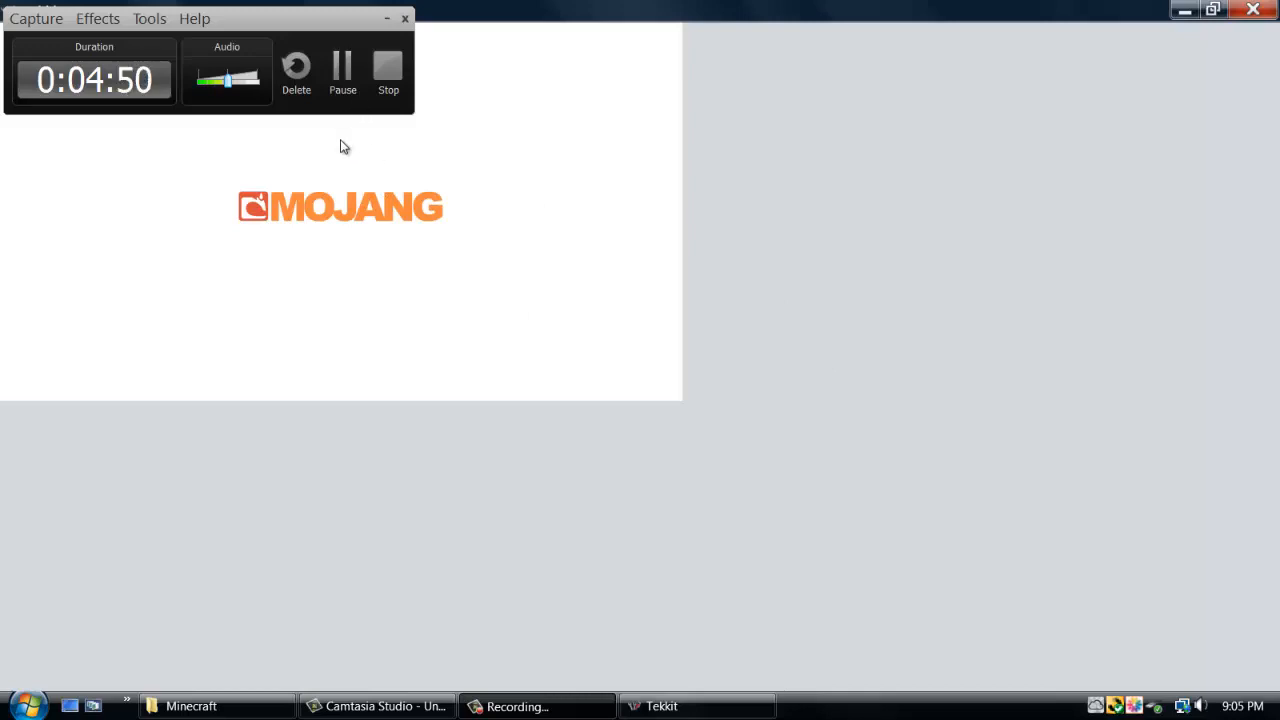